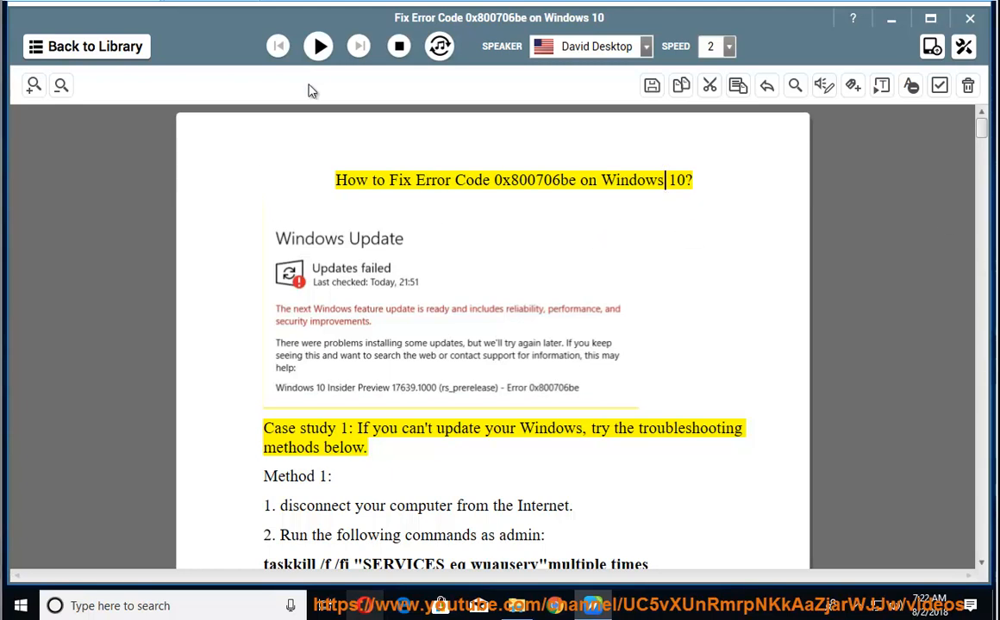
Step: Play the 0x800706be guide aloud from its title, with Windows Settings brought up
click(318, 45)
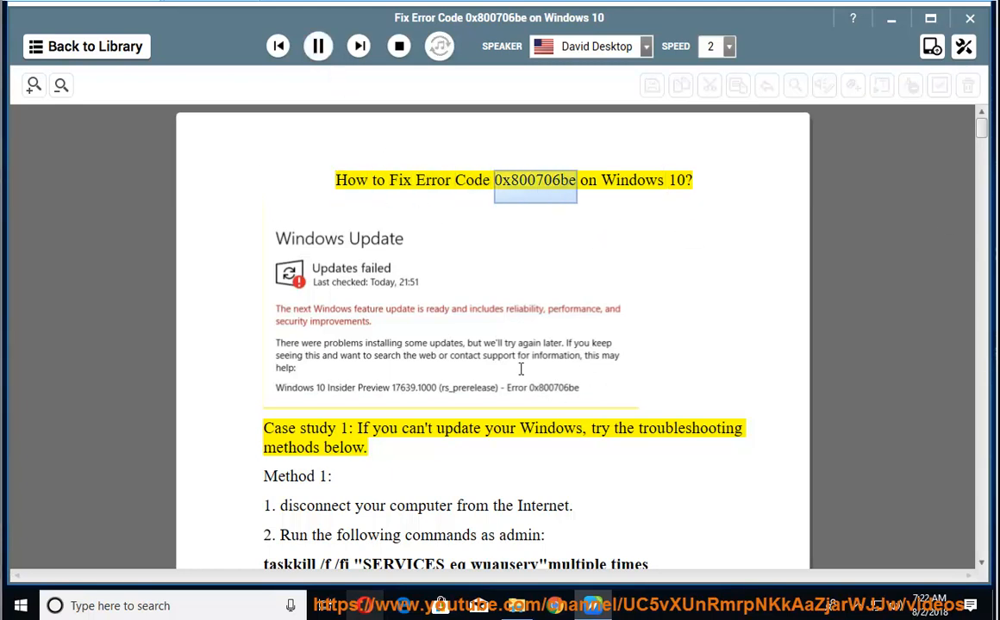
click(631, 181)
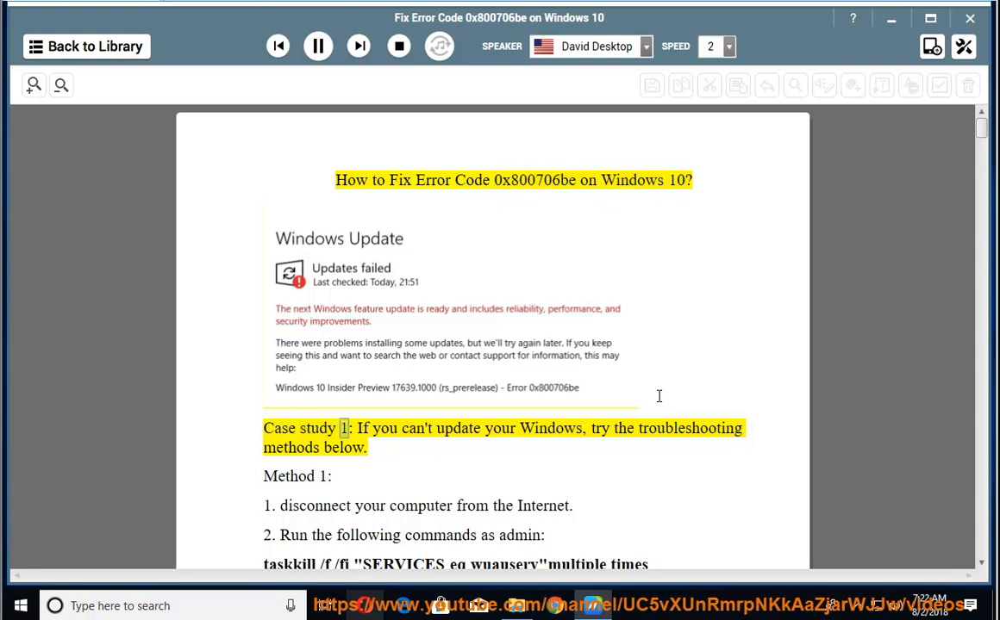
double_click(599, 428)
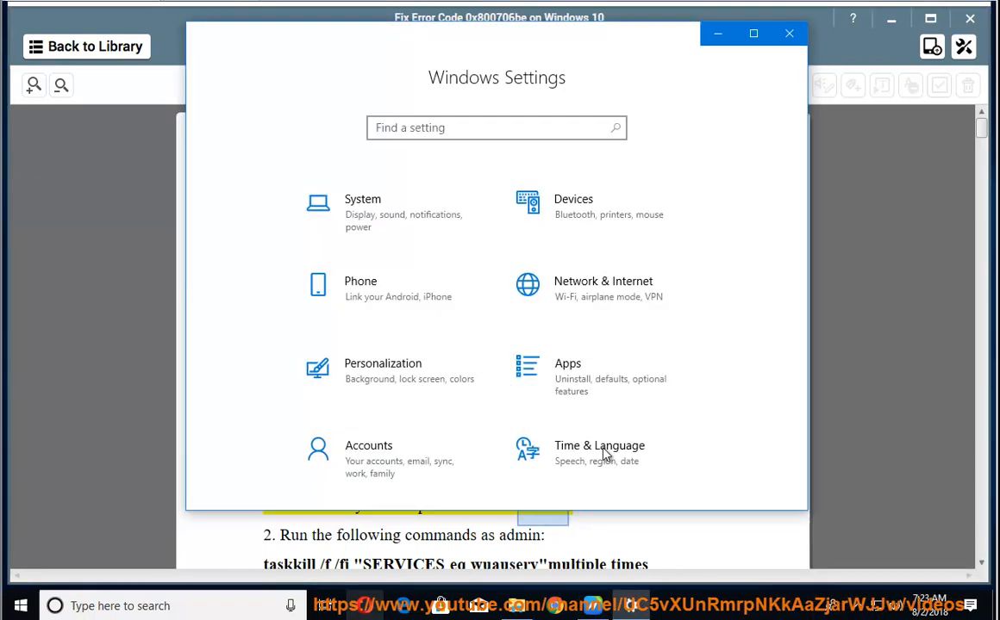
Step: Go from Network & Internet to Ethernet adapter options and open Ethernet0's context menu
click(603, 285)
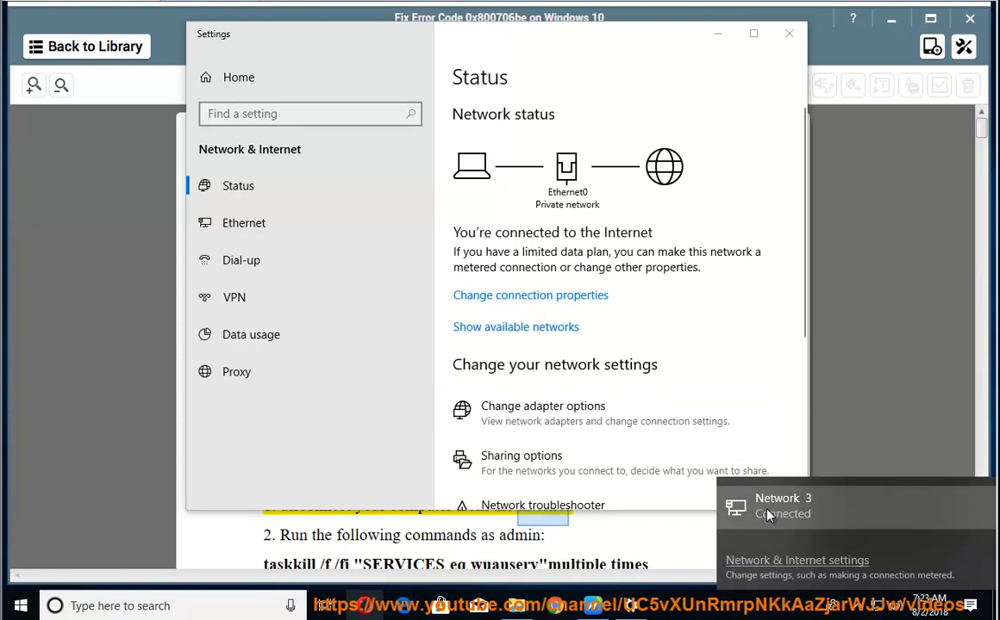
click(244, 223)
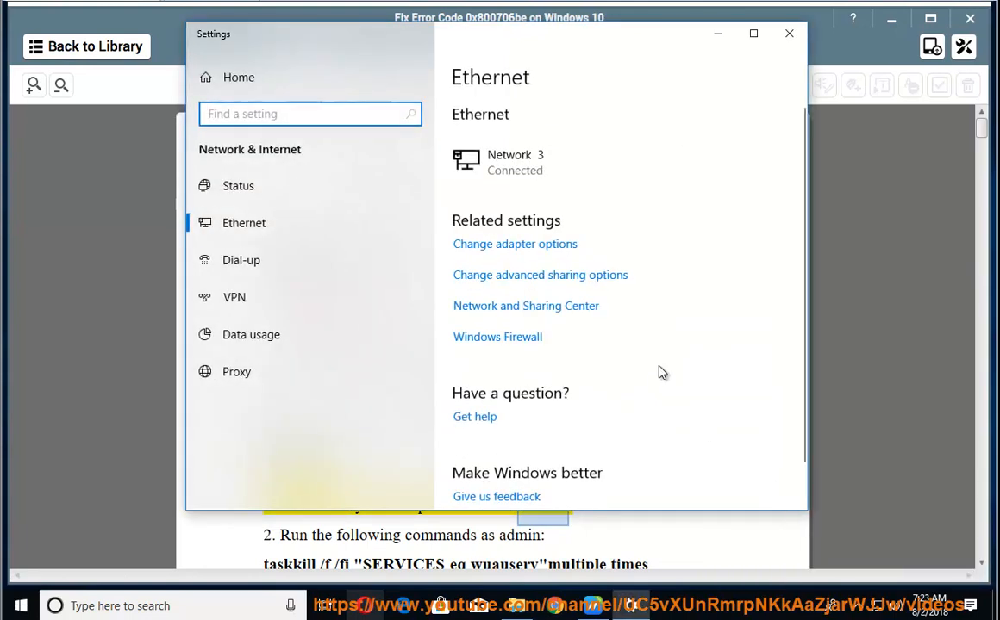
click(514, 244)
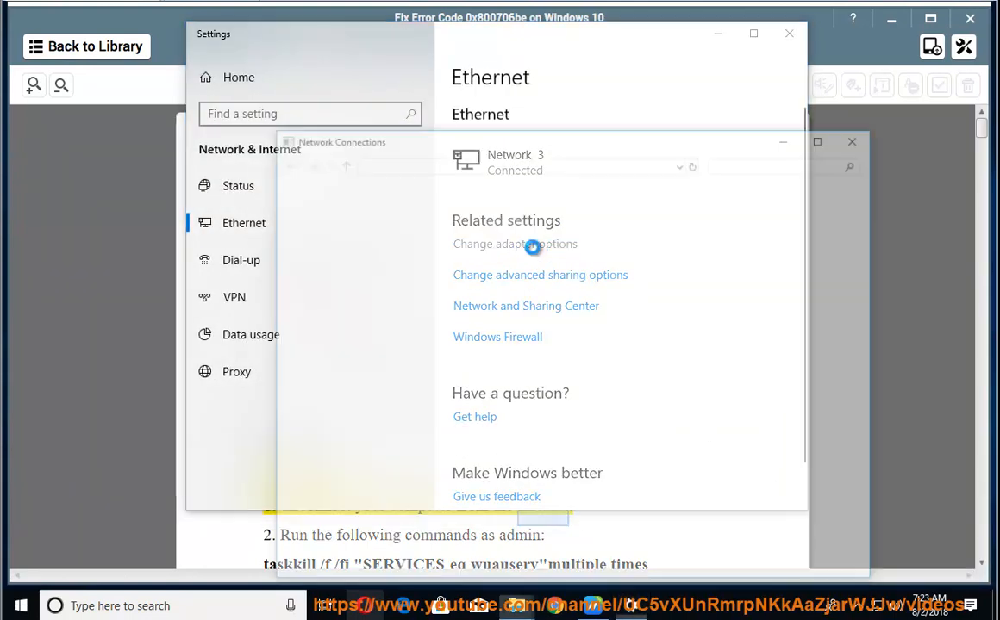
click(514, 244)
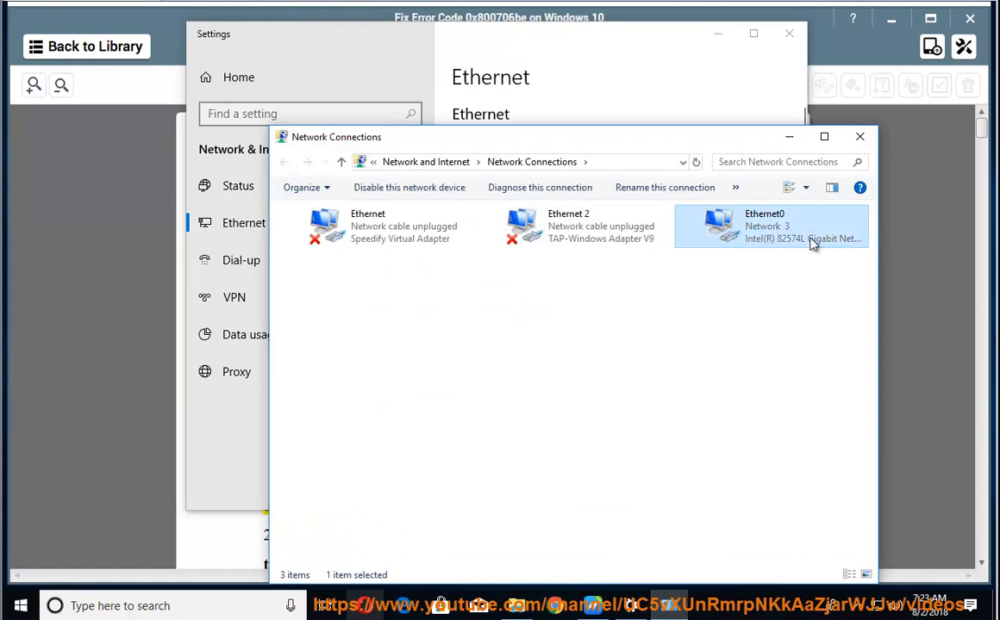
right_click(767, 226)
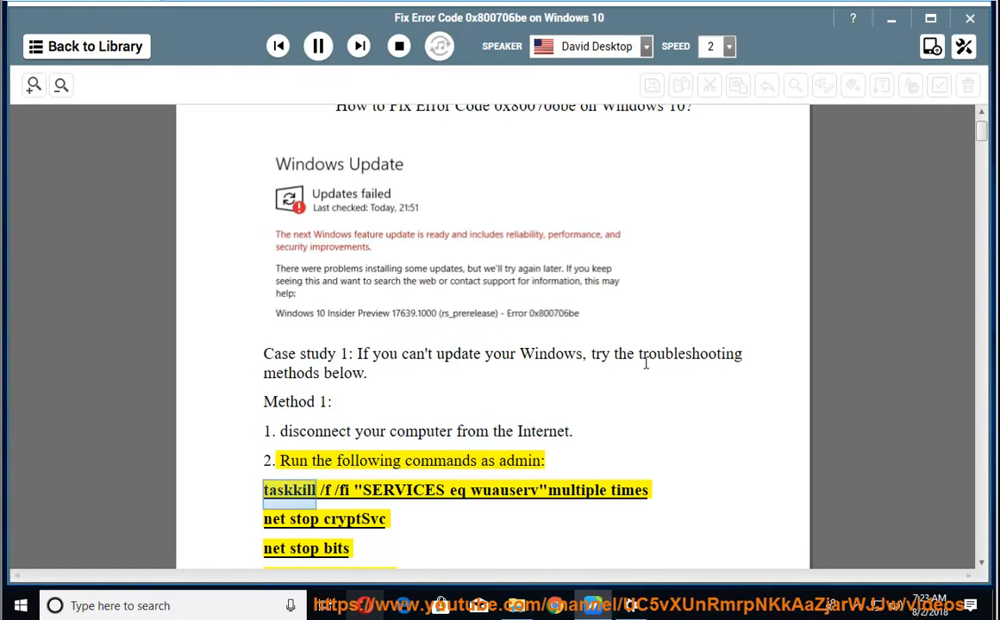
Step: Scroll through the Method 1 admin command list as narration reaches step 3
scroll(down, 3)
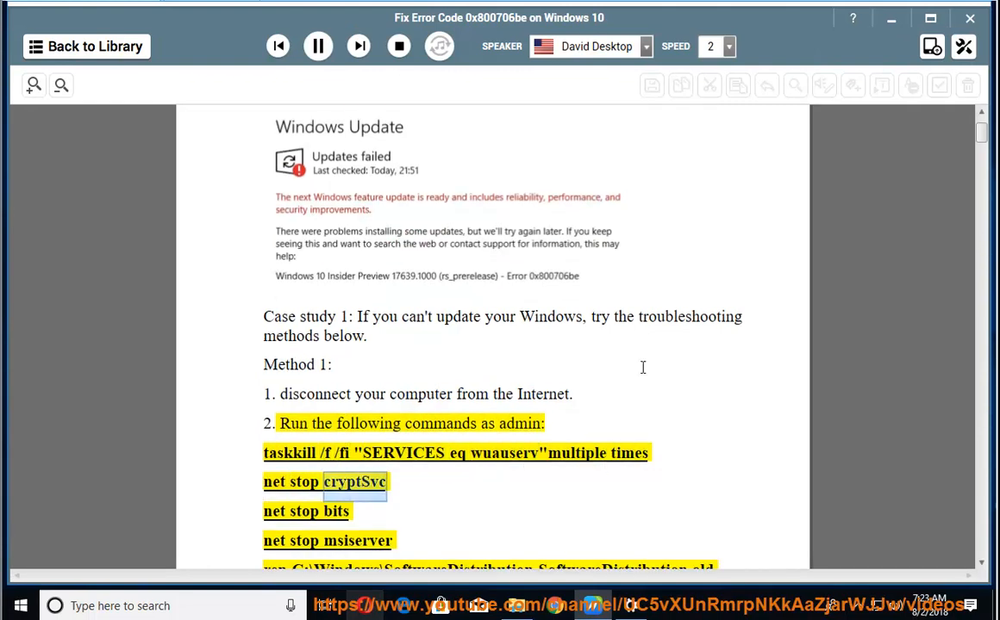
scroll(down, 3)
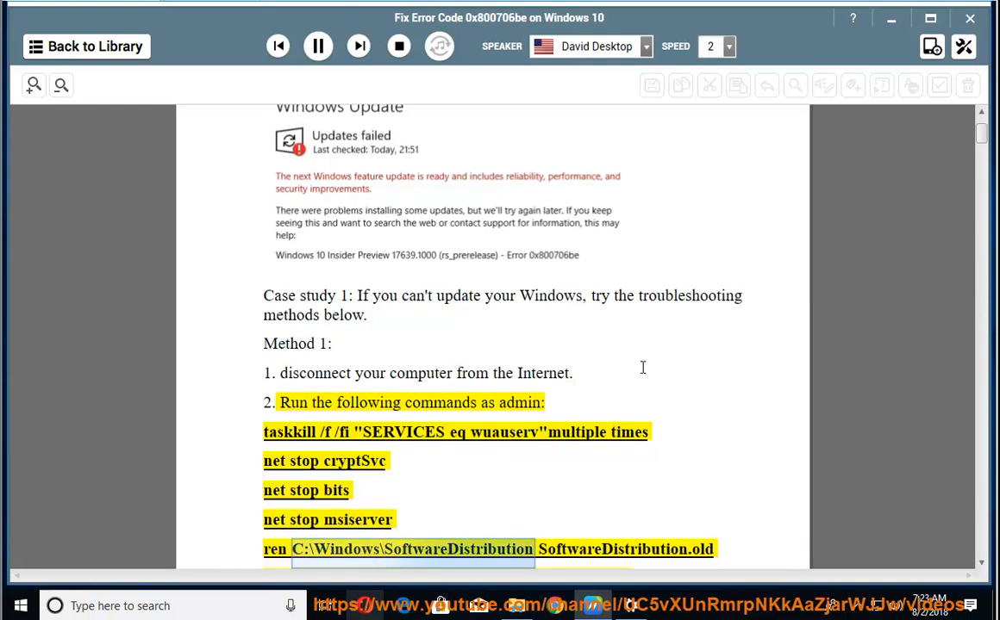
scroll(down, 3)
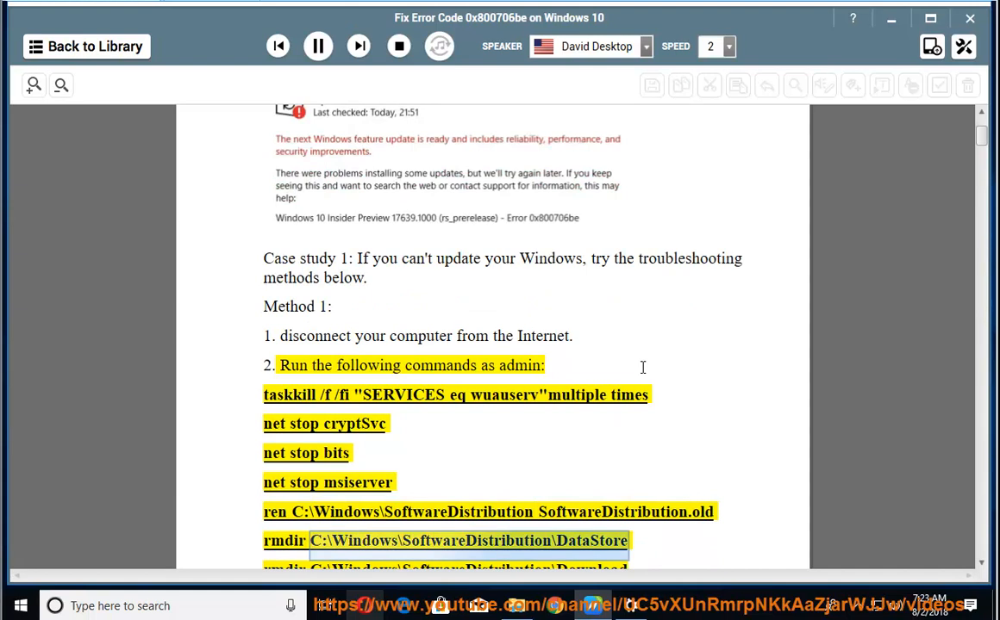
scroll(down, 3)
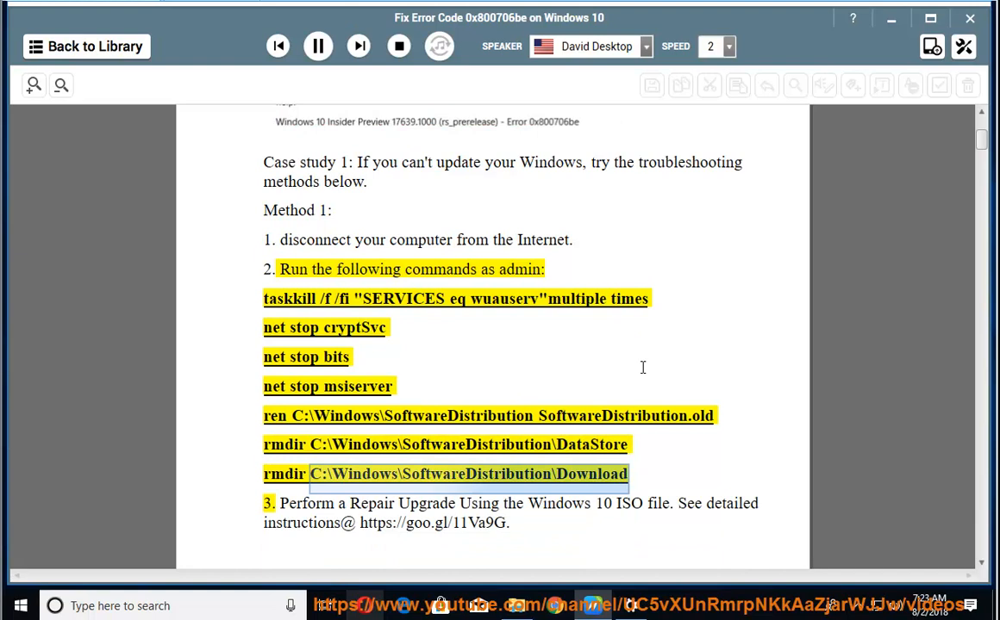
scroll(down, 3)
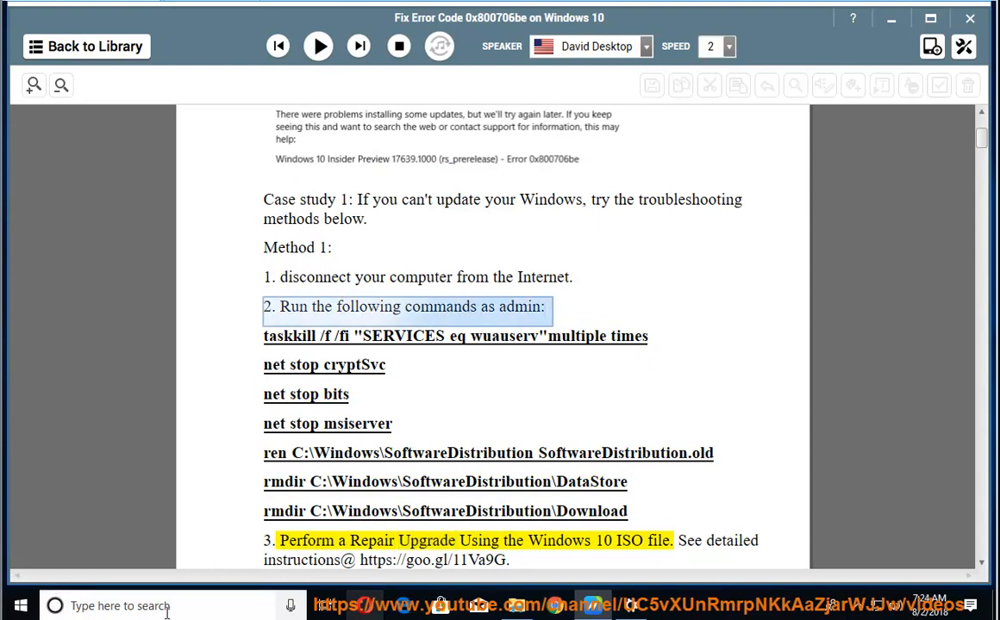
Step: Launch Command Prompt as administrator from a 'cmd' search and open its Edit menu
text(cmd)
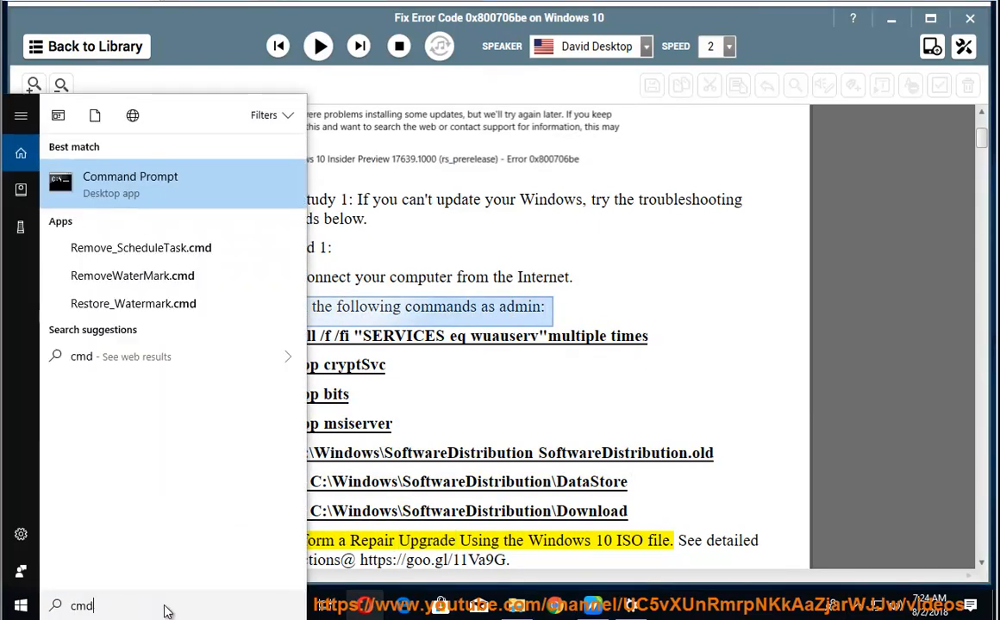
right_click(130, 181)
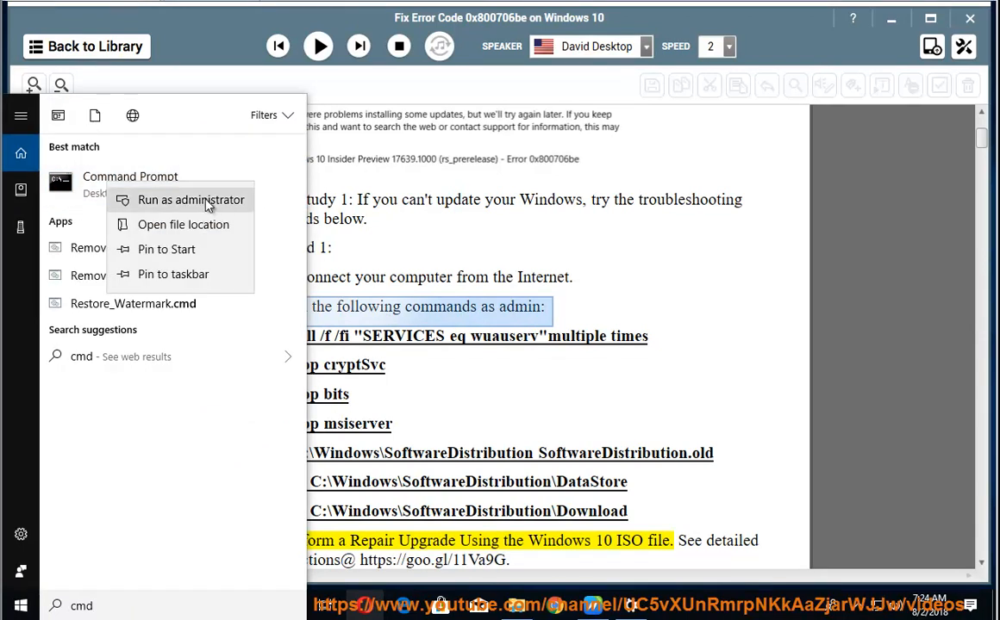
click(190, 200)
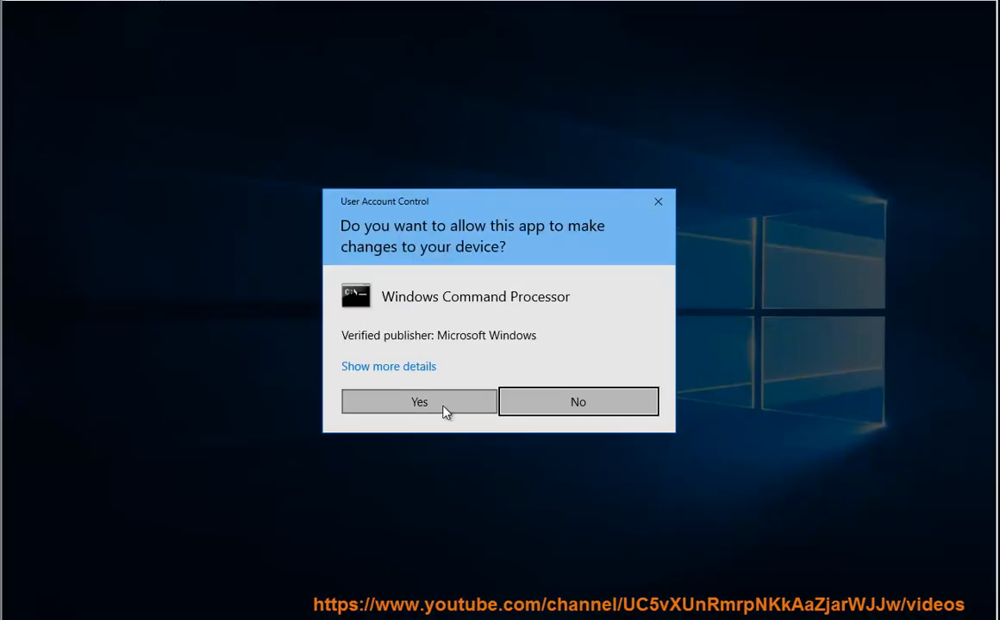
click(419, 402)
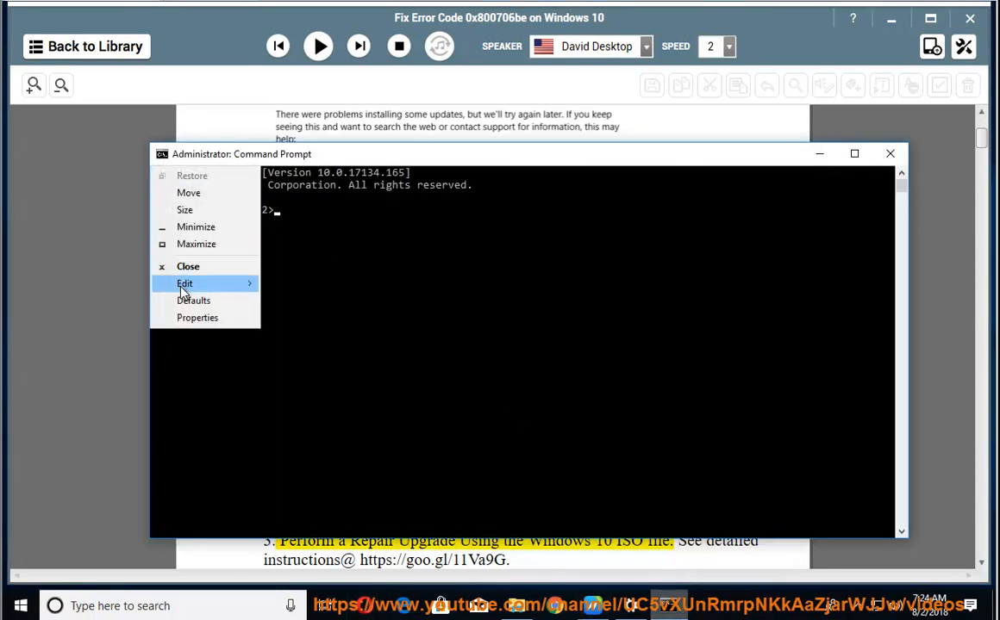
click(184, 283)
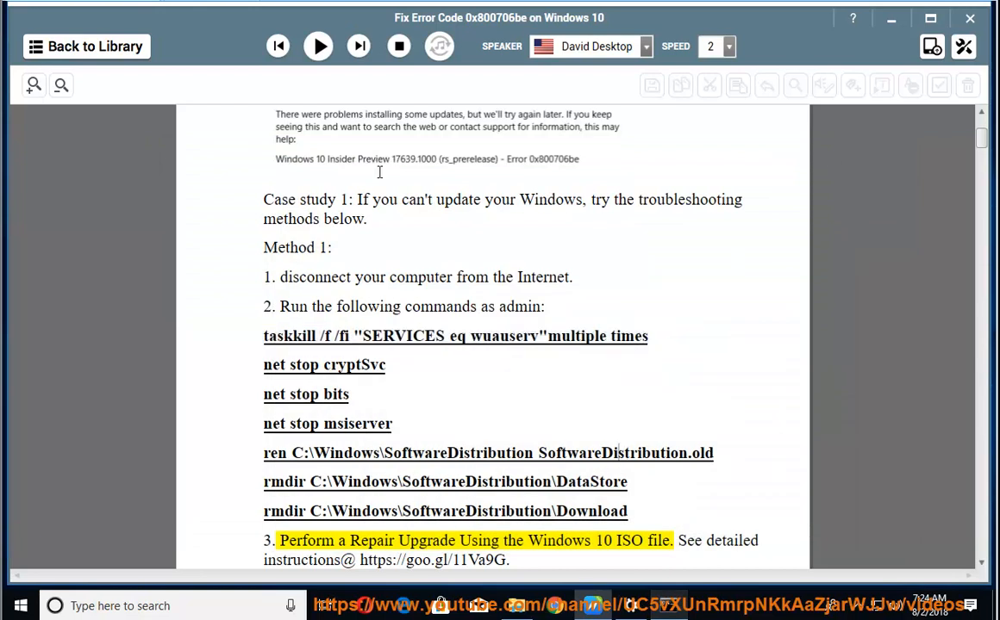
Step: Resume narration through step 3 and Method 2, pausing at Method 3's Update Catalog link
click(318, 46)
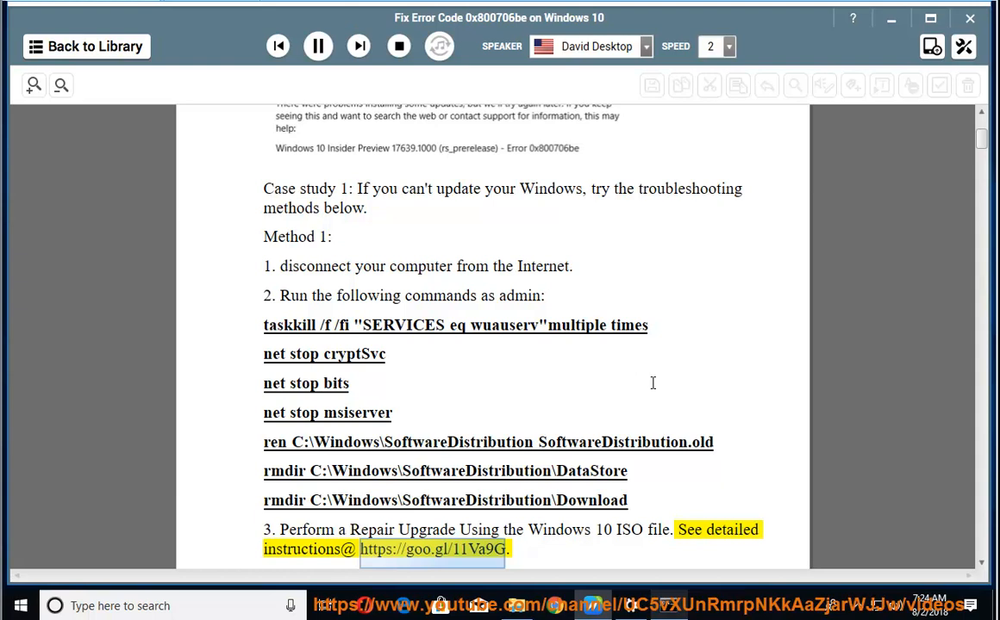
scroll(down, 3)
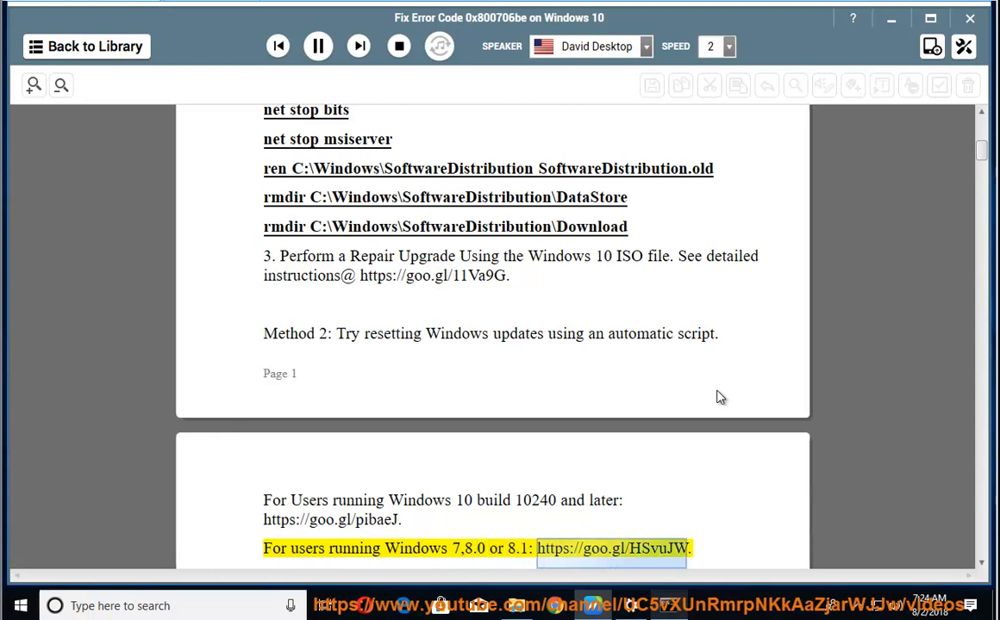
scroll(down, 3)
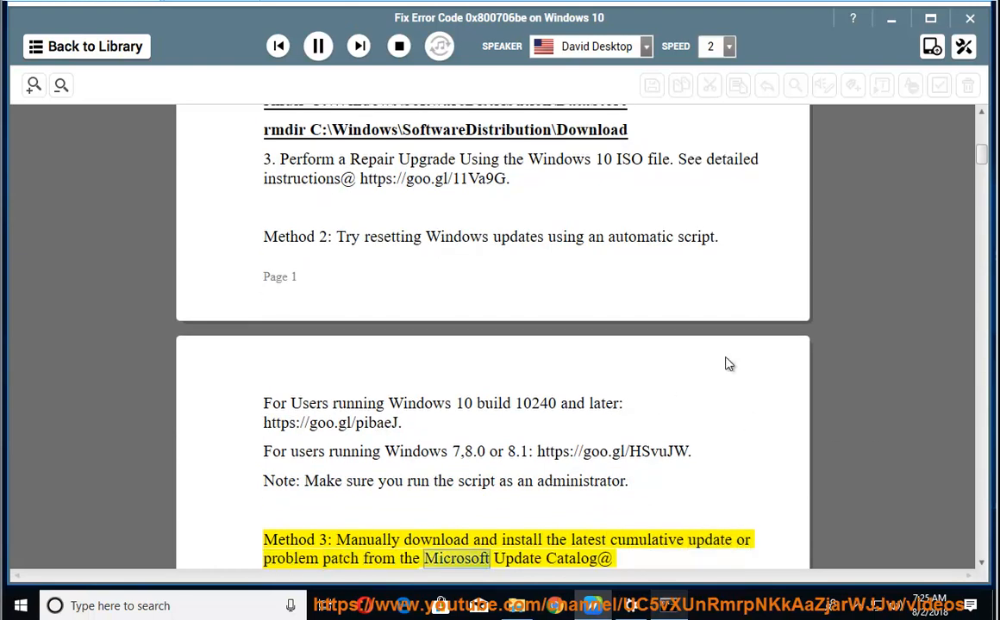
click(317, 47)
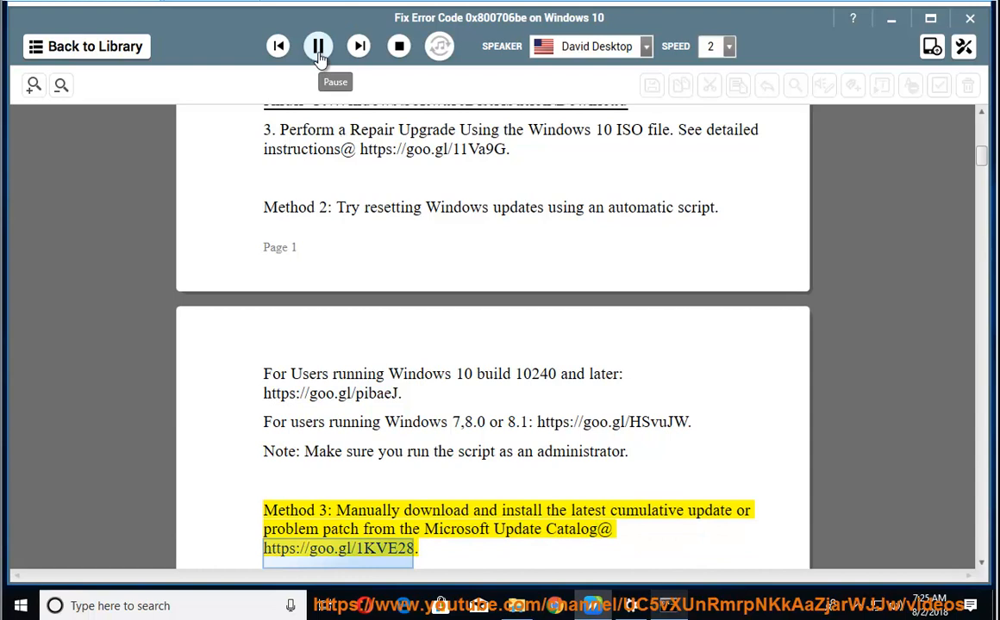
click(318, 47)
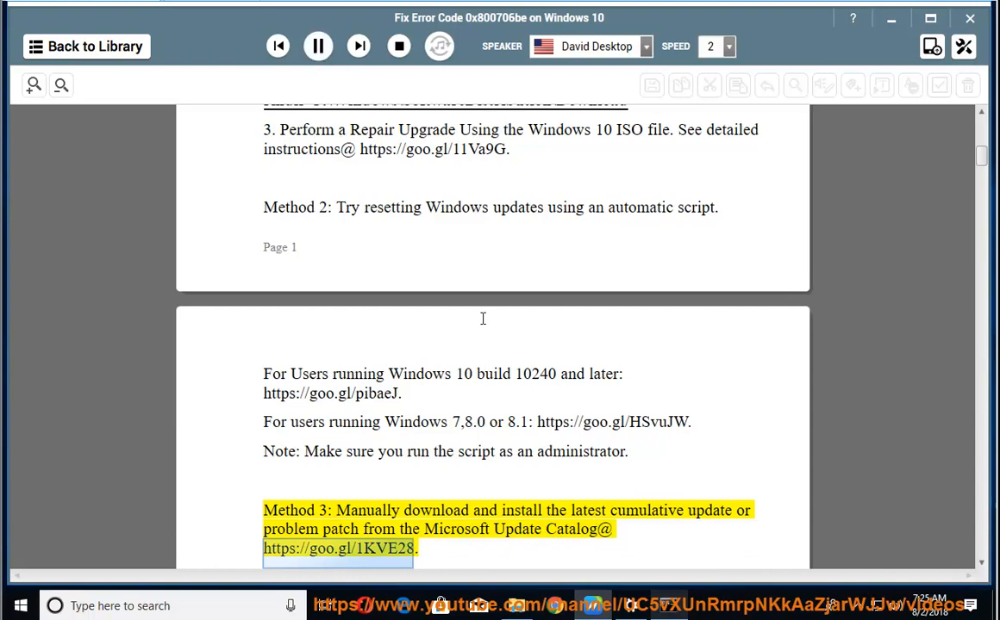
click(318, 46)
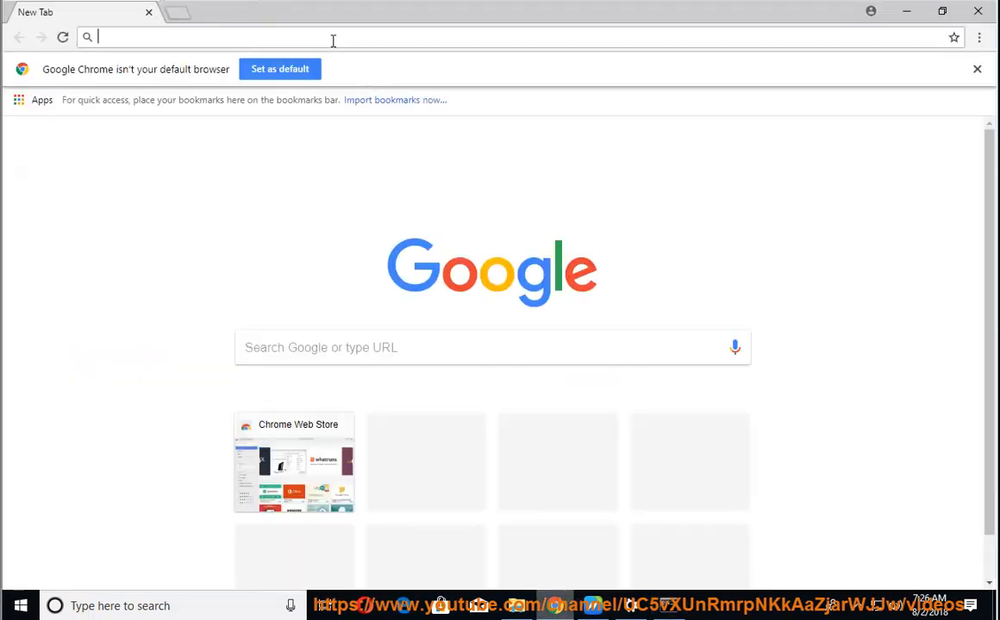
Step: Open goo.gl/1KVE28 and search the Update Catalog for the KB number
text(https://goo.gl/1KVE28)
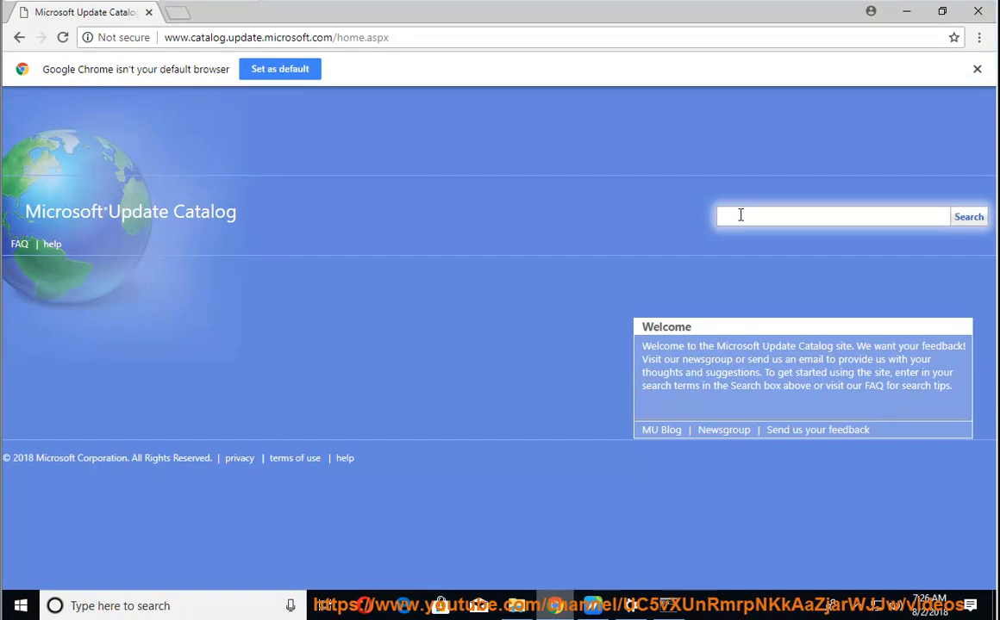
text(KB123456789)
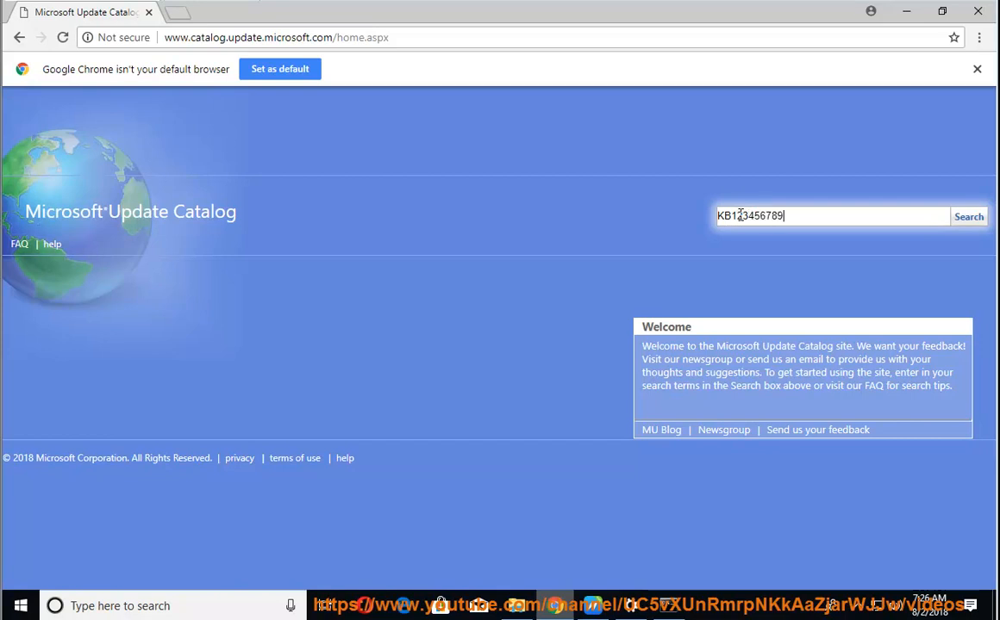
click(967, 216)
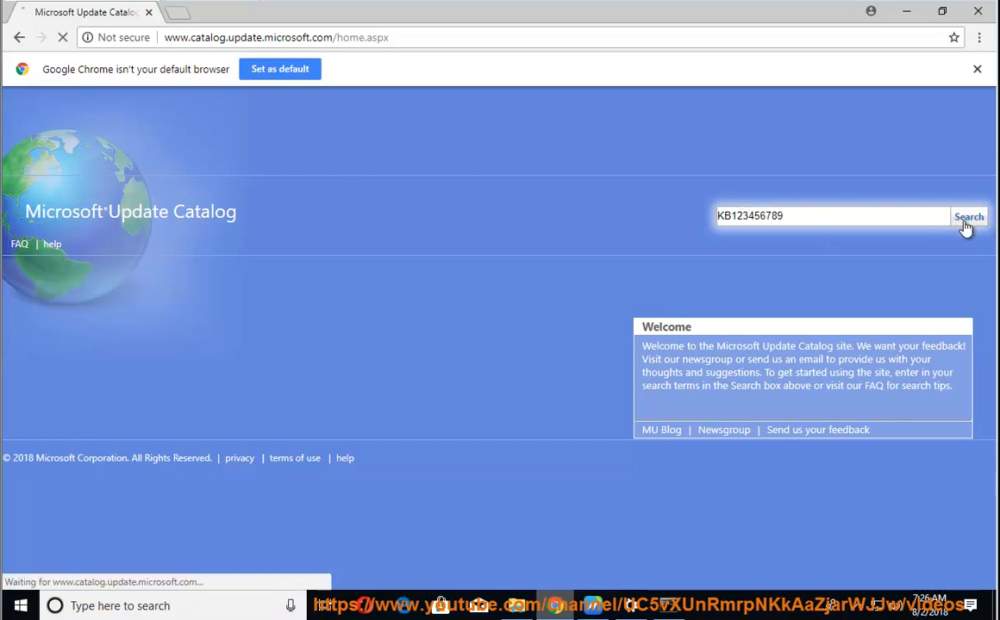
click(968, 215)
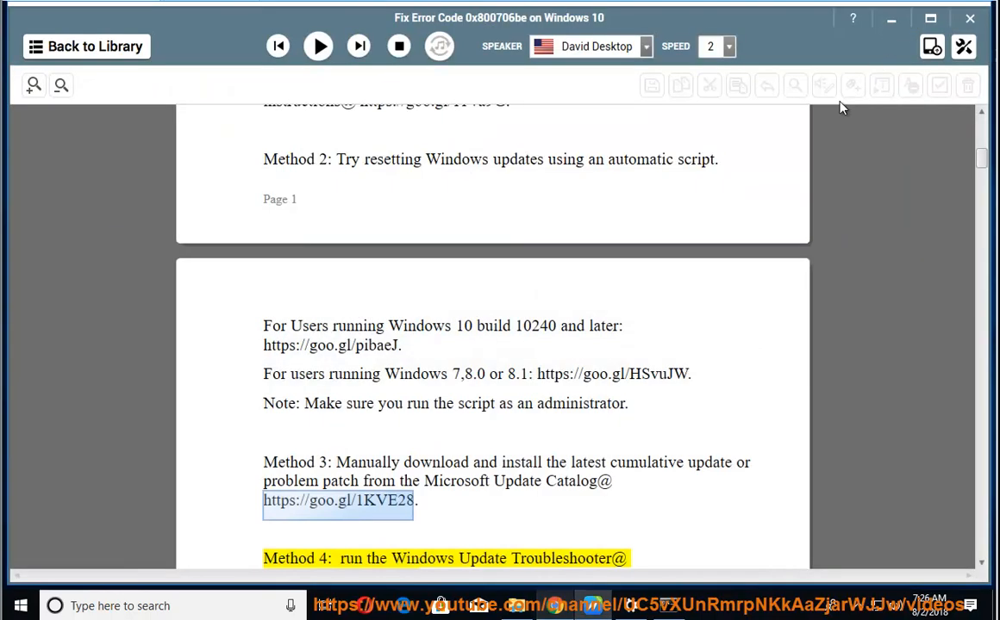
Step: Resume reading past Method 4's troubleshooter link into Method 5 step 1
click(318, 45)
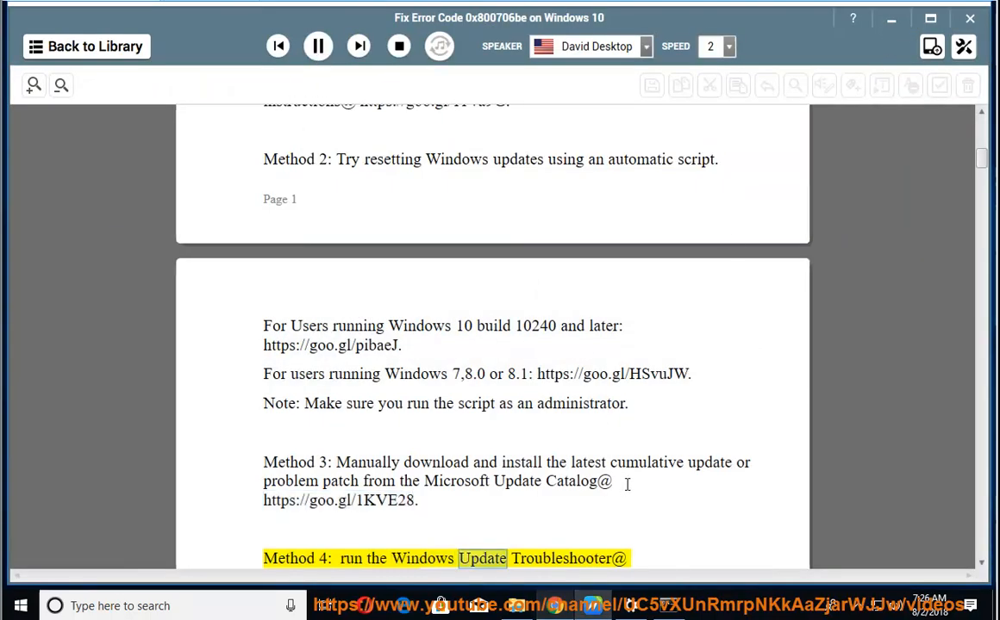
scroll(down, 3)
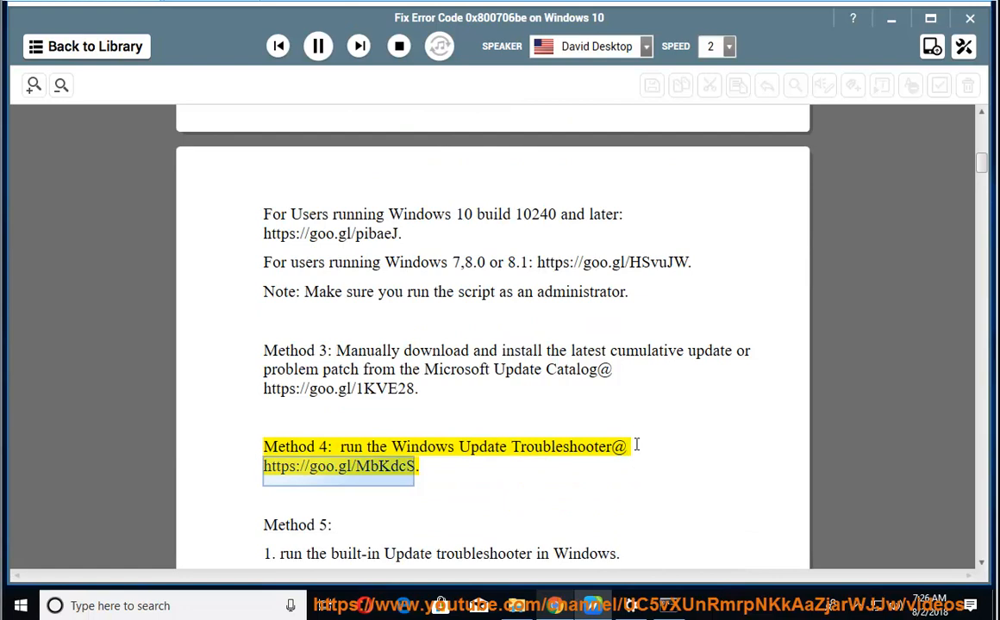
mouse_move(636, 437)
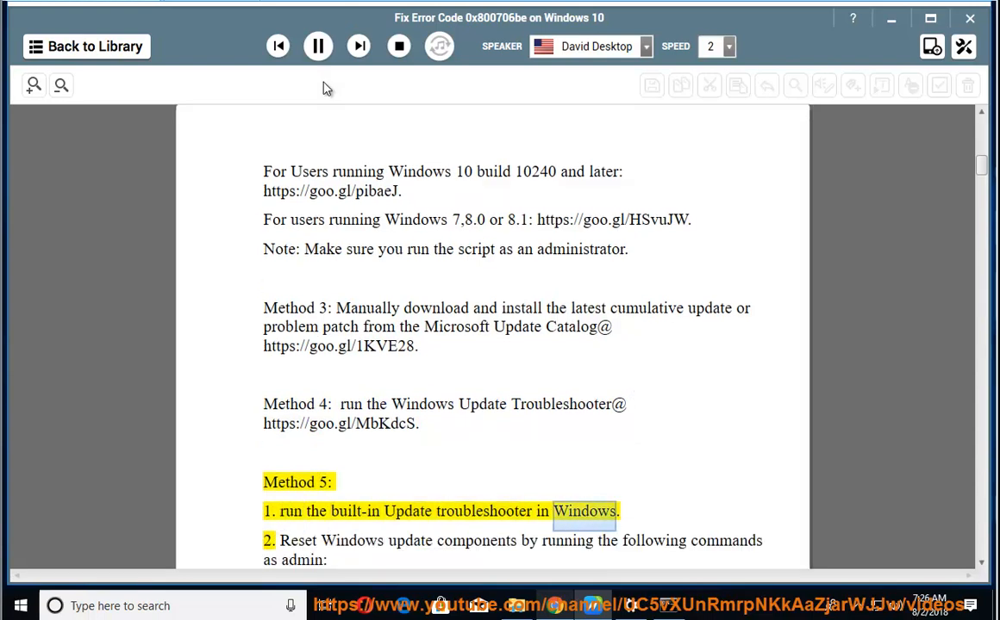
click(317, 46)
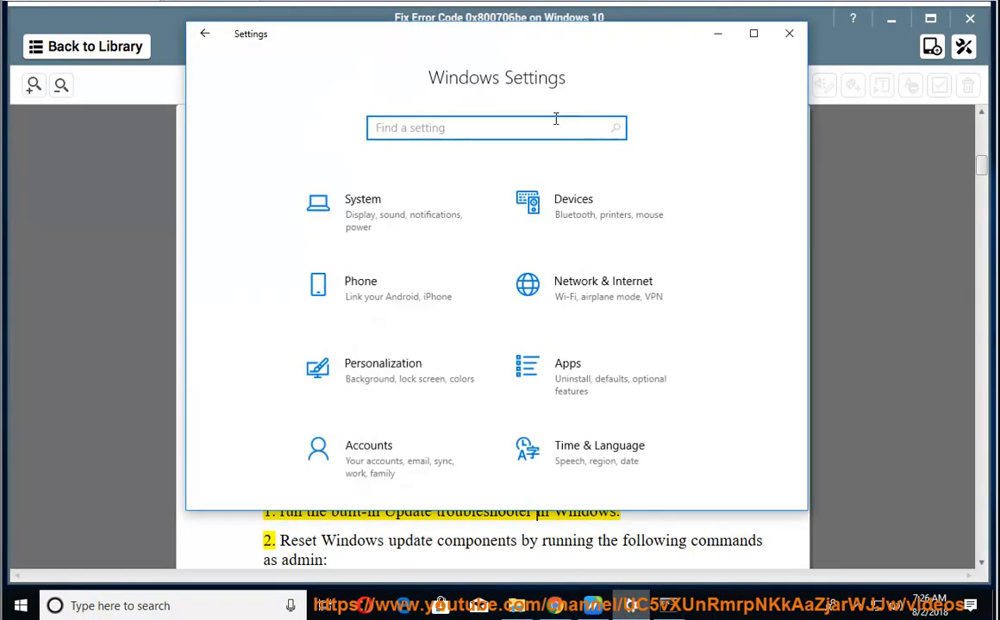
Step: Search Settings for 'TR', open Troubleshoot, and scroll to the Windows Update troubleshooter
text(TR)
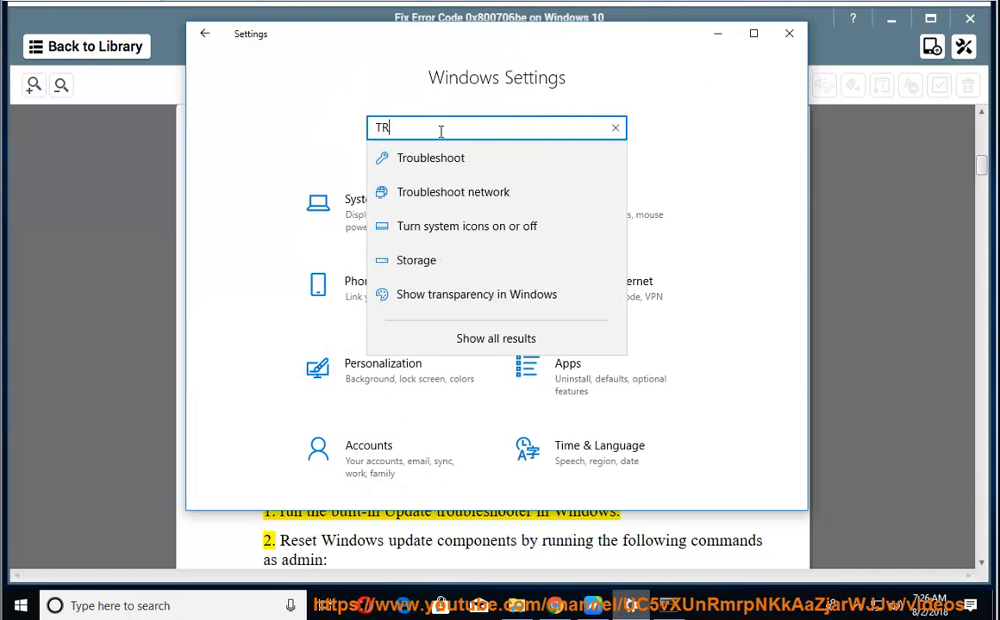
click(430, 158)
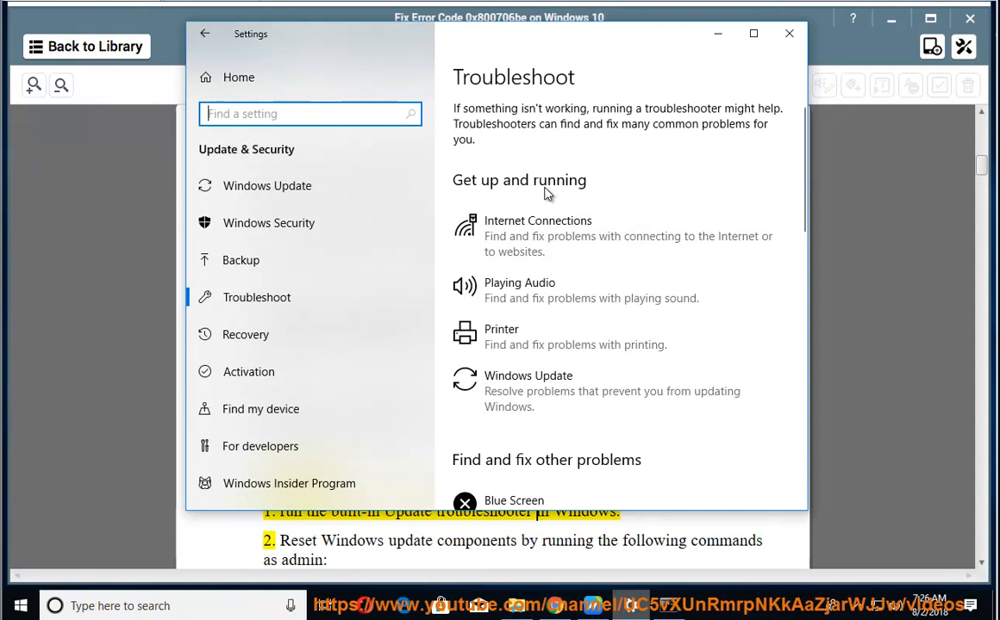
scroll(down, 3)
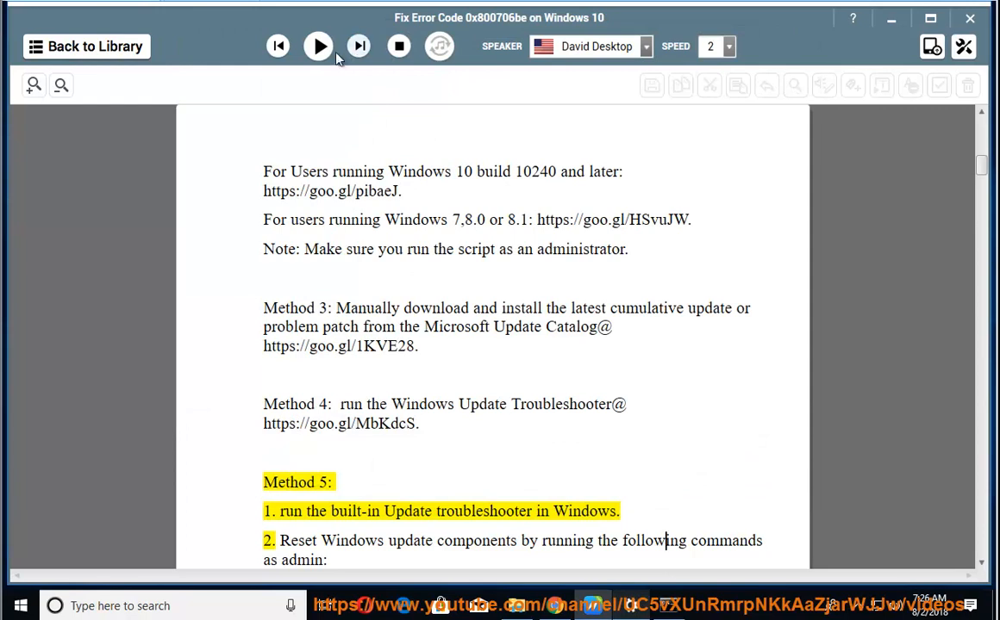
Step: Resume narration through Method 5 step 2 and the registry disclaimer, then pause
click(318, 47)
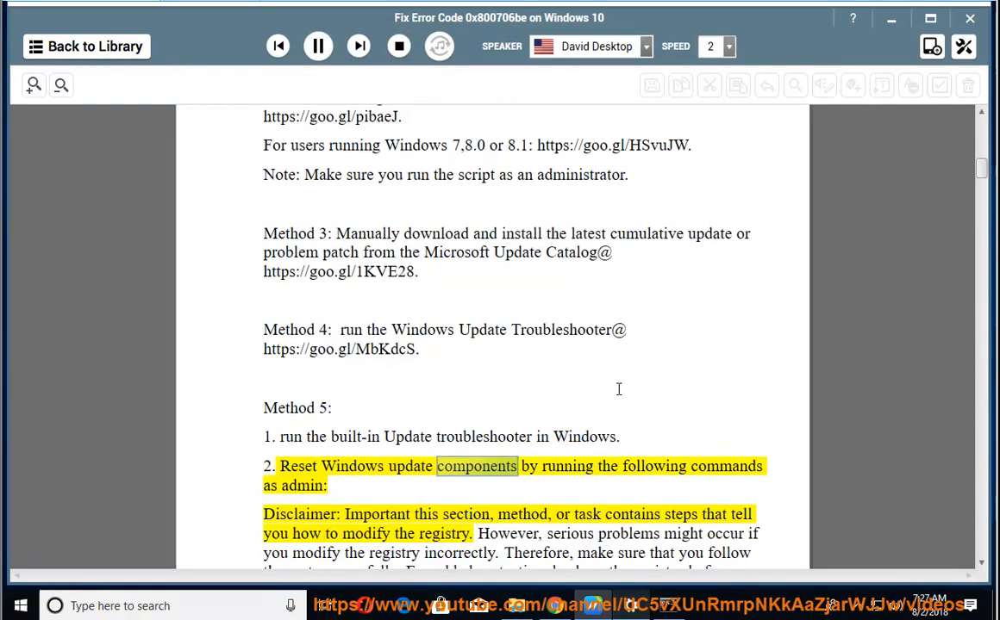
double_click(301, 486)
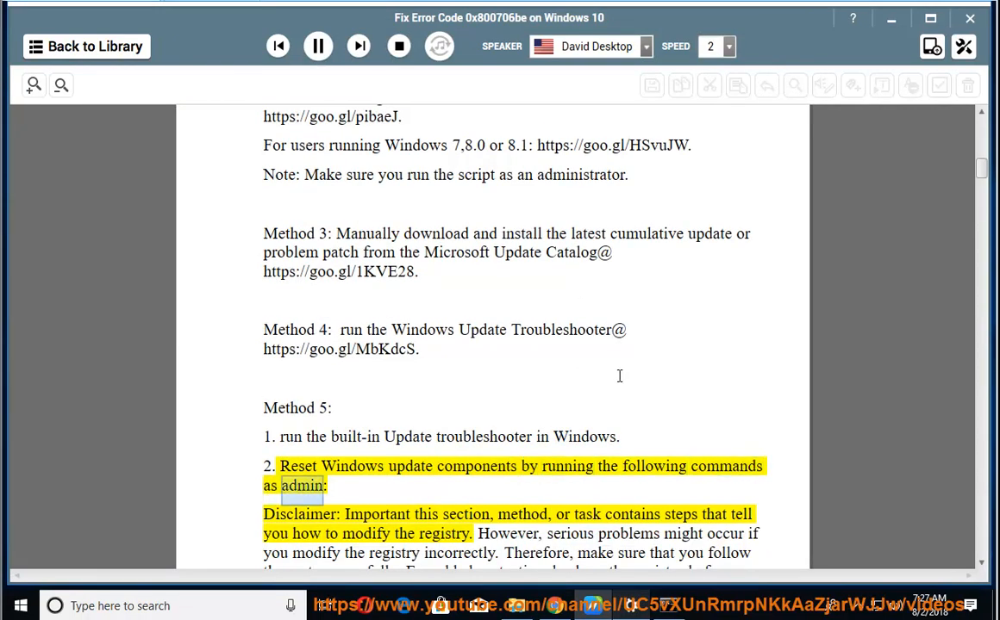
double_click(520, 515)
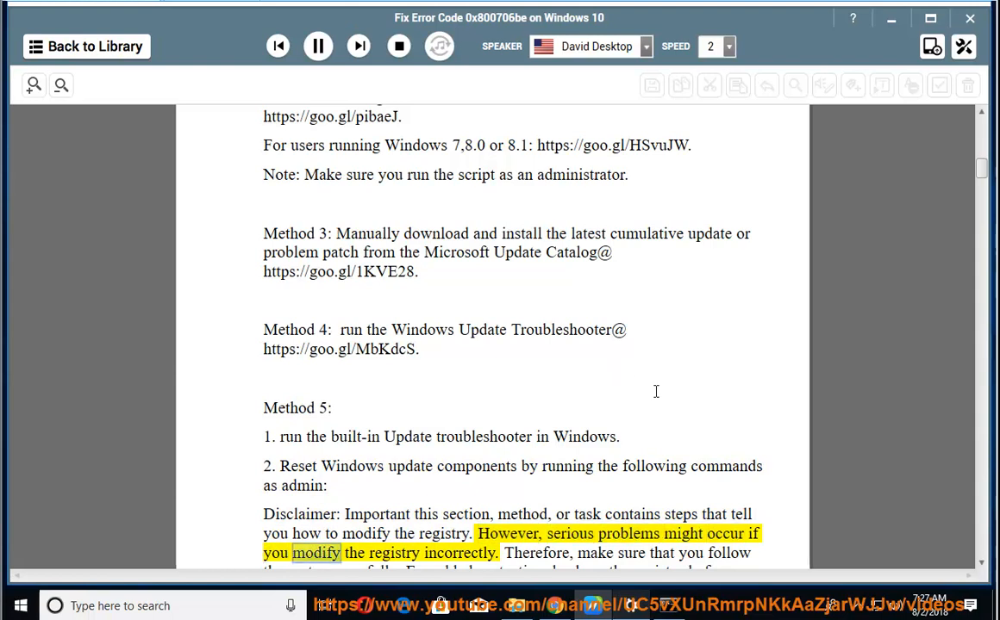
scroll(down, 3)
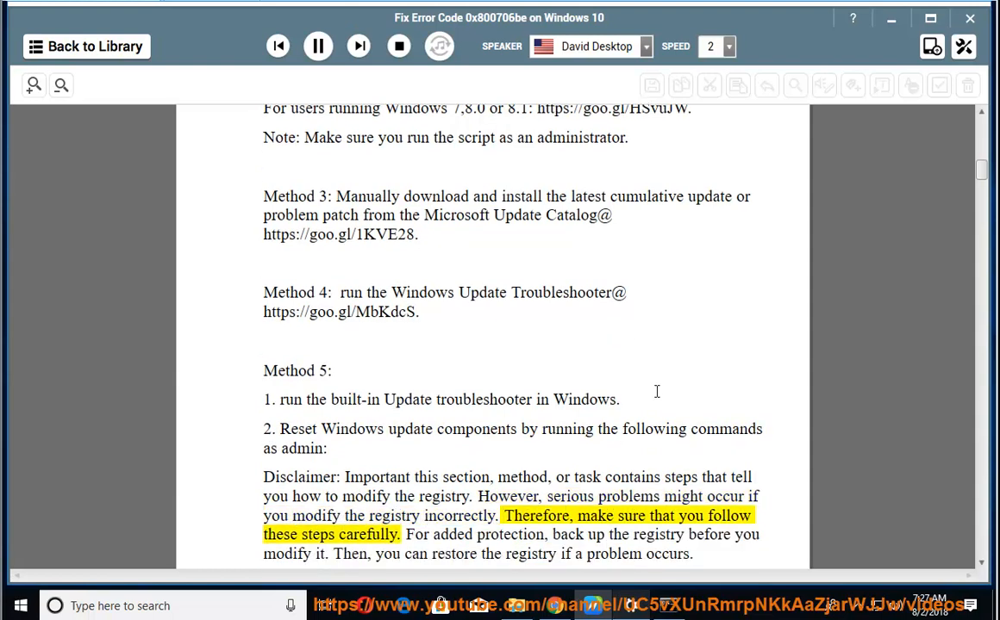
double_click(357, 535)
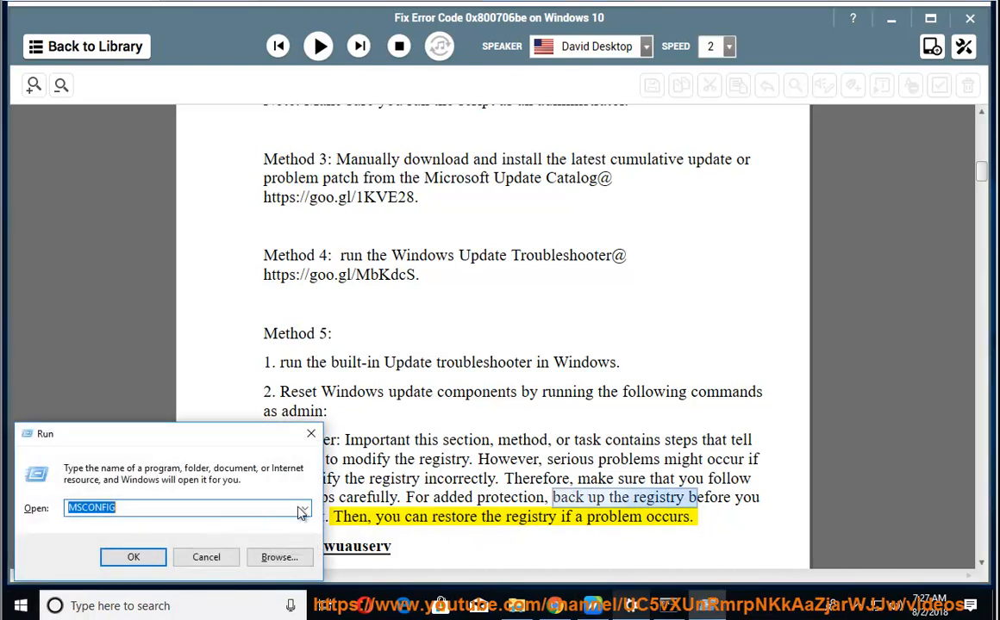
Step: Launch Registry Editor via REGEDIT and start a File > Export
text(REGEDIT)
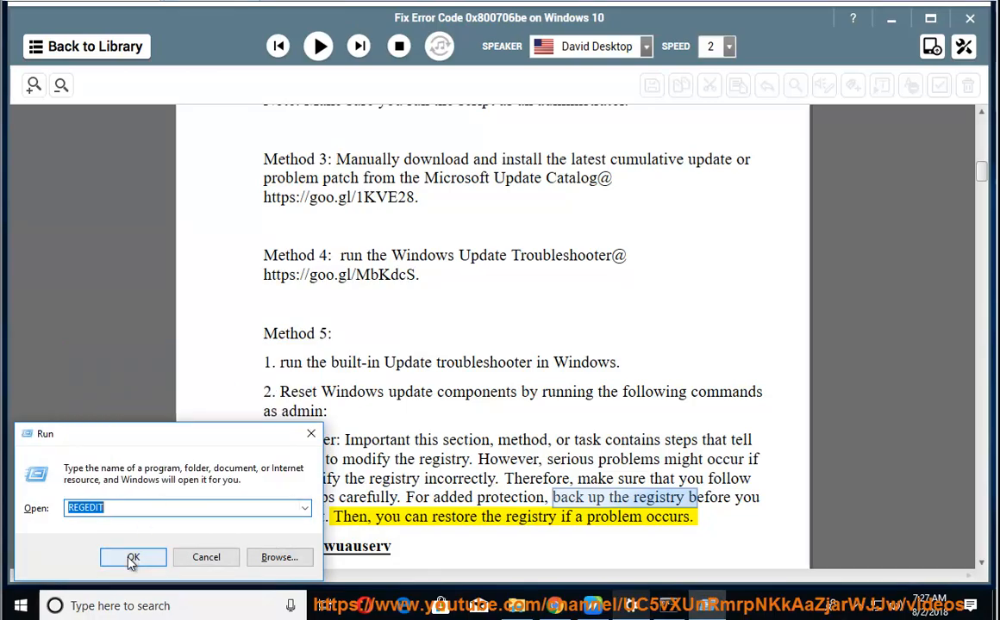
click(133, 558)
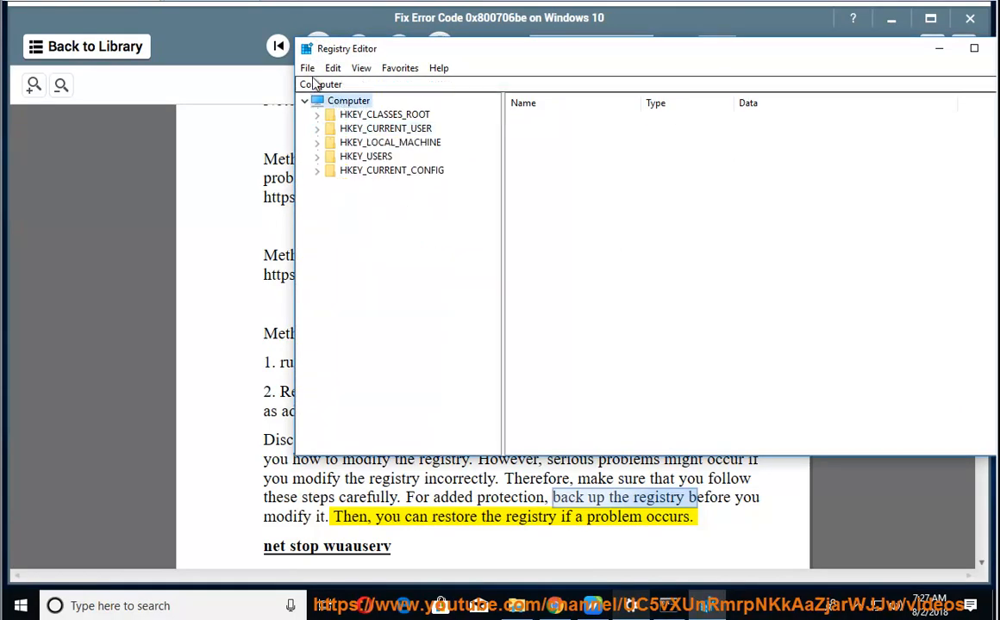
click(307, 68)
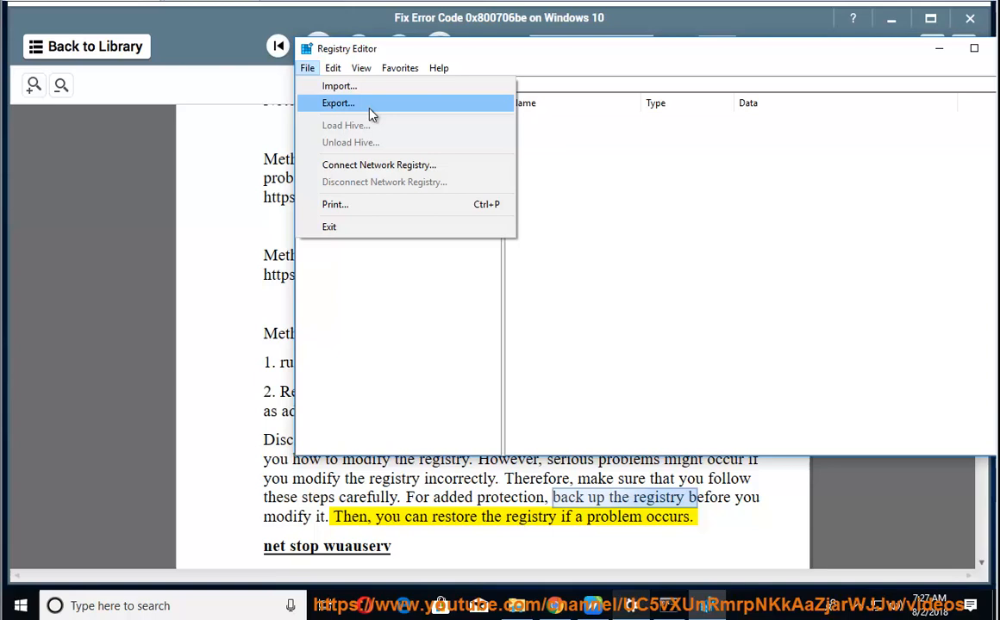
click(337, 103)
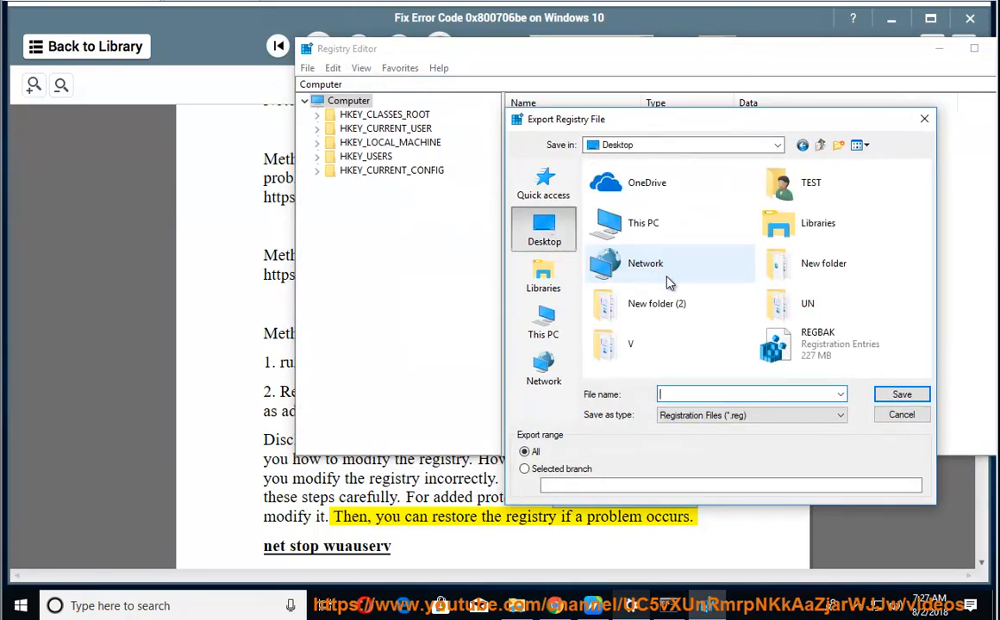
Step: Target the existing REGBAK backup, decline replacing it, cancel, and close Registry Editor
click(817, 343)
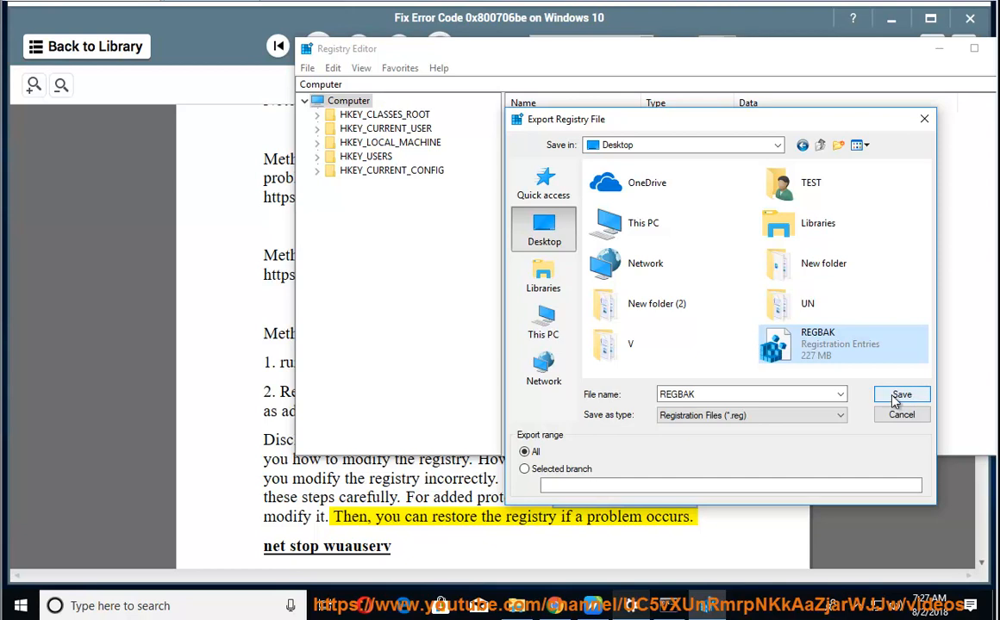
click(901, 394)
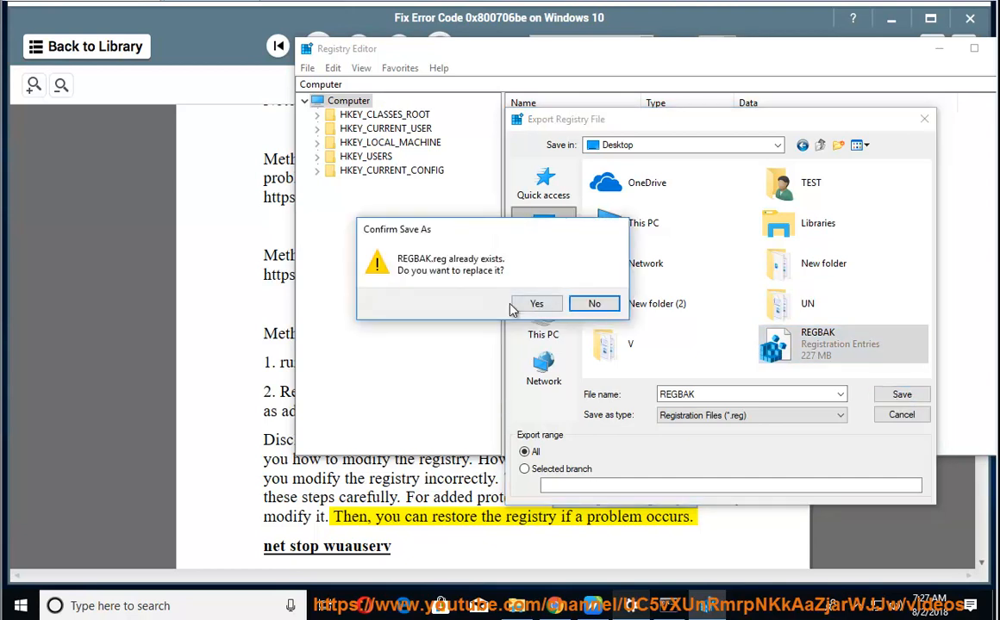
click(594, 303)
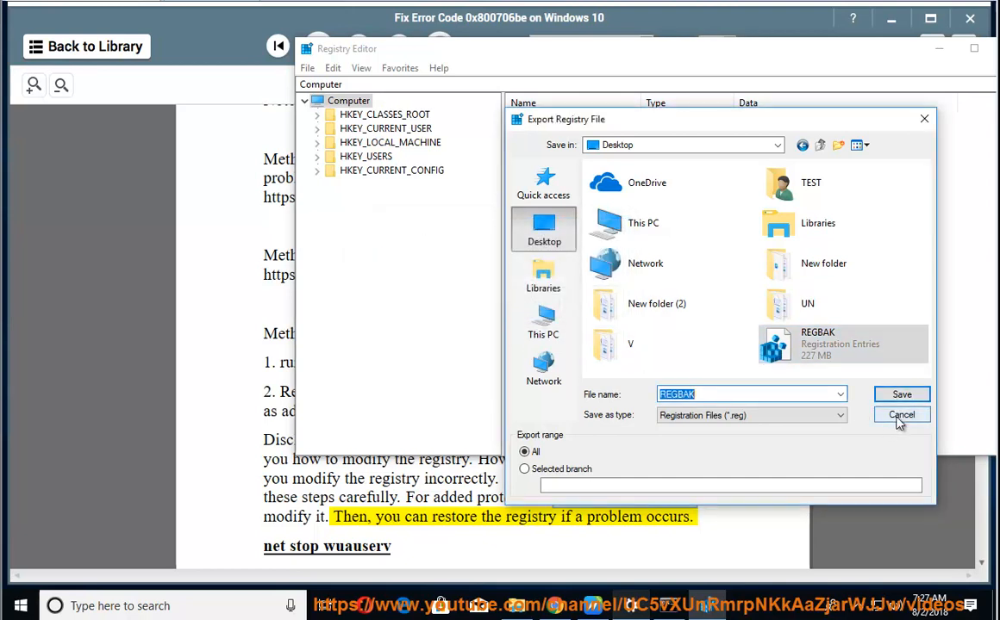
click(901, 414)
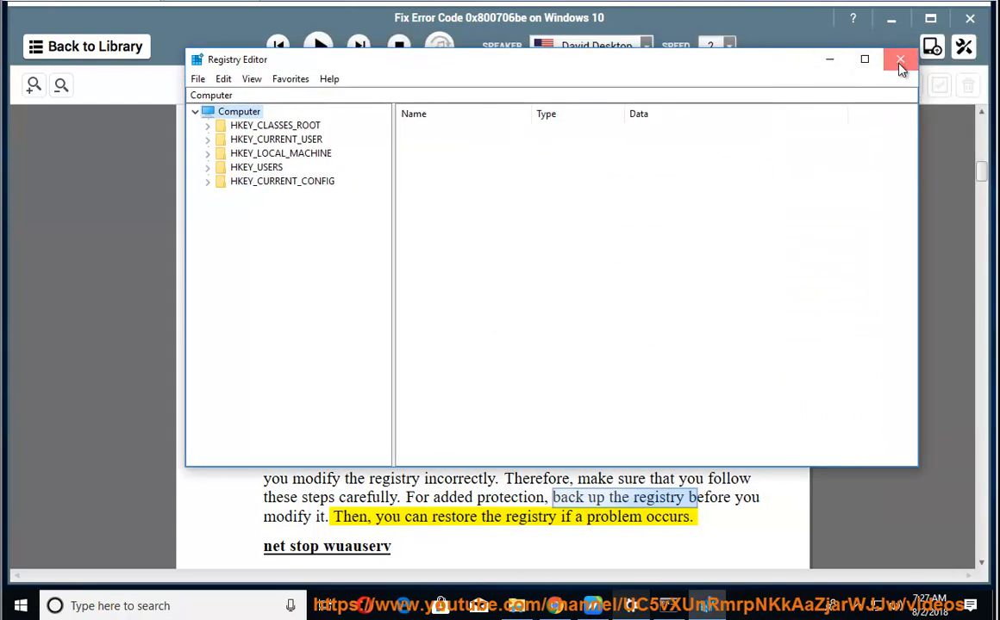
click(899, 59)
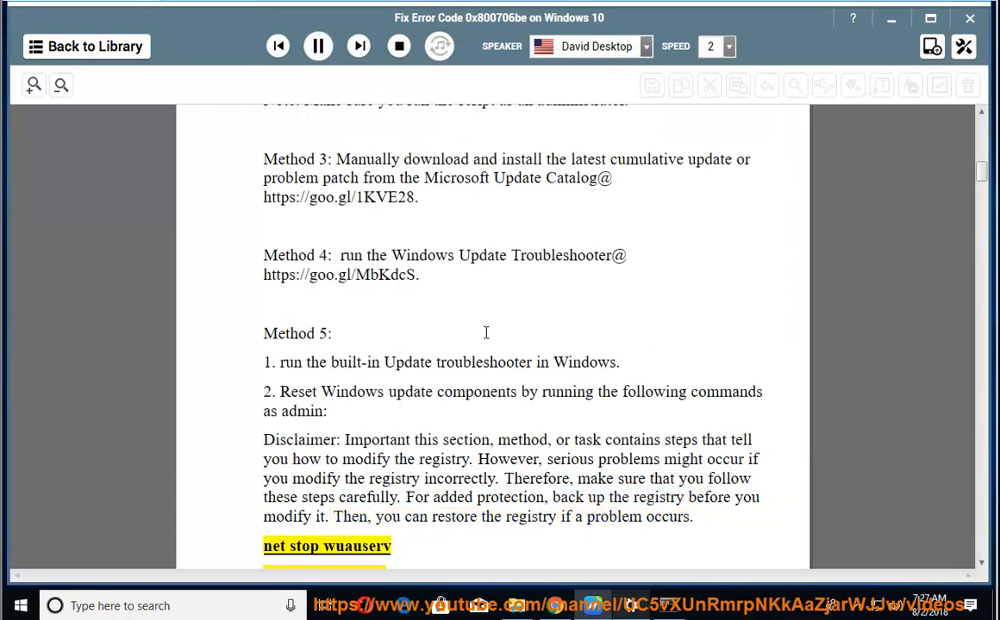
Step: Follow narration through the net stop, ren and net start commands, then bring back Troubleshoot settings
scroll(down, 3)
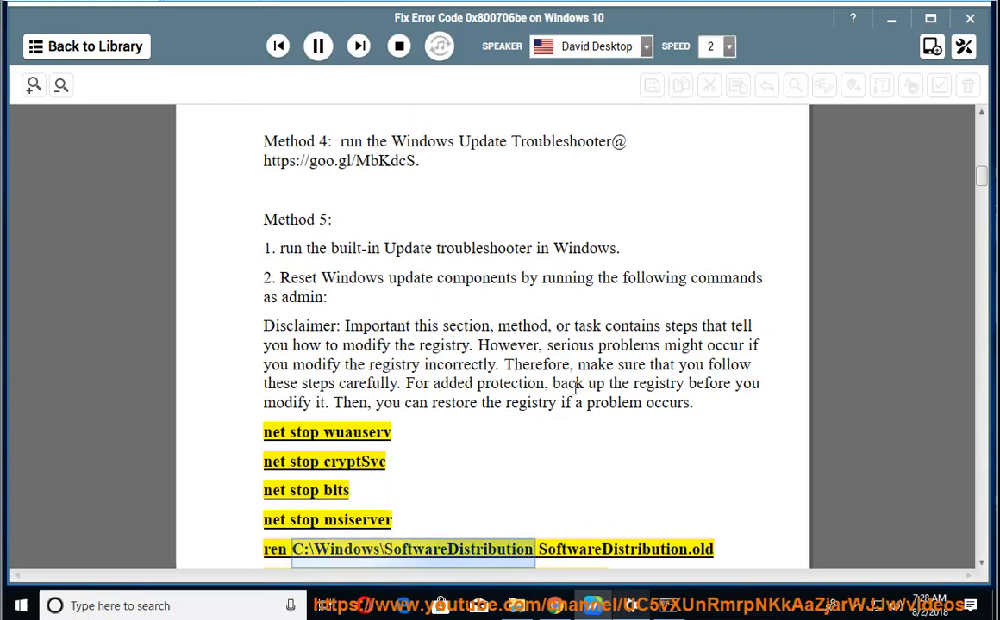
scroll(down, 3)
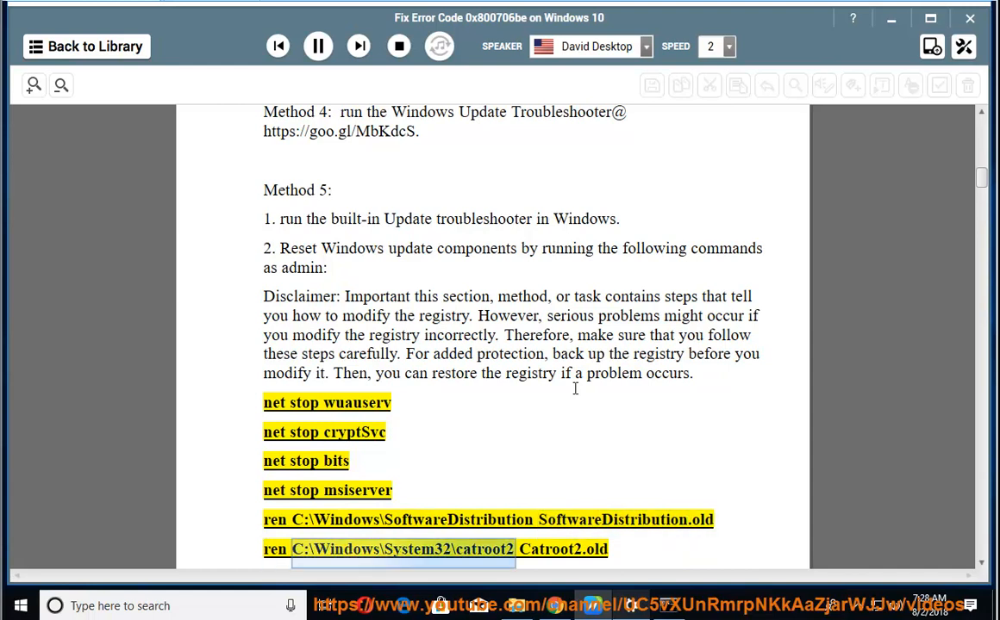
scroll(down, 3)
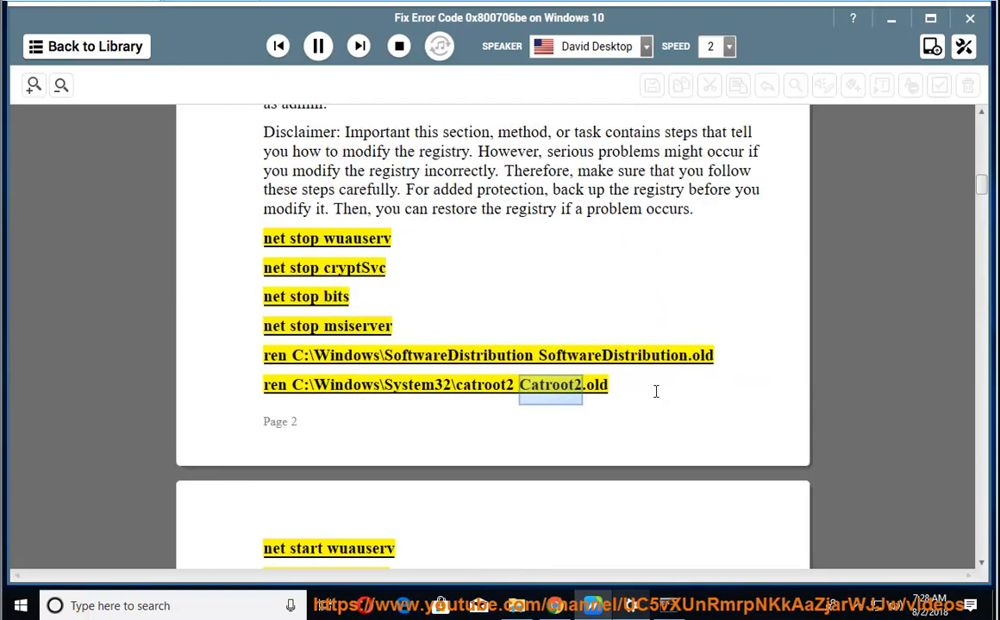
scroll(down, 3)
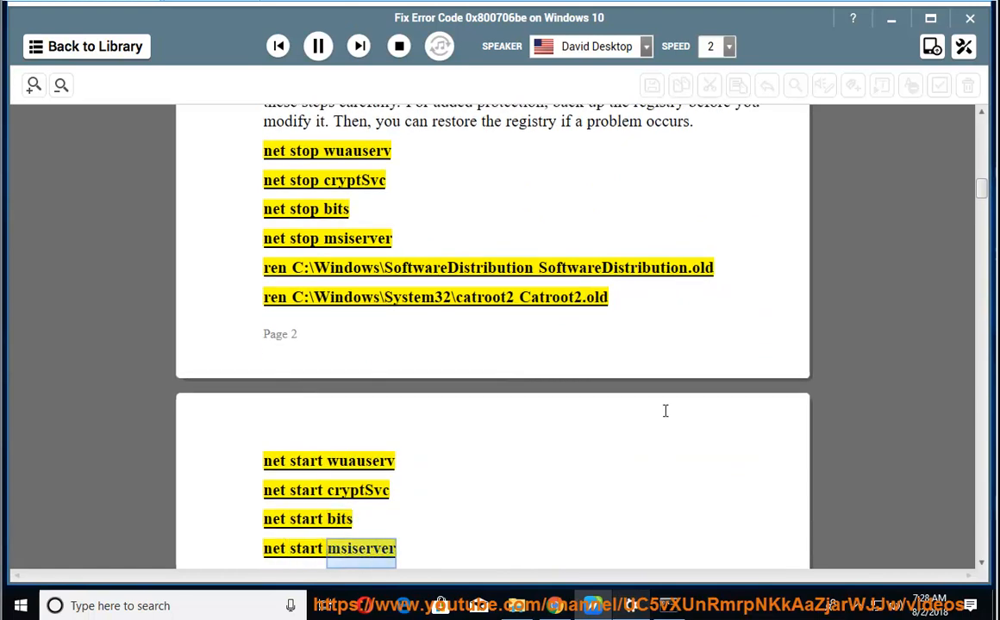
scroll(down, 3)
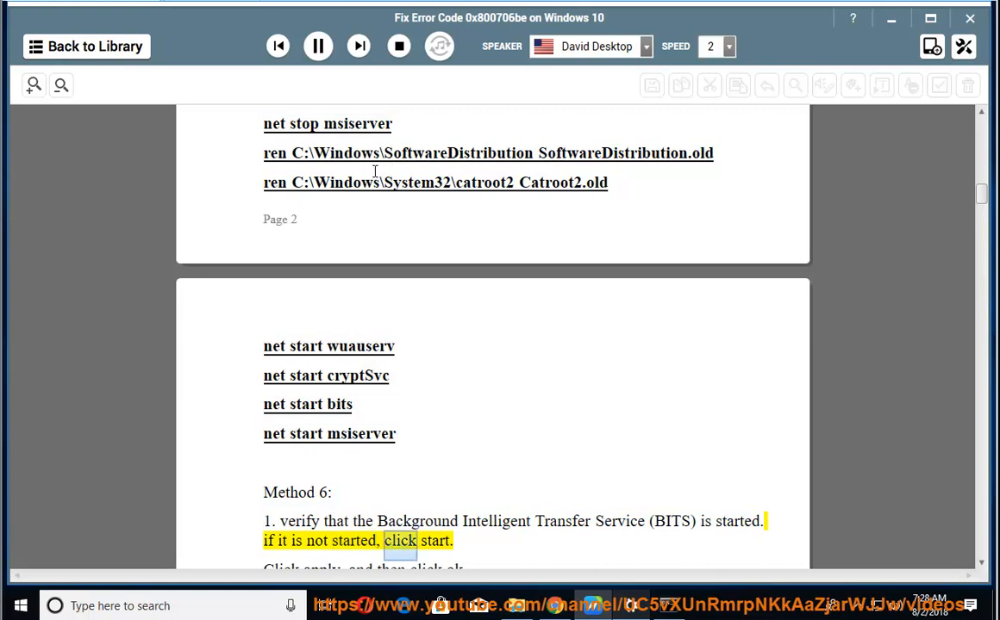
click(317, 47)
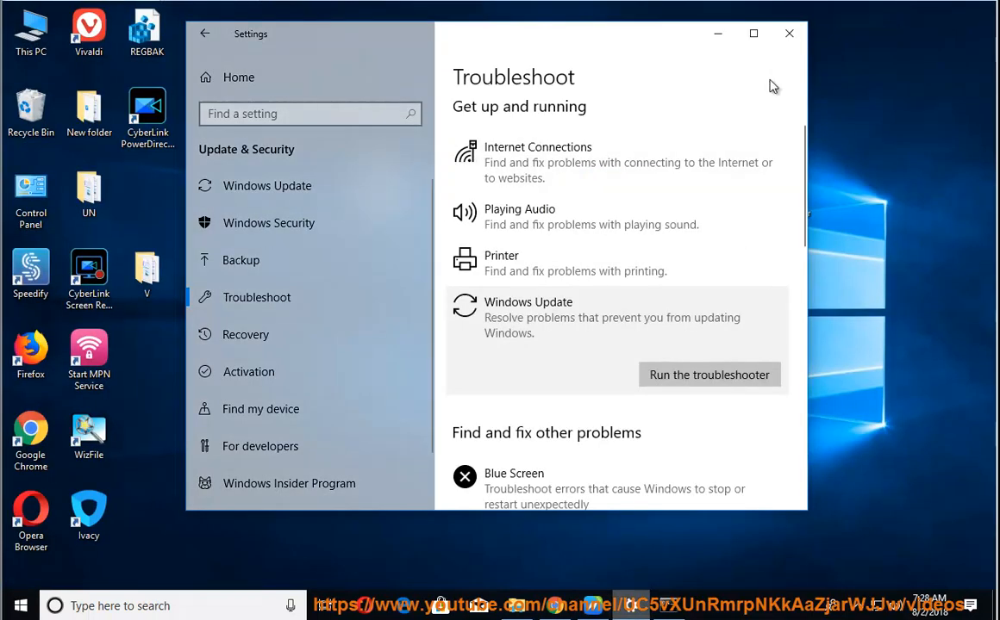
Step: Inspect BITS startup type in Computer Management's Services list, then close Computer Management
right_click(30, 30)
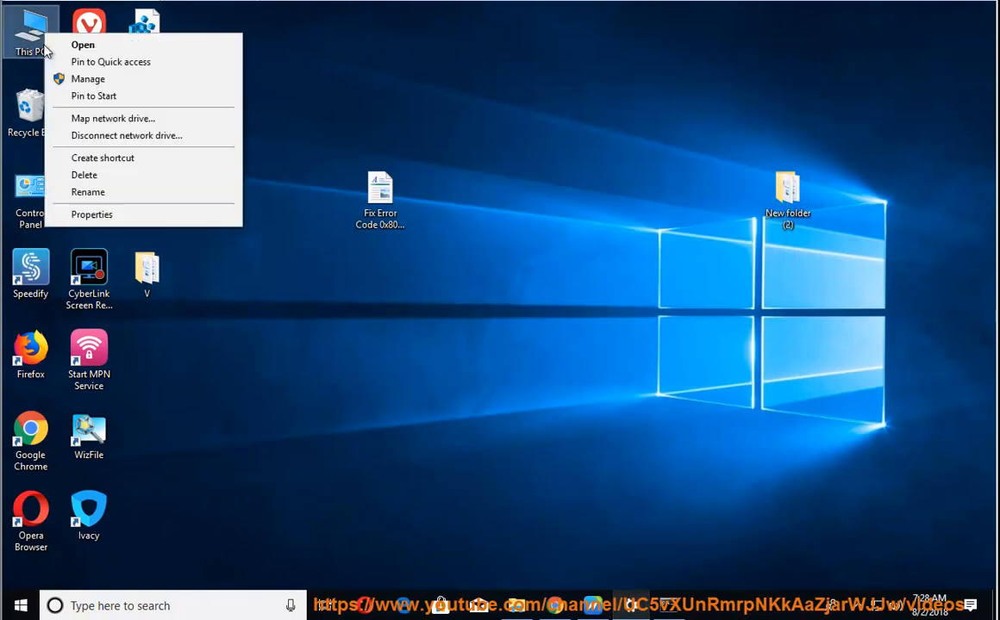
click(547, 282)
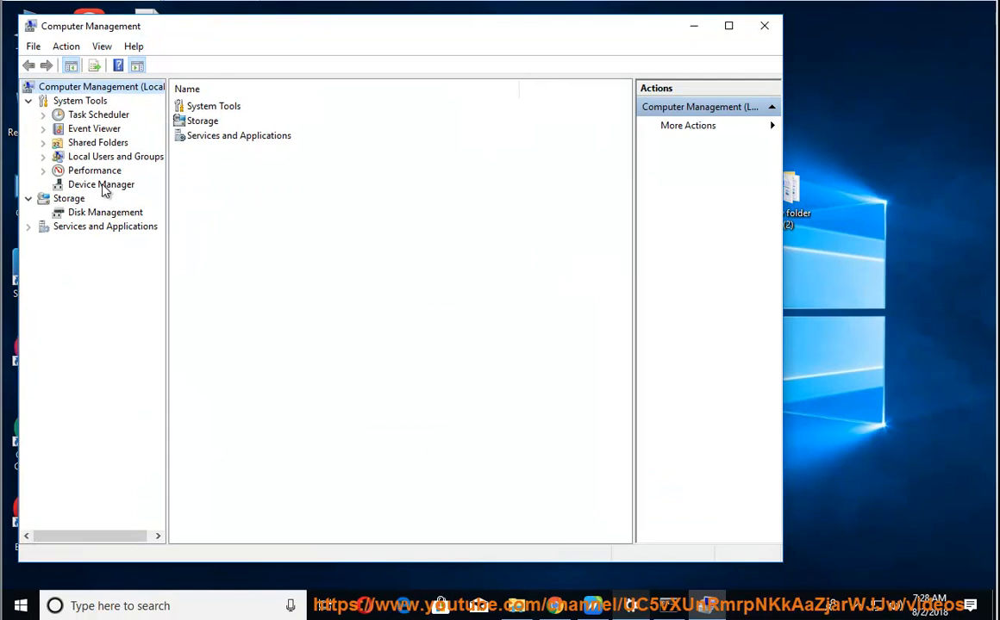
click(105, 225)
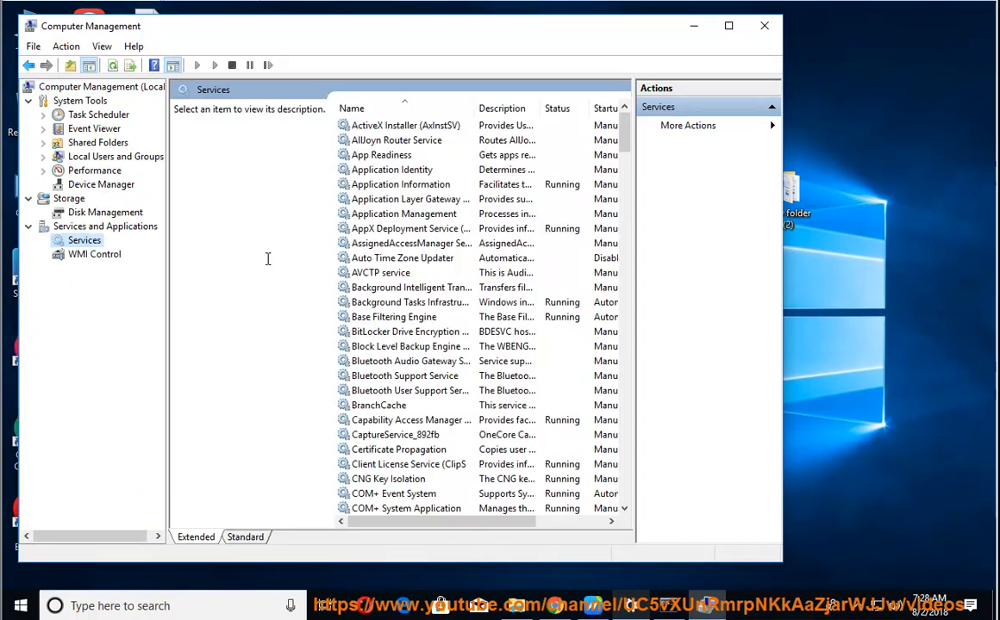
click(410, 302)
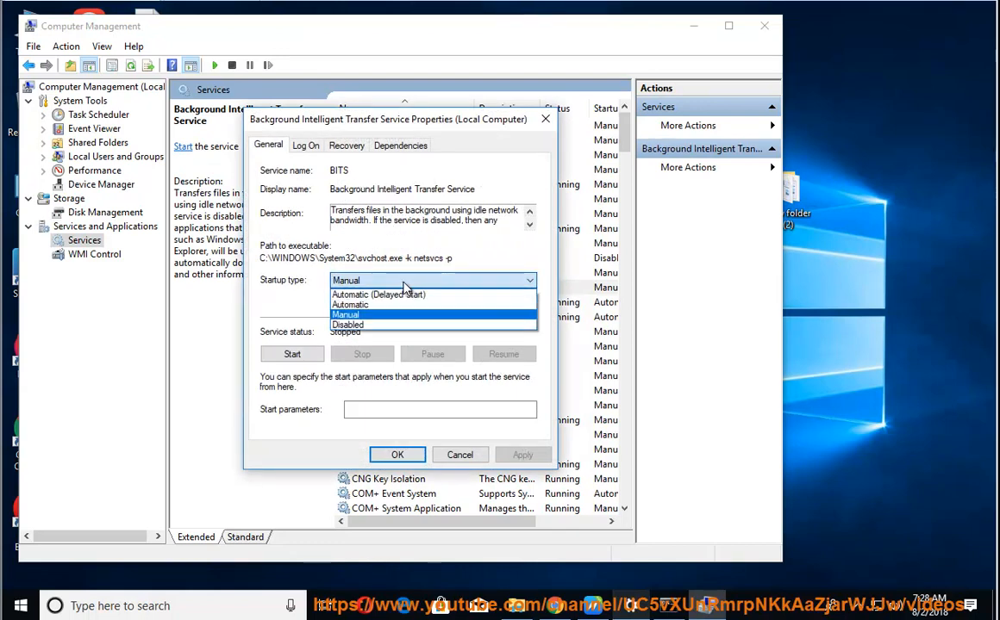
click(378, 294)
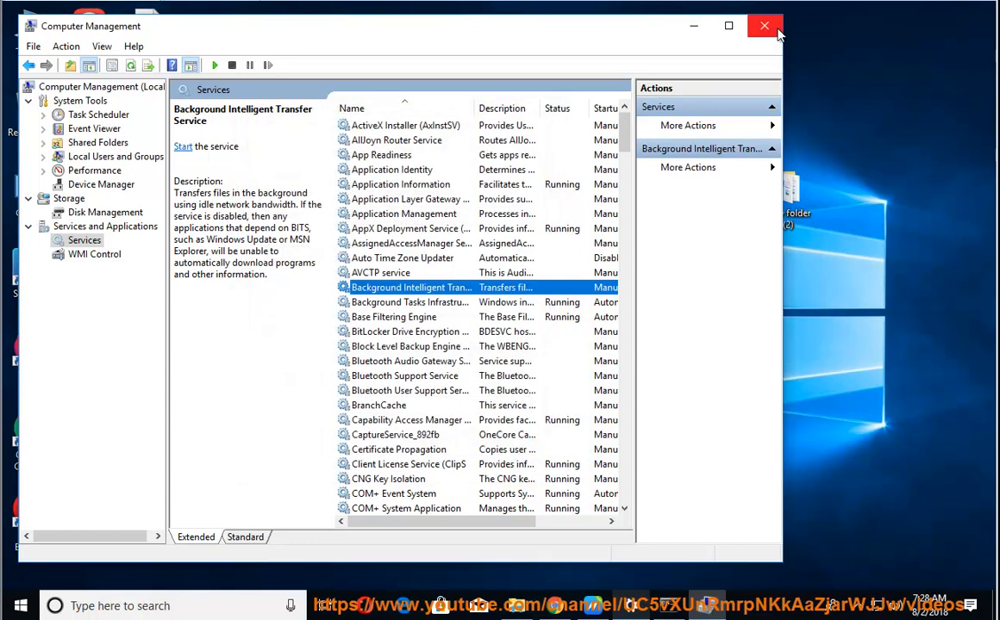
click(764, 25)
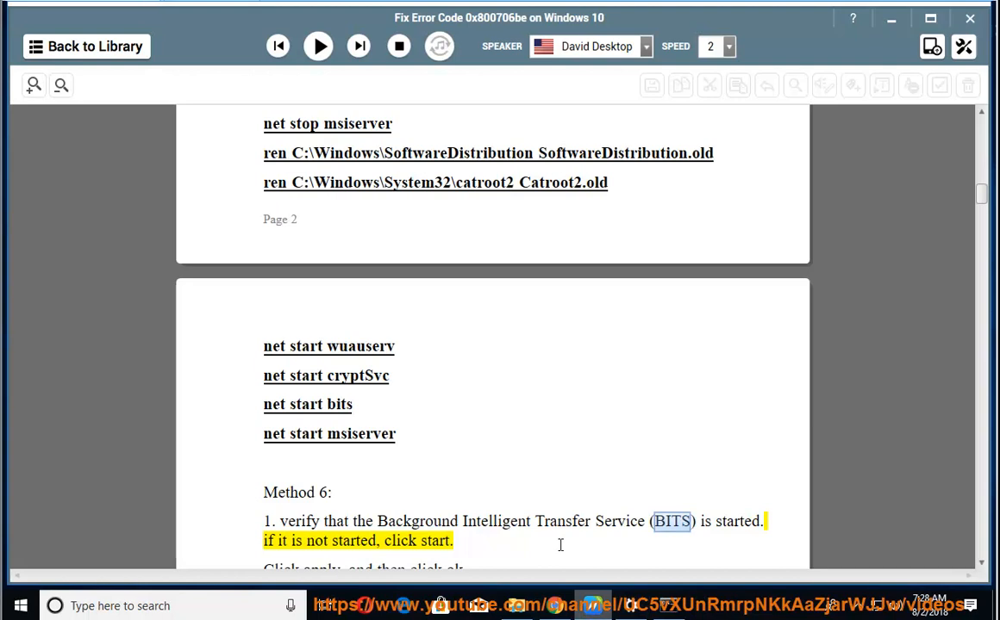
Step: Resume narration and scroll along through Method 6 and Case study 2
click(318, 46)
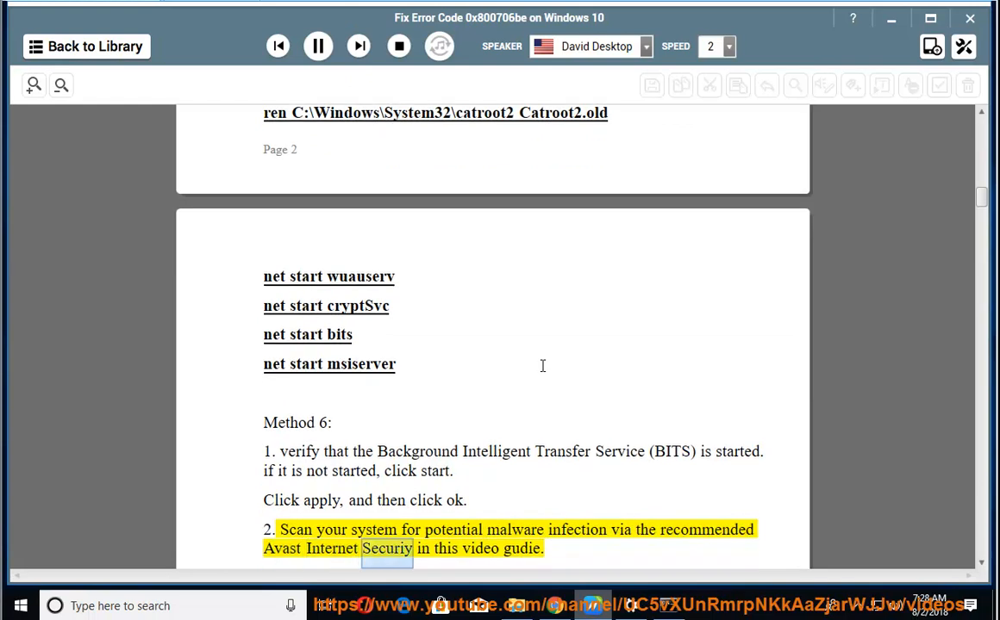
scroll(down, 3)
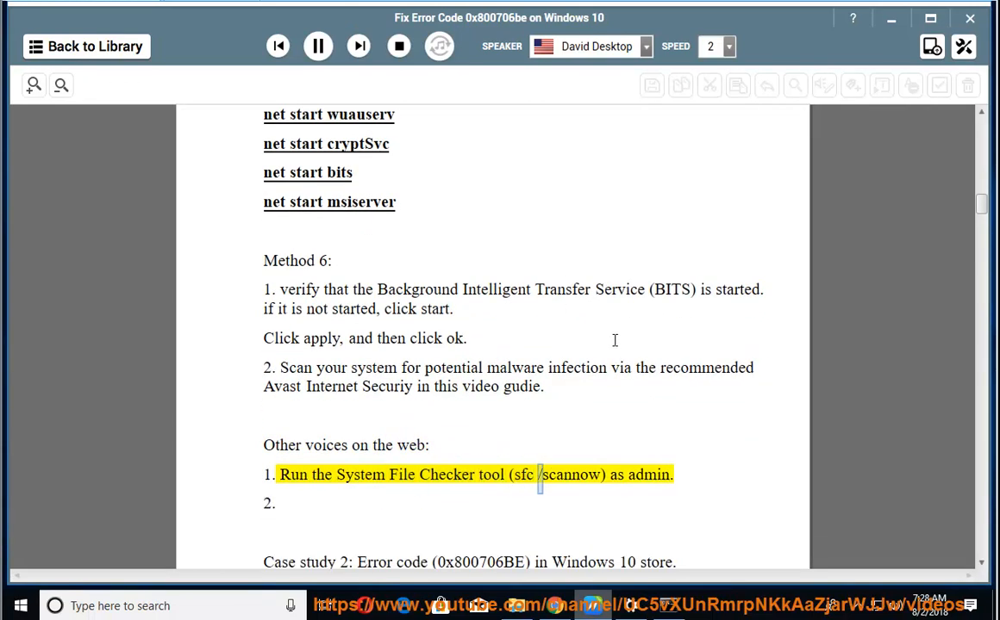
click(664, 606)
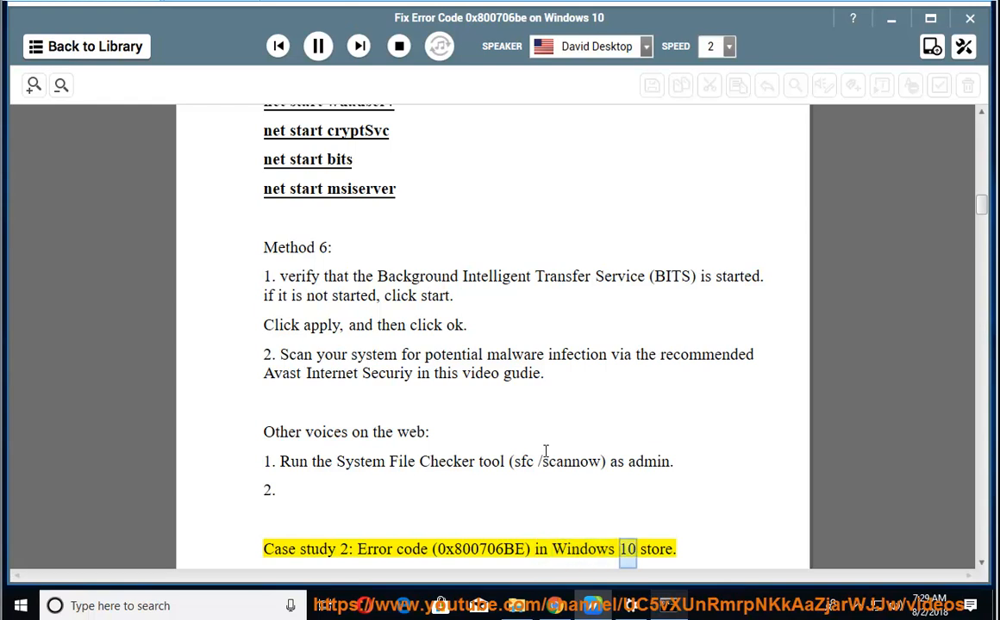
scroll(down, 3)
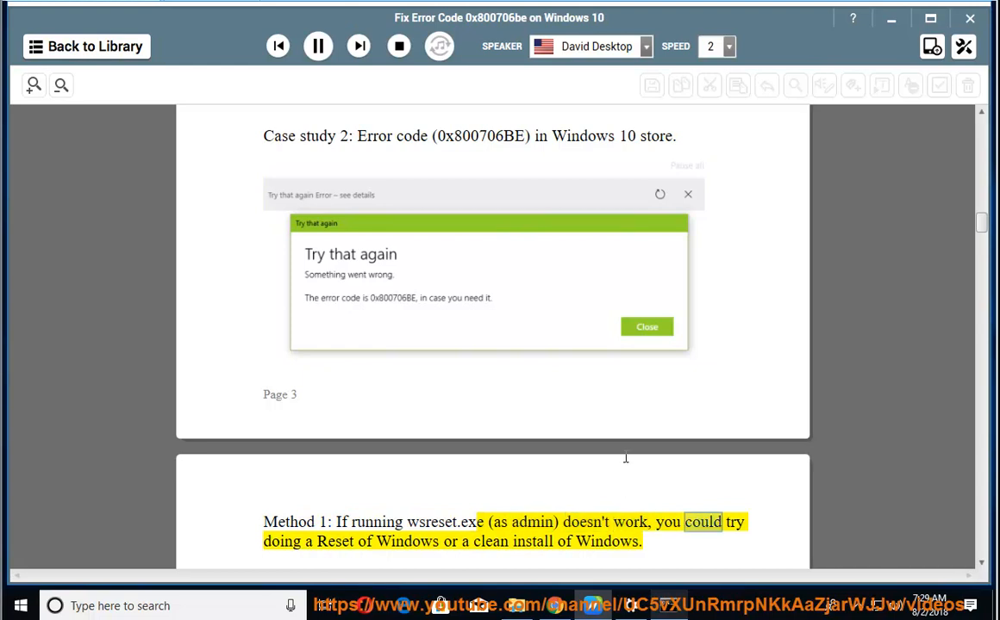
double_click(533, 541)
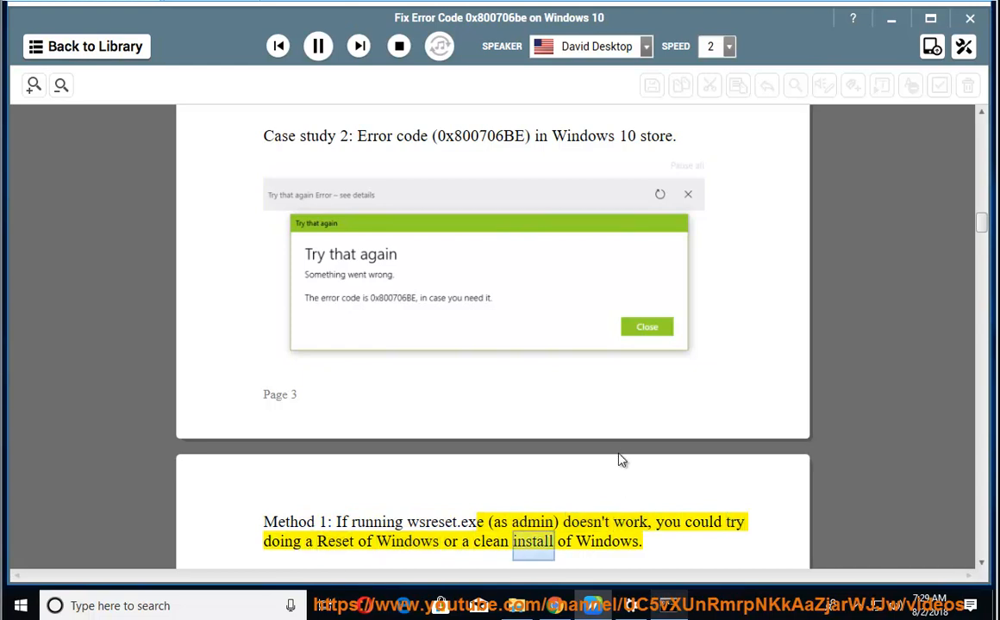
Step: Pause the reading and select the wsreset.exe command in the guide
click(318, 47)
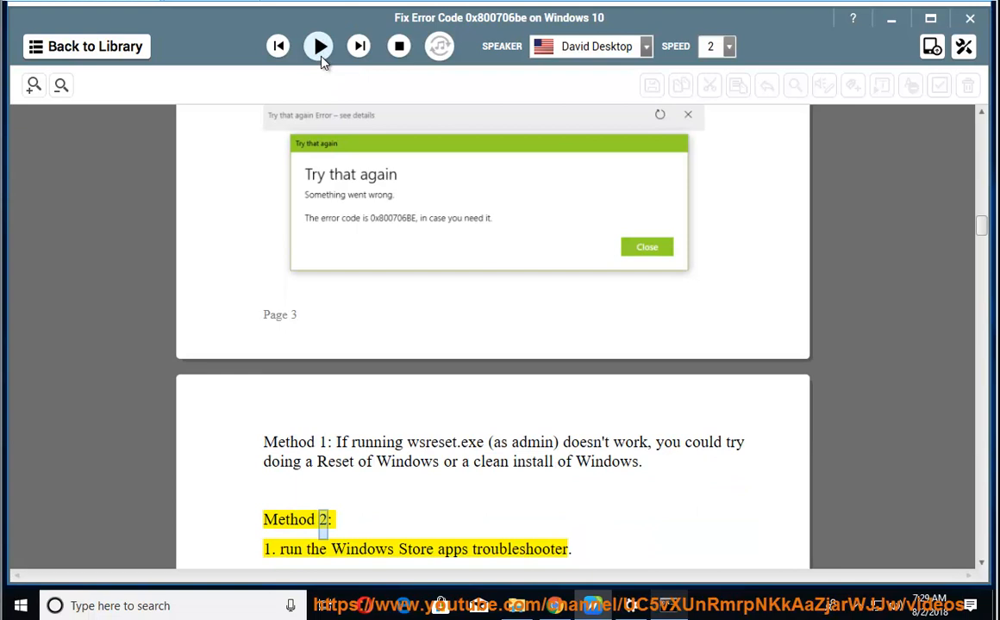
click(318, 47)
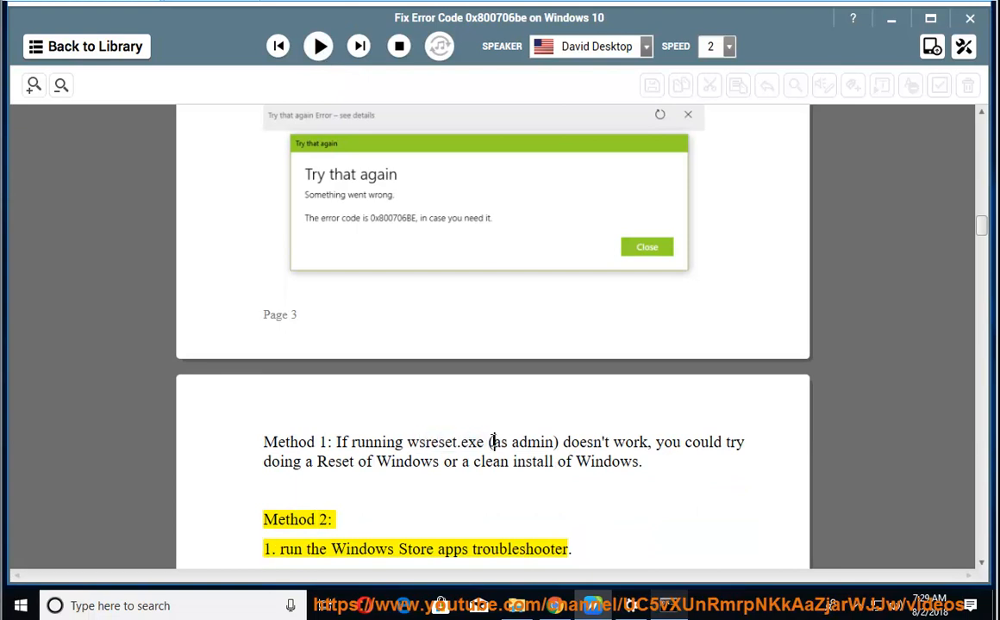
double_click(445, 442)
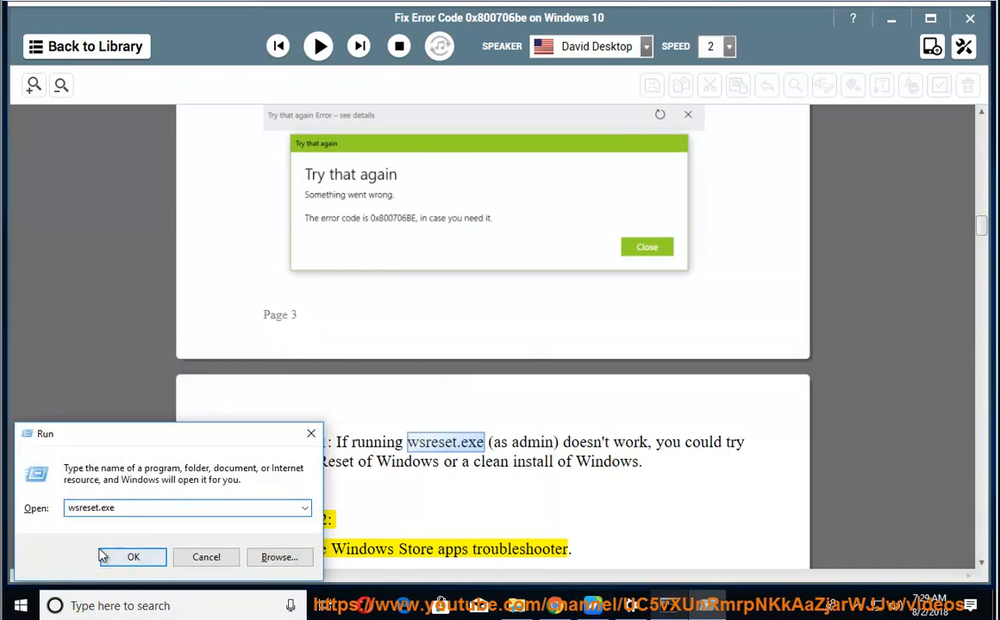
Step: Run wsreset.exe, then resume and pause narration at Method 2's Clean Boot step
click(133, 558)
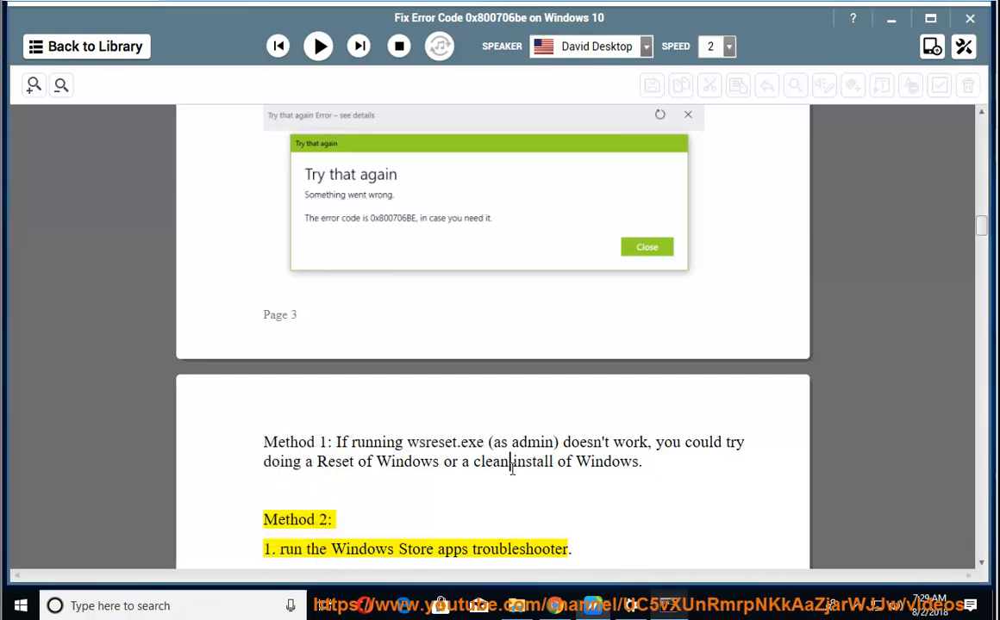
click(317, 46)
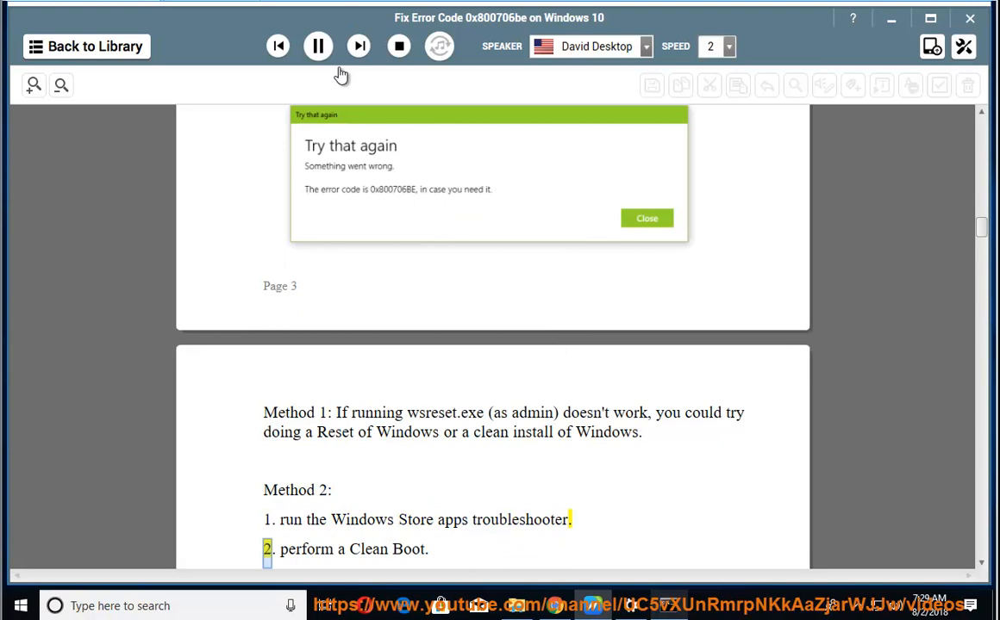
click(318, 45)
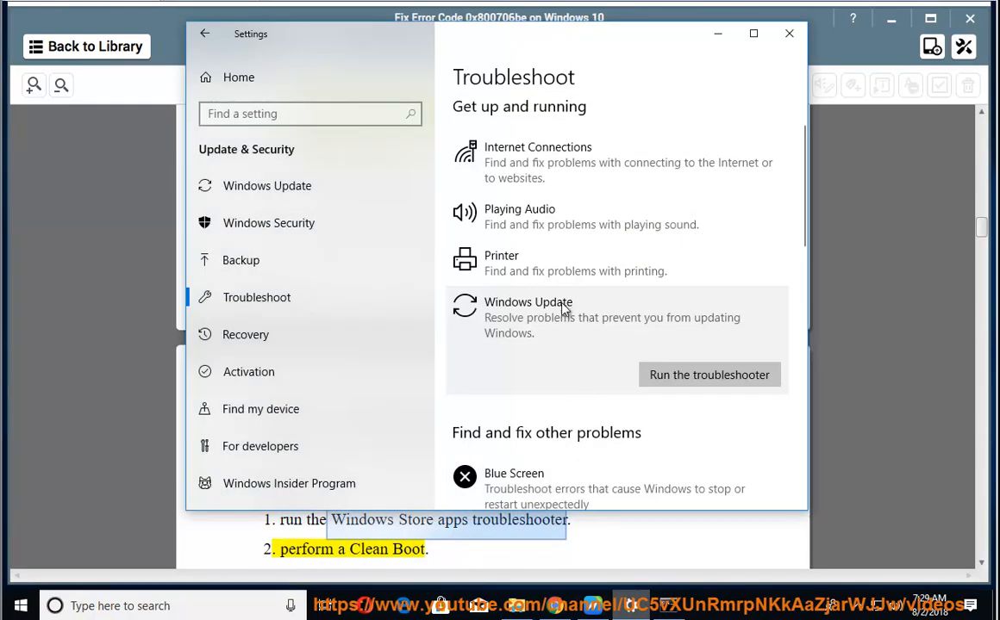
Step: Scroll to Windows Store Apps, start its troubleshooter, then close it
scroll(down, 3)
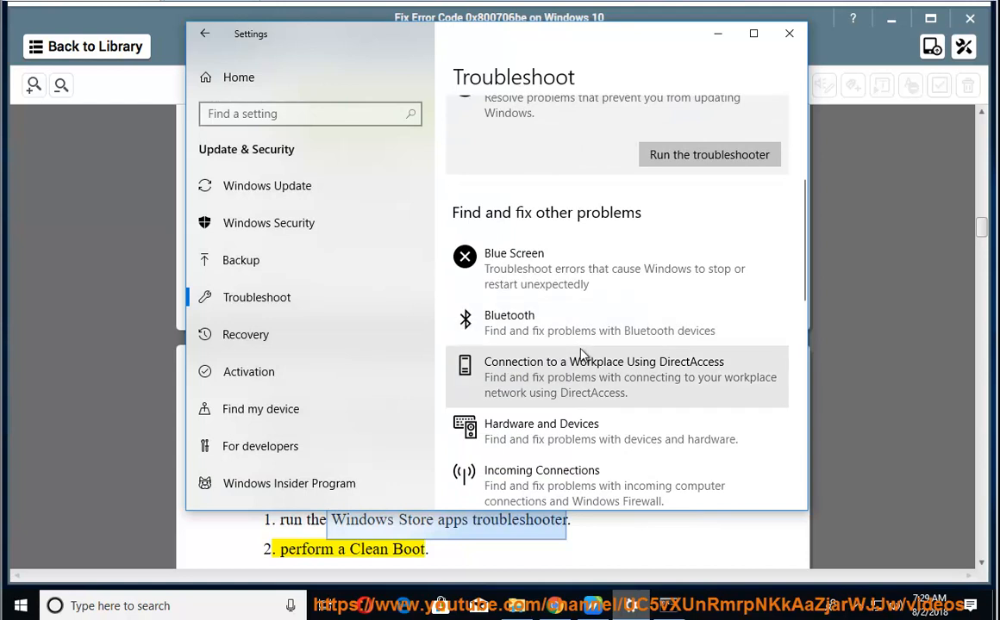
scroll(down, 3)
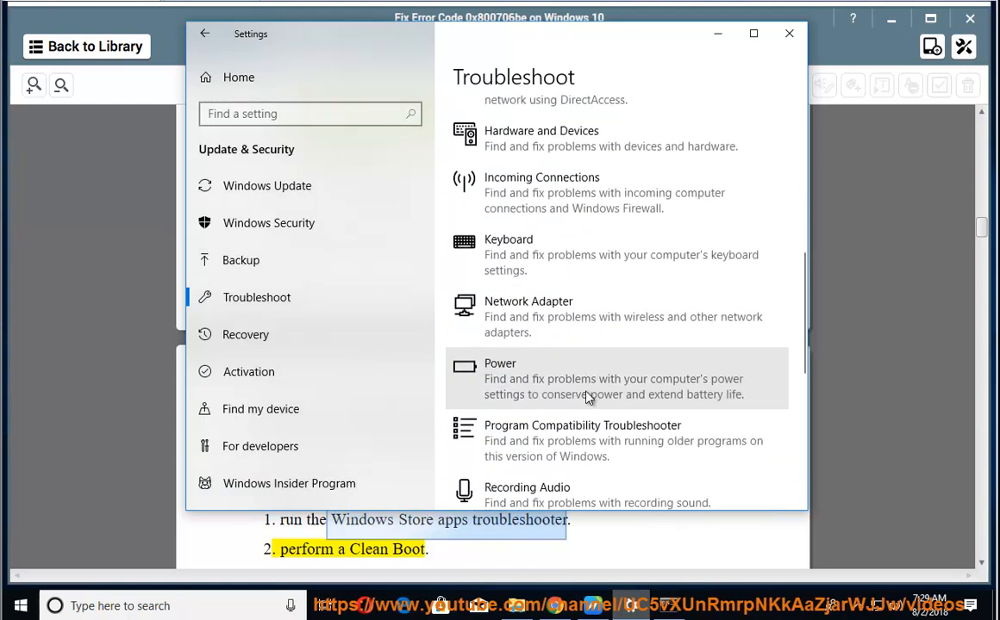
scroll(down, 3)
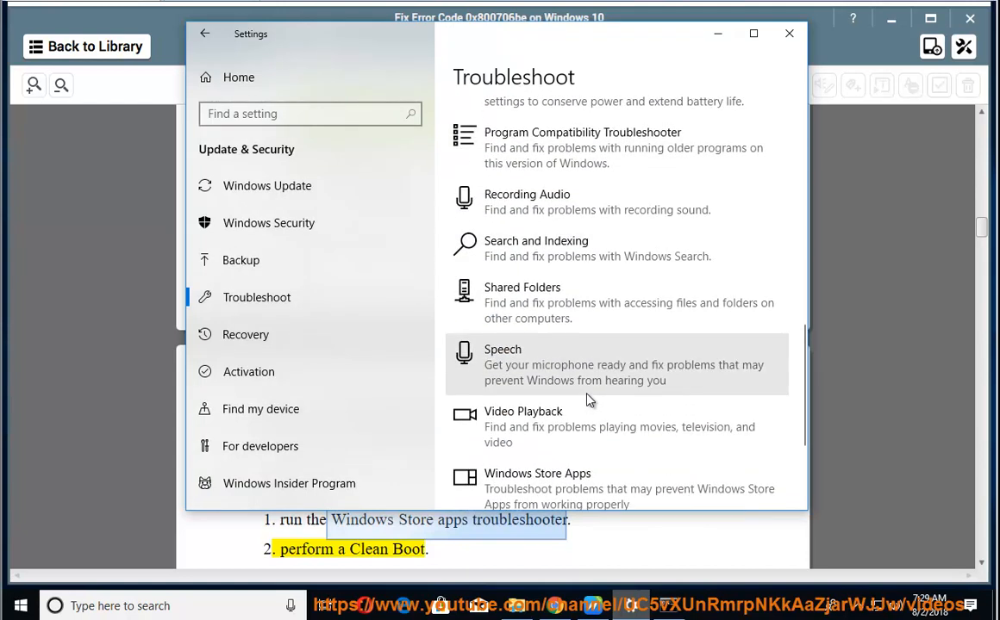
scroll(down, 3)
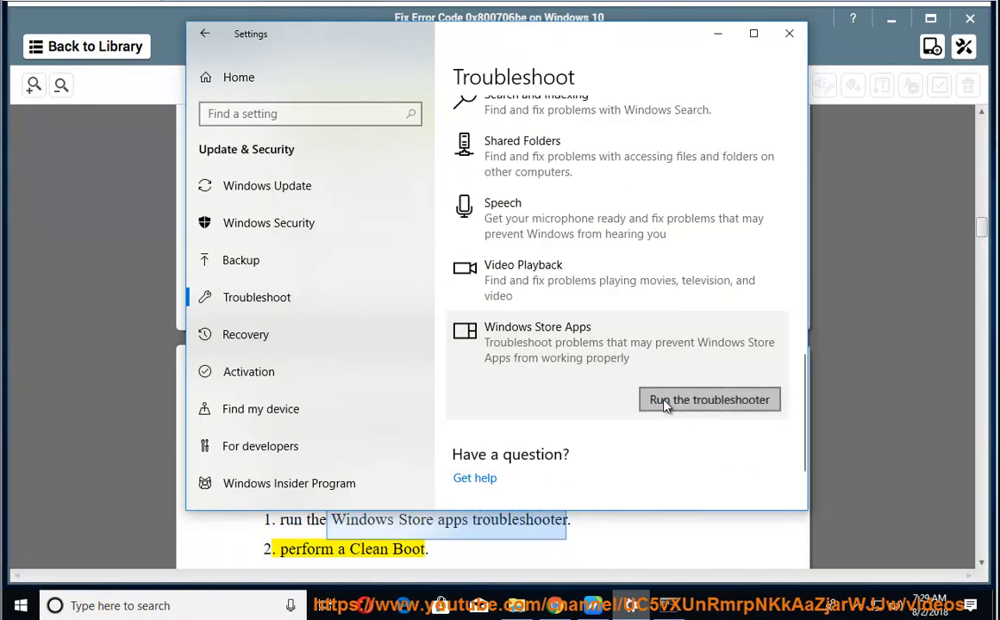
click(709, 399)
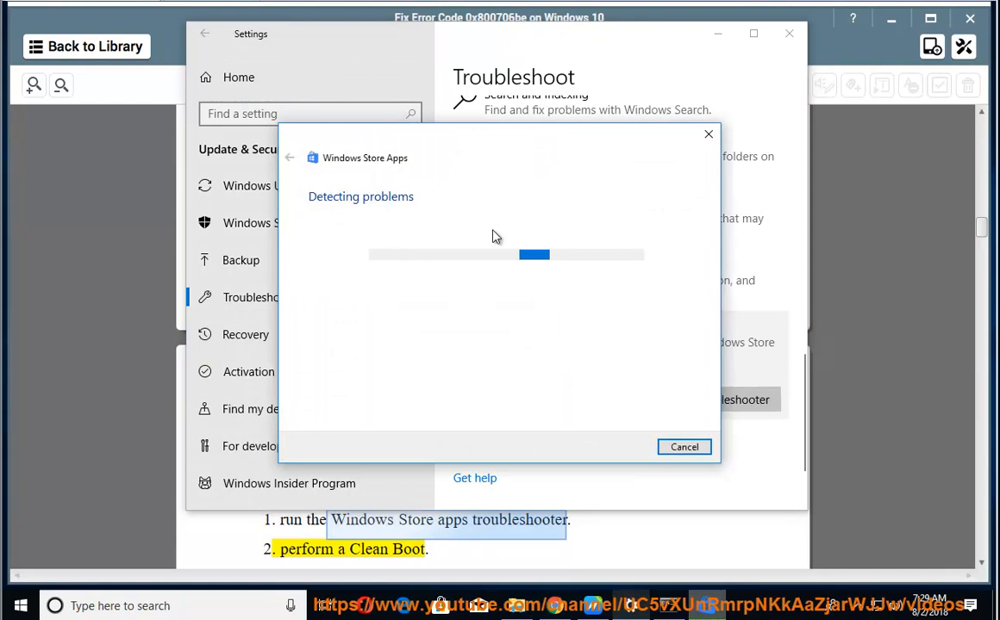
click(684, 447)
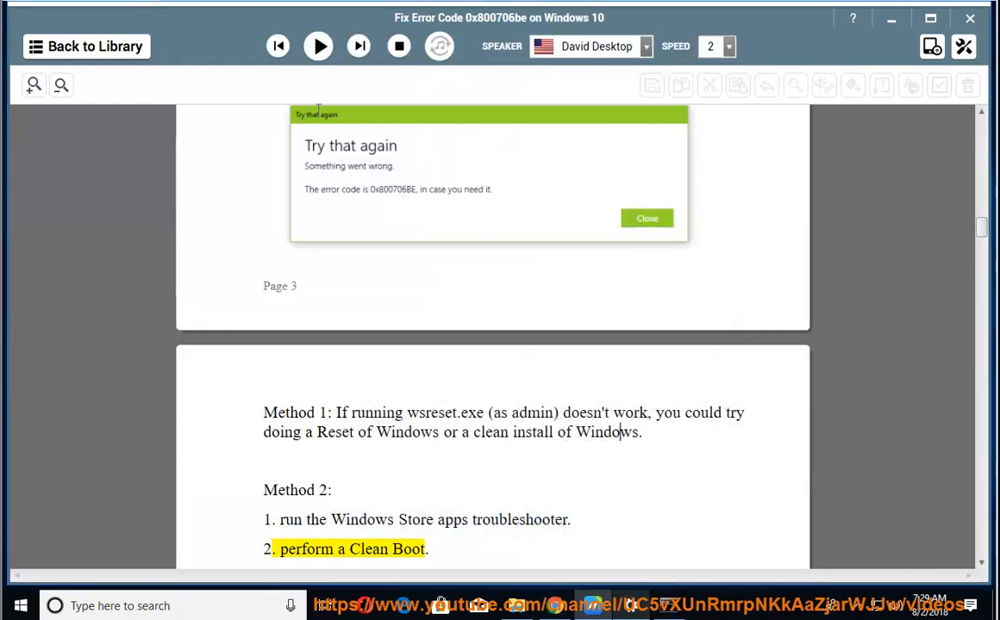
Step: Resume narration and scroll through the Clean Boot disclaimer to the antivirus advice
click(318, 46)
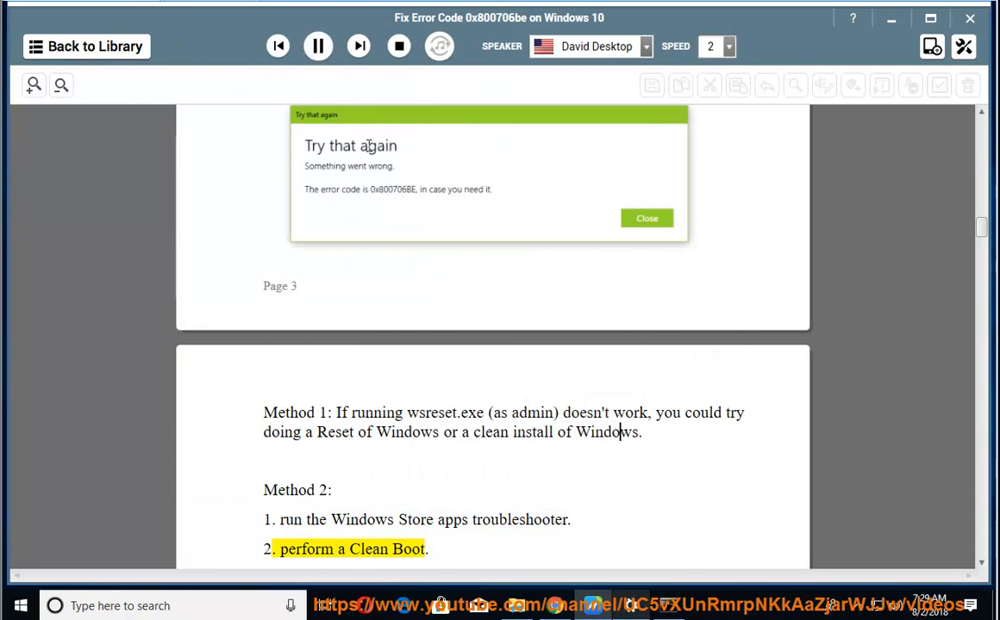
scroll(down, 3)
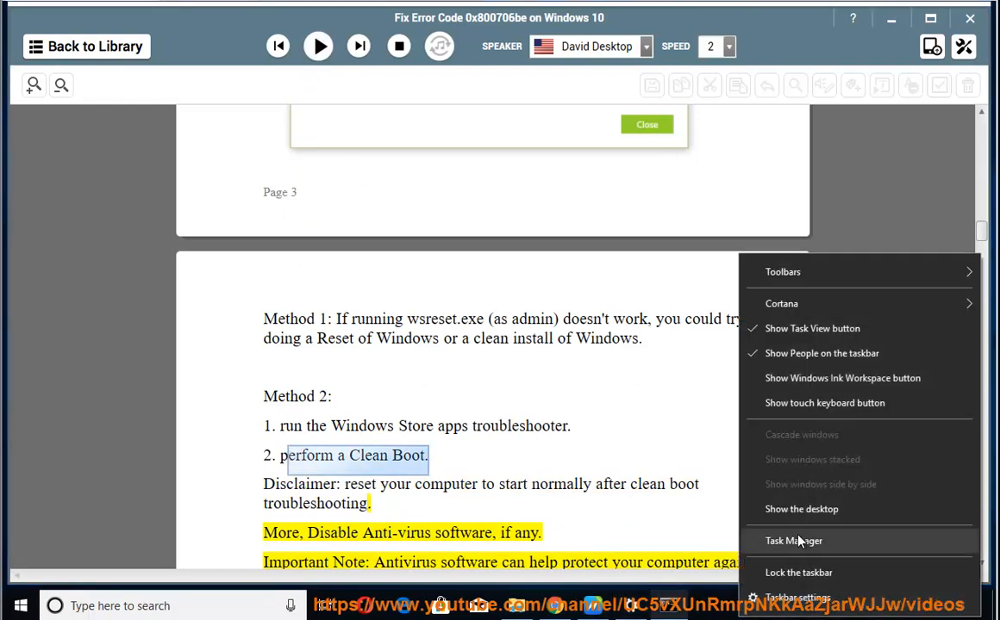
Step: Review the VMware Tools startup item in Task Manager's Startup list, then close Task Manager
click(793, 541)
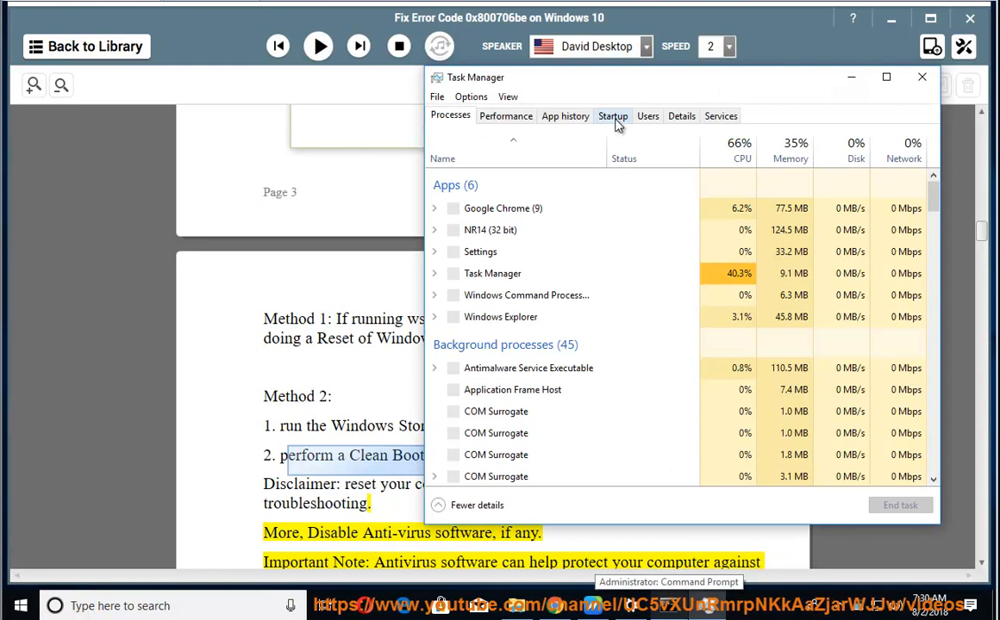
click(613, 115)
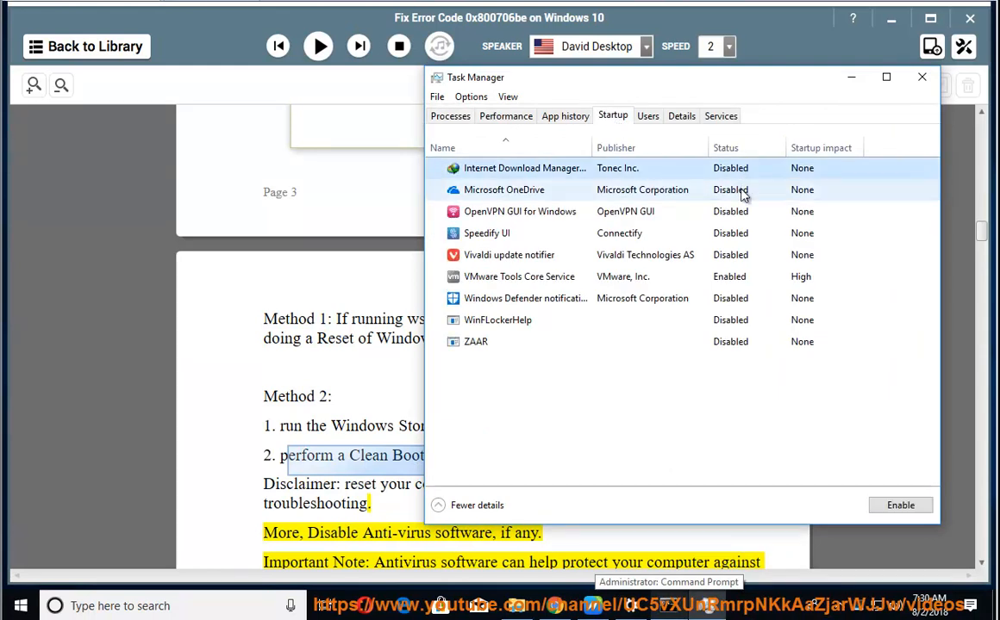
click(518, 276)
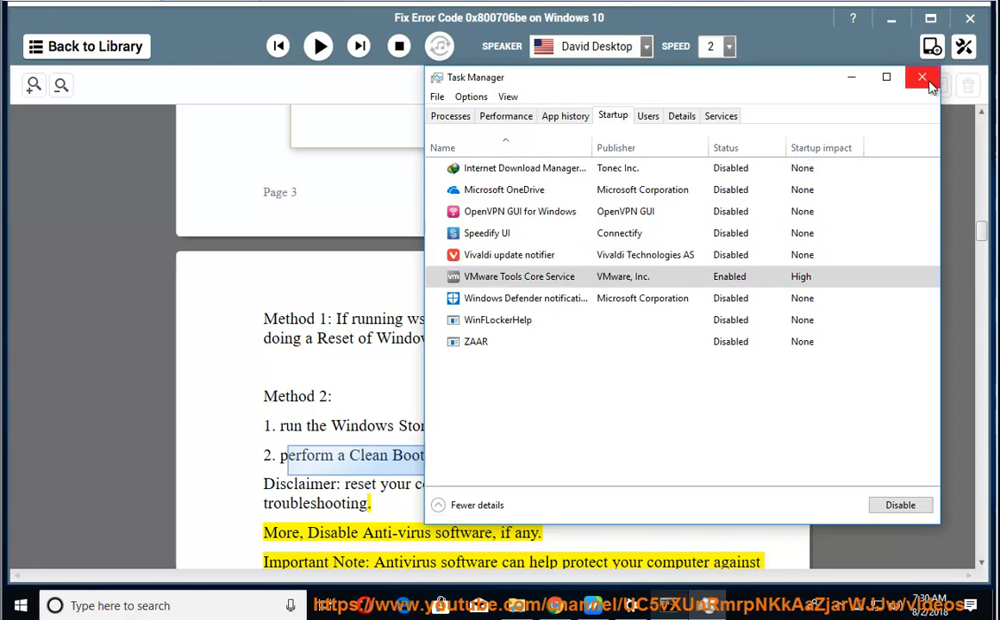
click(921, 77)
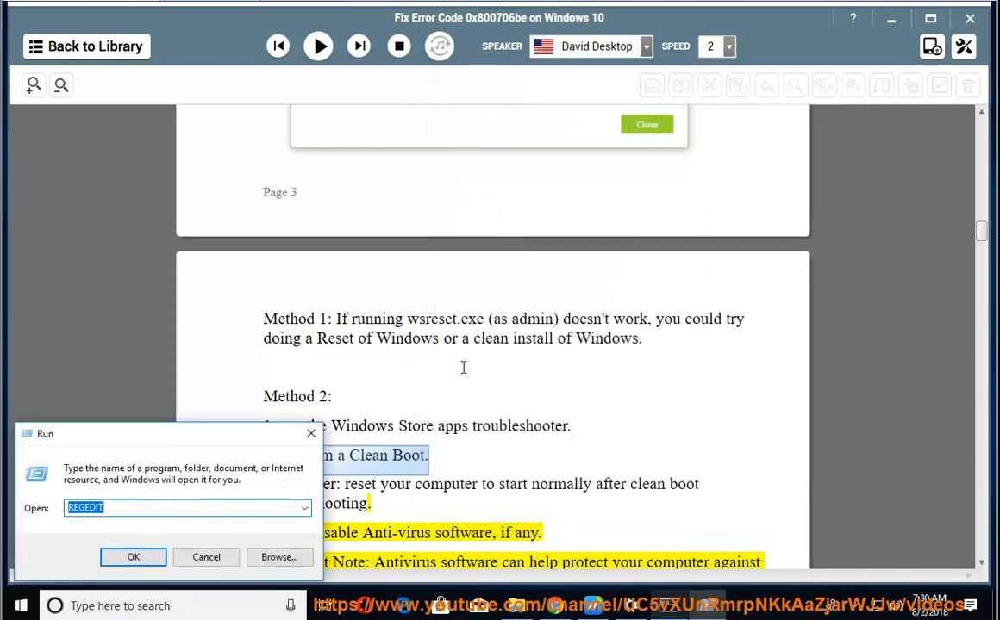
Step: In MSCONFIG Services, hide all Microsoft services and disable the rest
text(MSCONFIG)
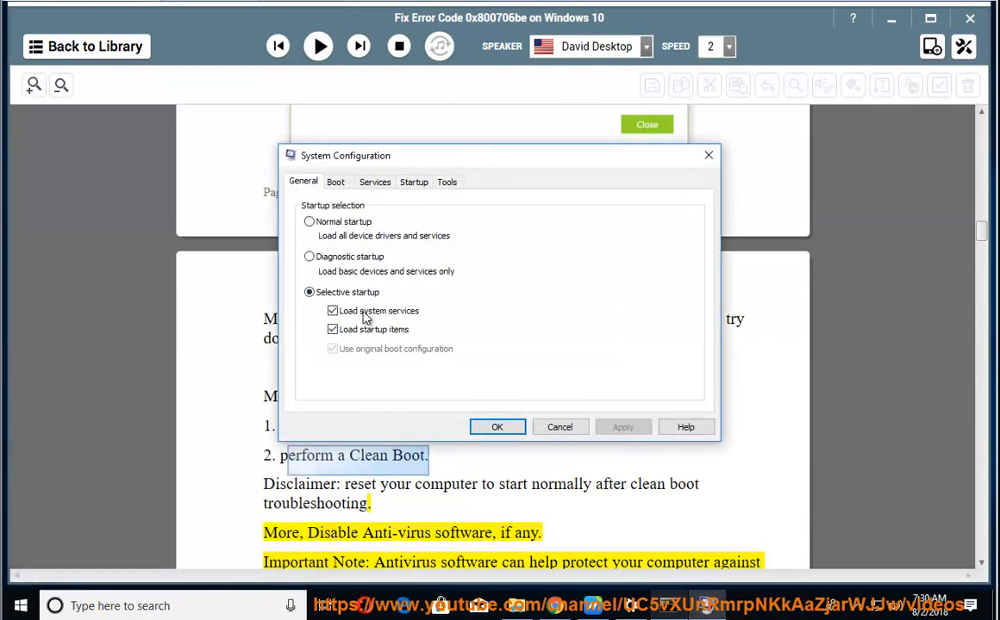
click(374, 181)
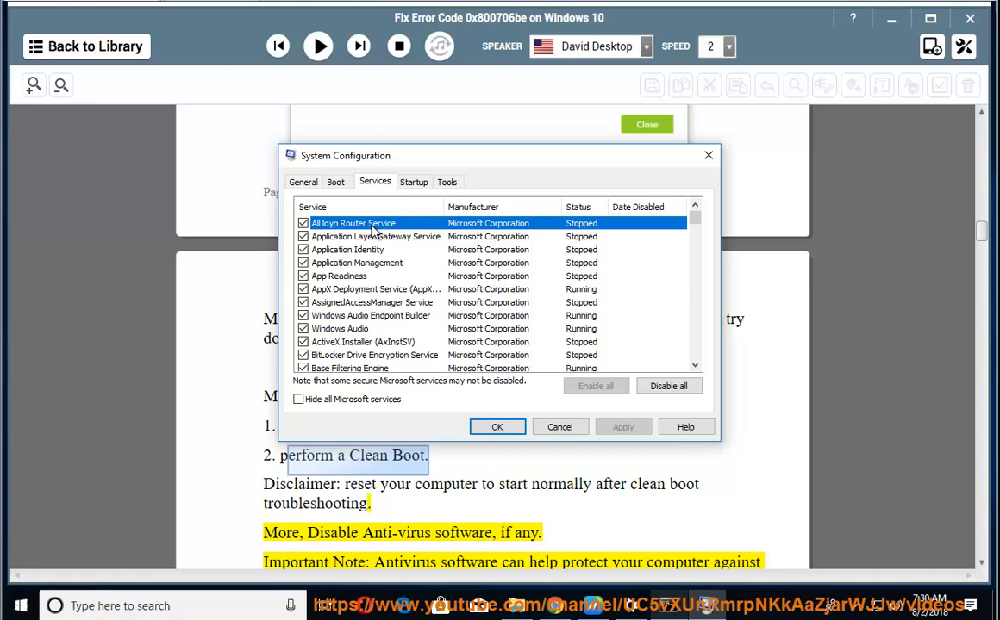
click(298, 399)
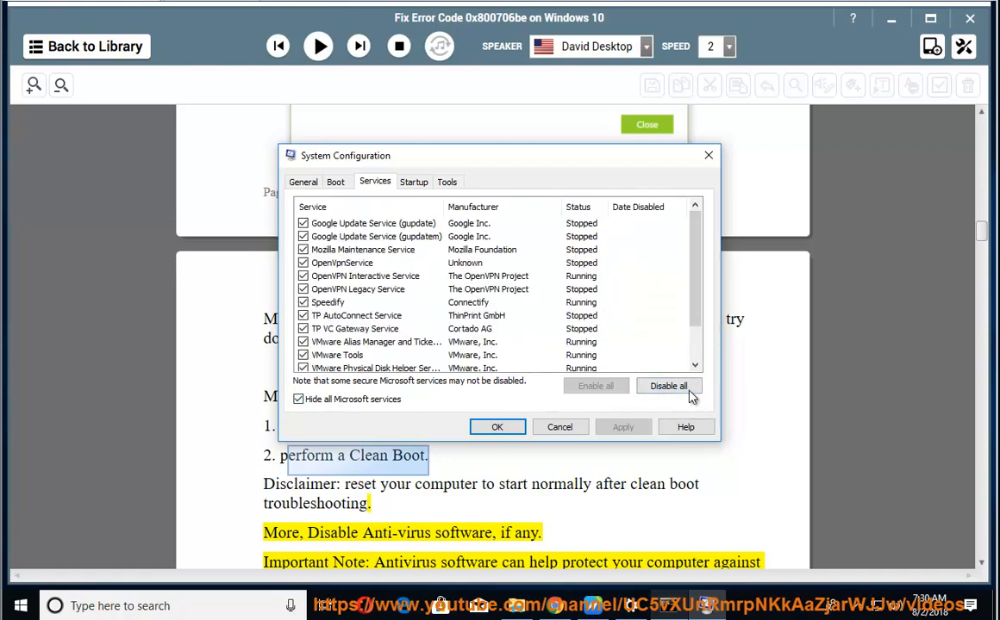
click(668, 385)
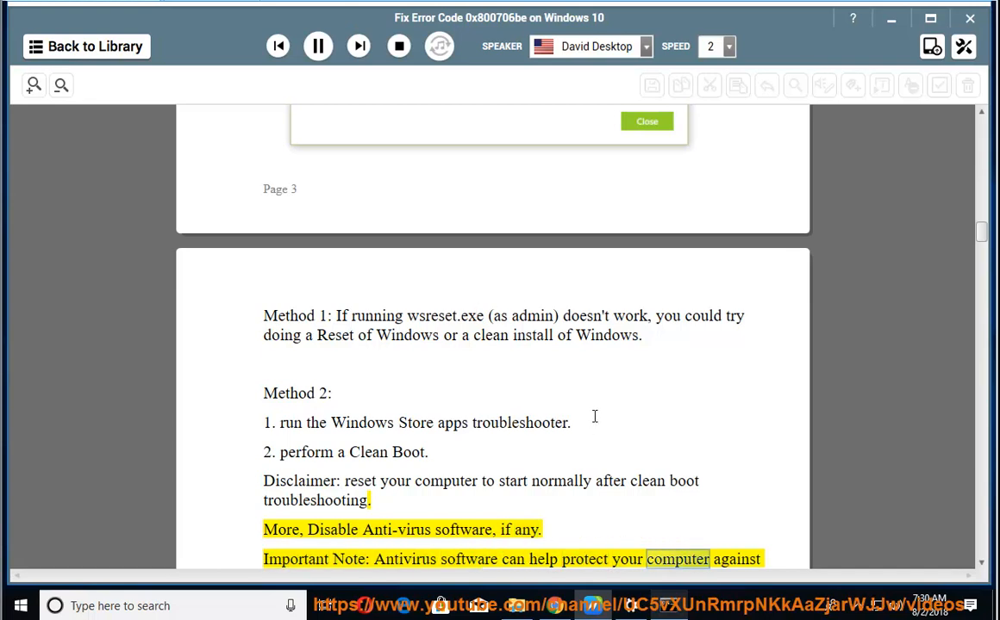
Step: Scroll along as narration covers the antivirus warning, DISM and sfc commands, reaching step 4
scroll(down, 3)
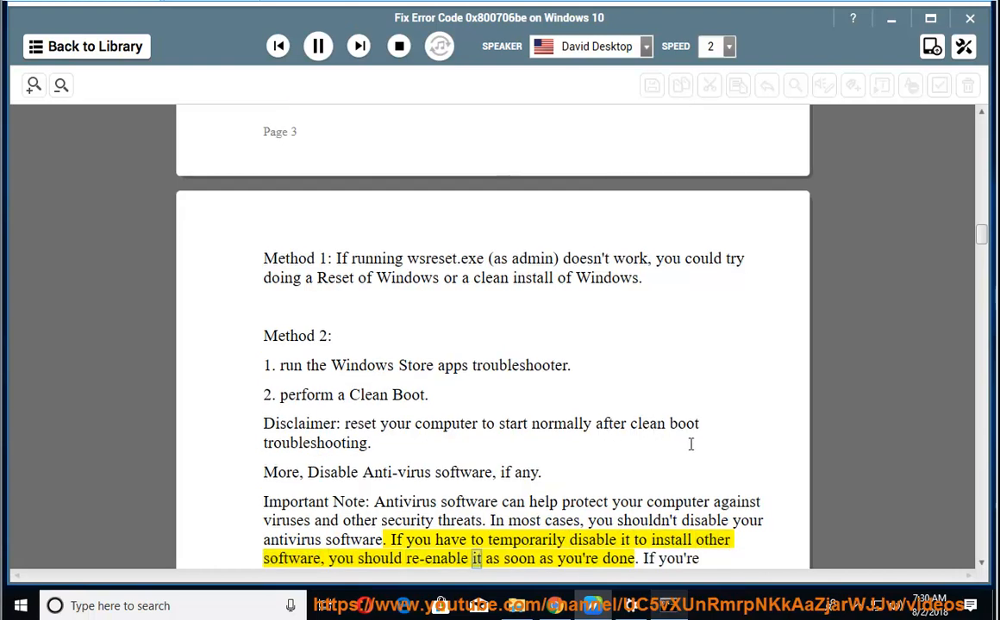
scroll(down, 3)
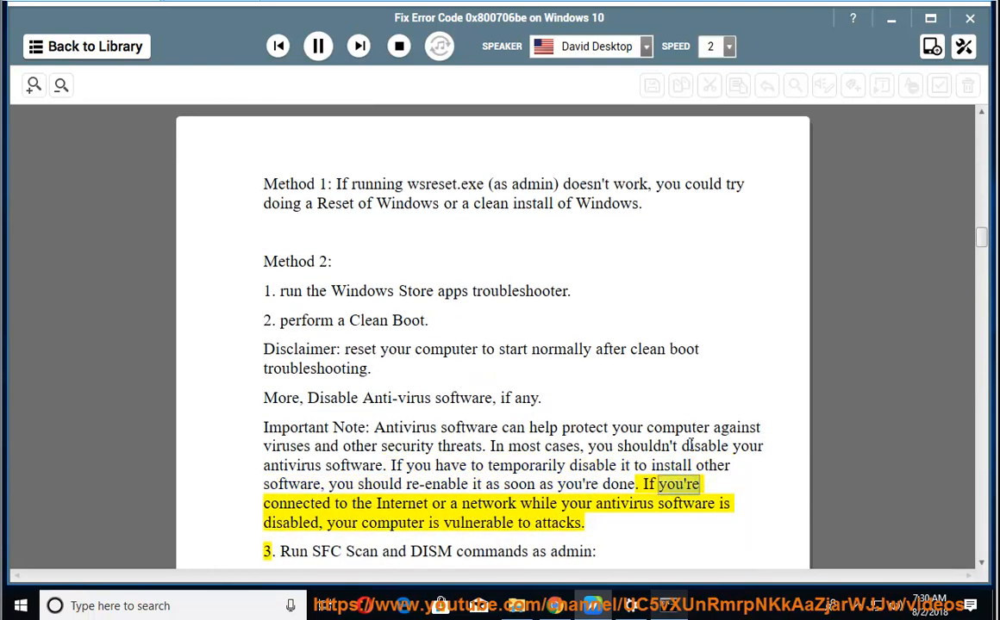
double_click(623, 503)
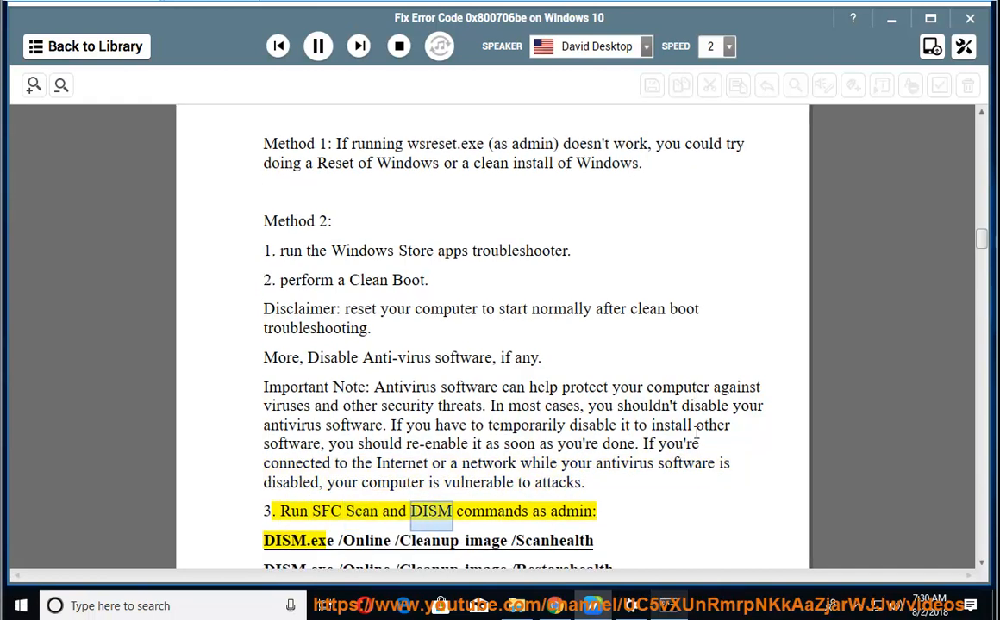
scroll(down, 3)
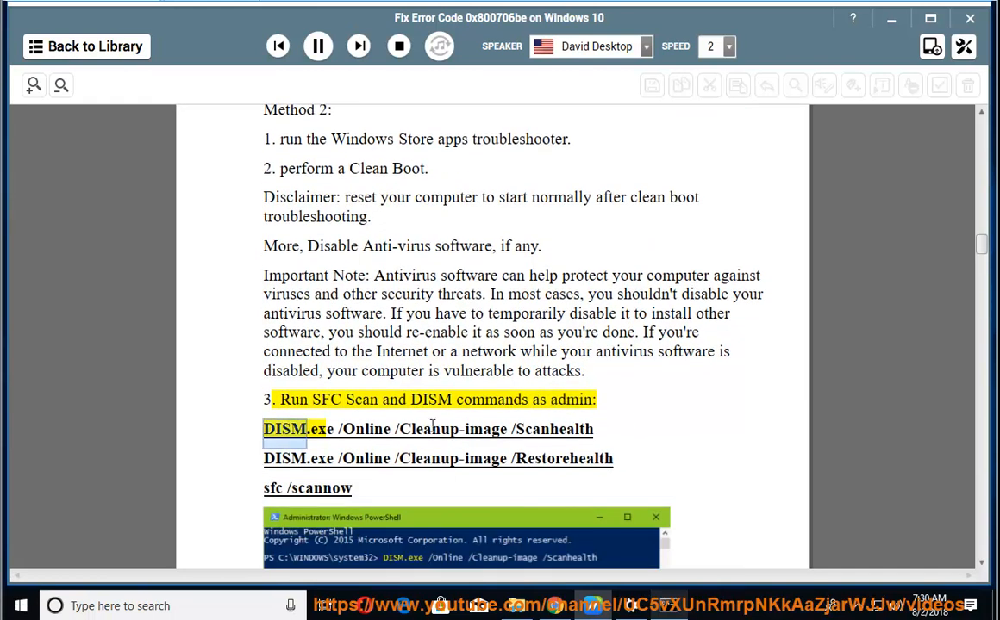
scroll(down, 3)
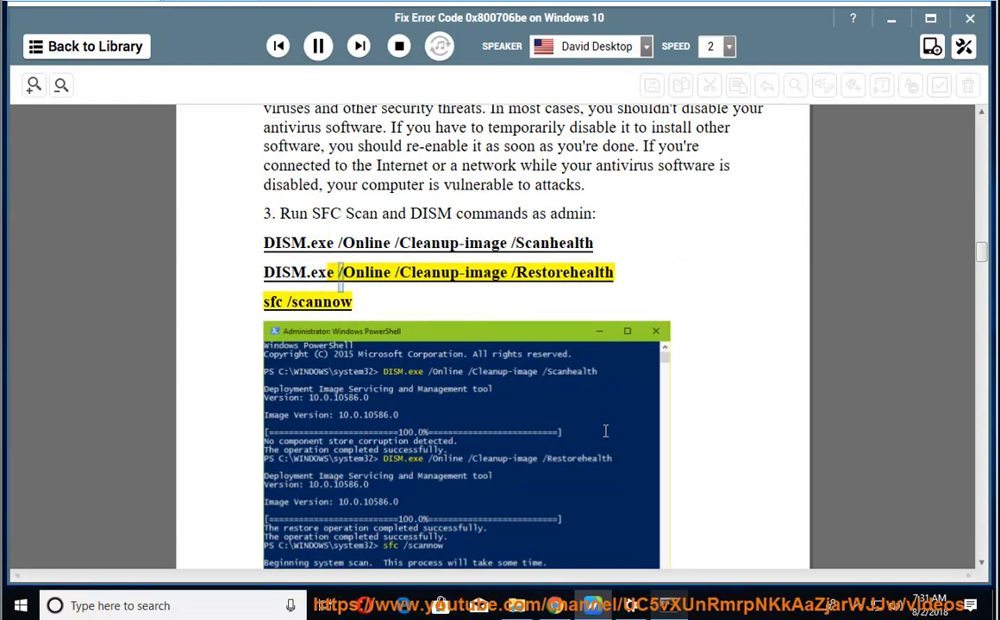
scroll(down, 3)
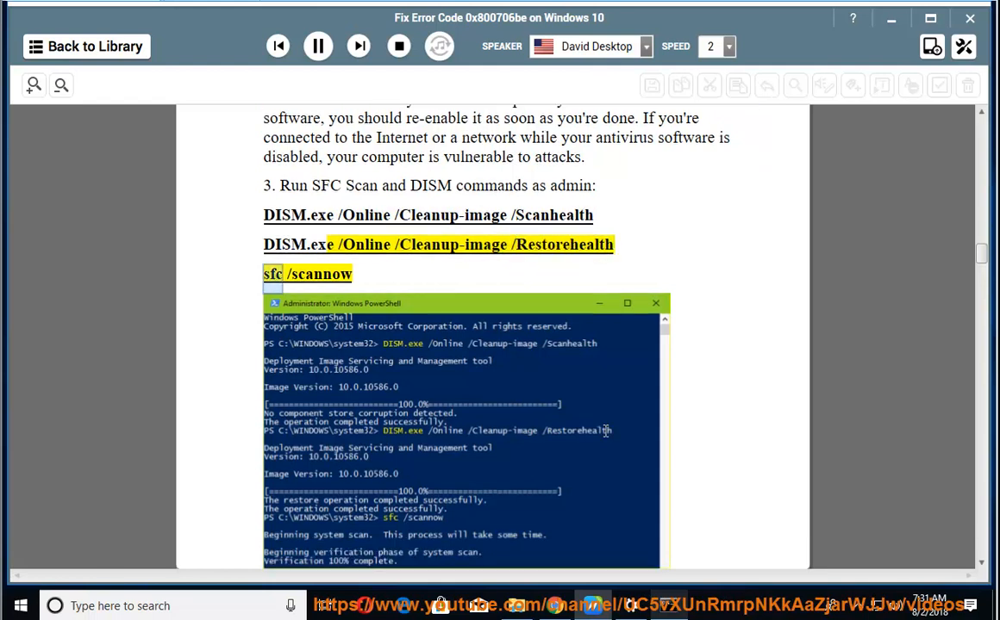
scroll(down, 3)
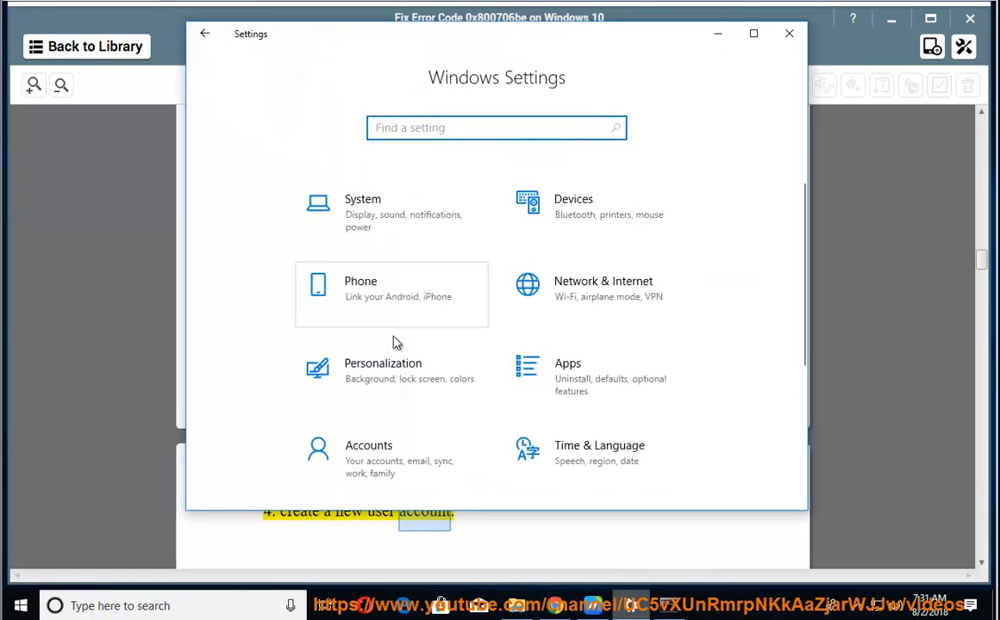
Step: Add someone else via Accounts > Family & other people, choosing a local user without Microsoft account
click(367, 446)
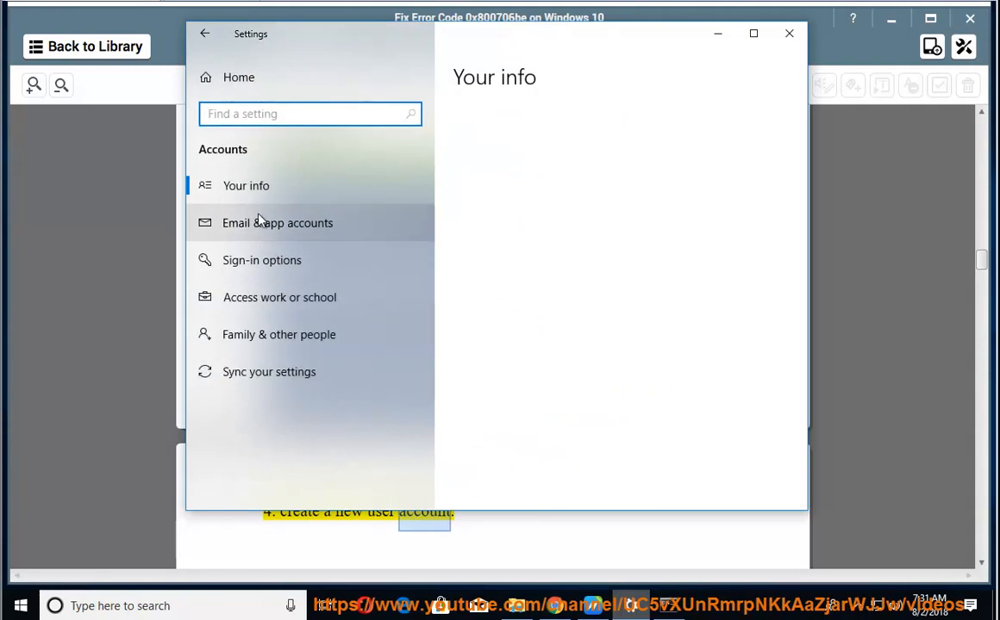
click(246, 186)
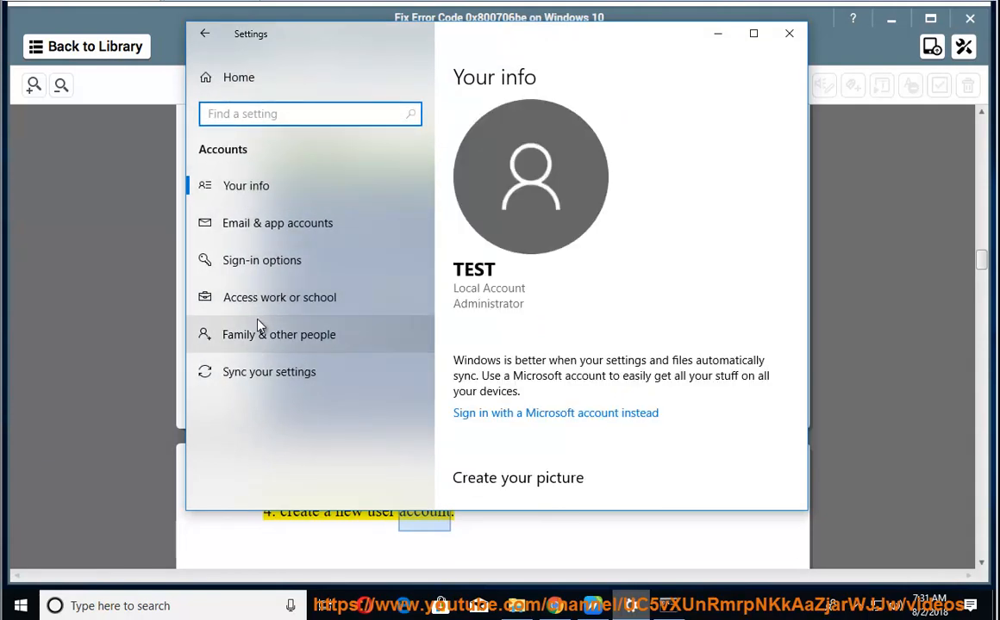
click(278, 334)
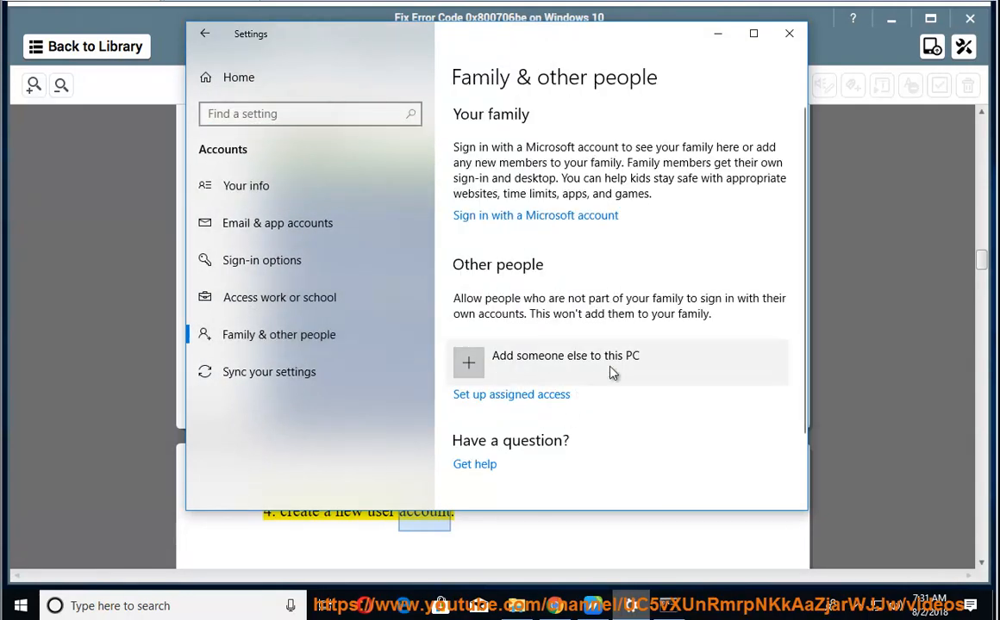
click(565, 355)
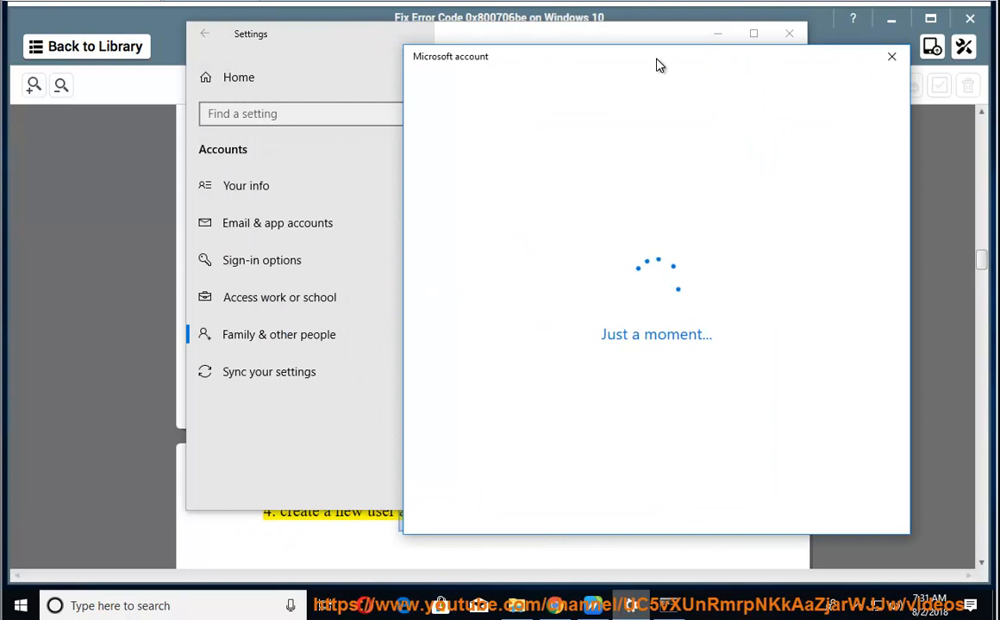
mouse_move(667, 147)
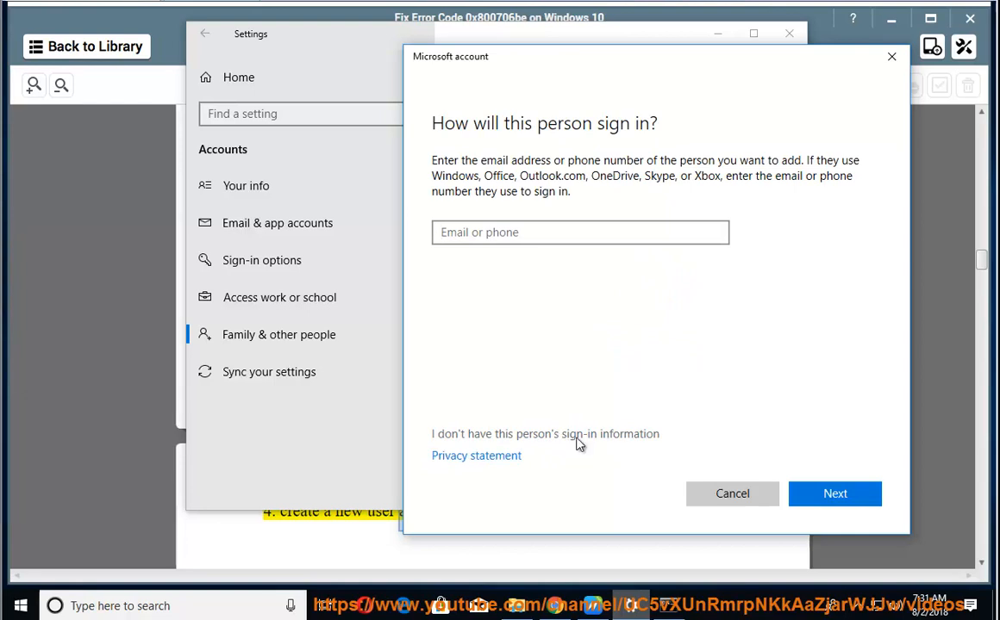
click(834, 492)
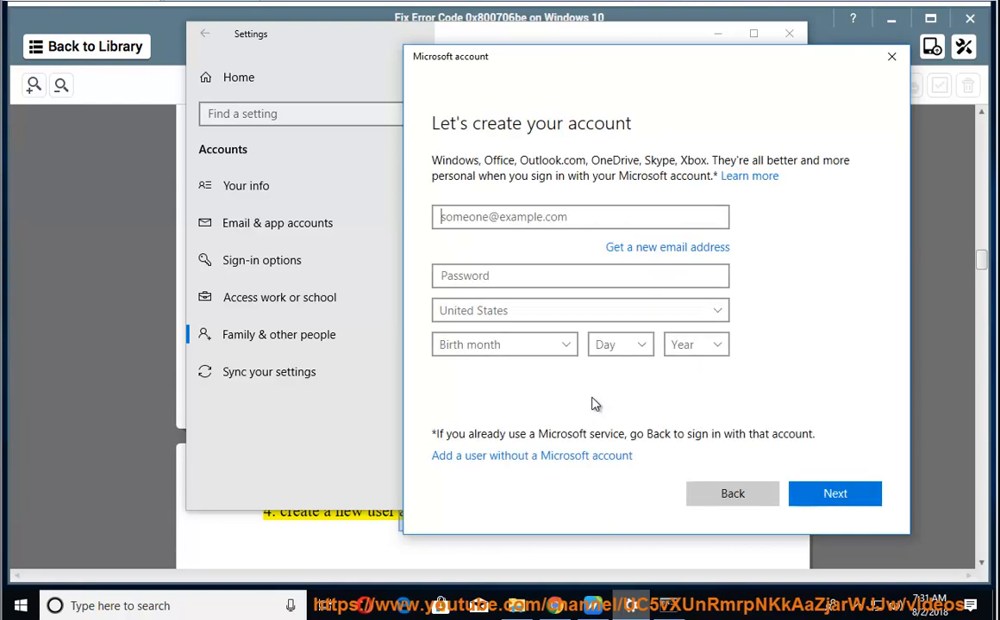
click(531, 455)
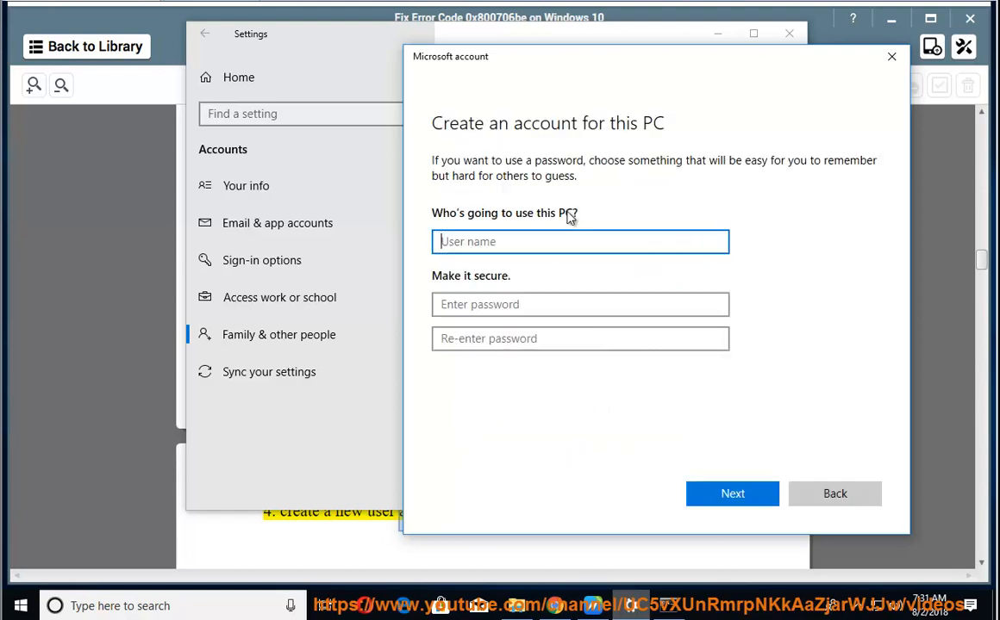
click(732, 493)
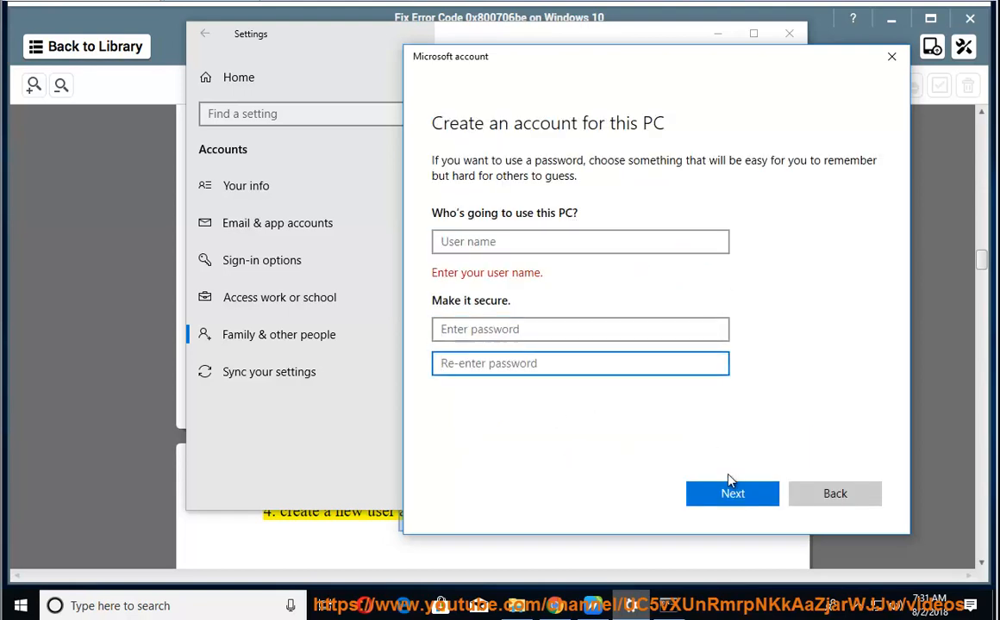
click(732, 493)
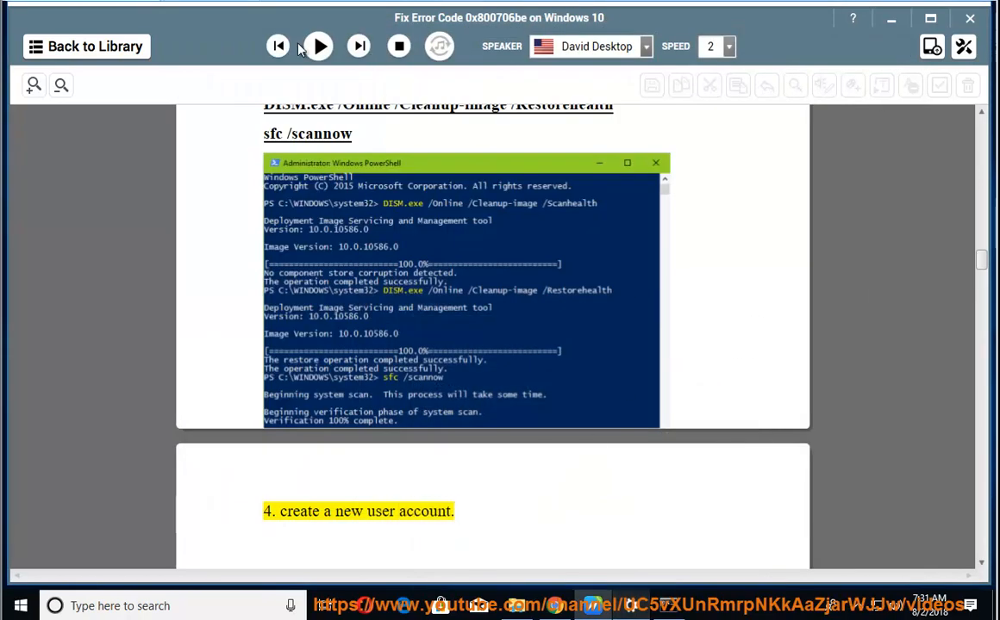
Step: Resume narration and scroll through the Lumia download queue and update advice to fix 2
click(318, 46)
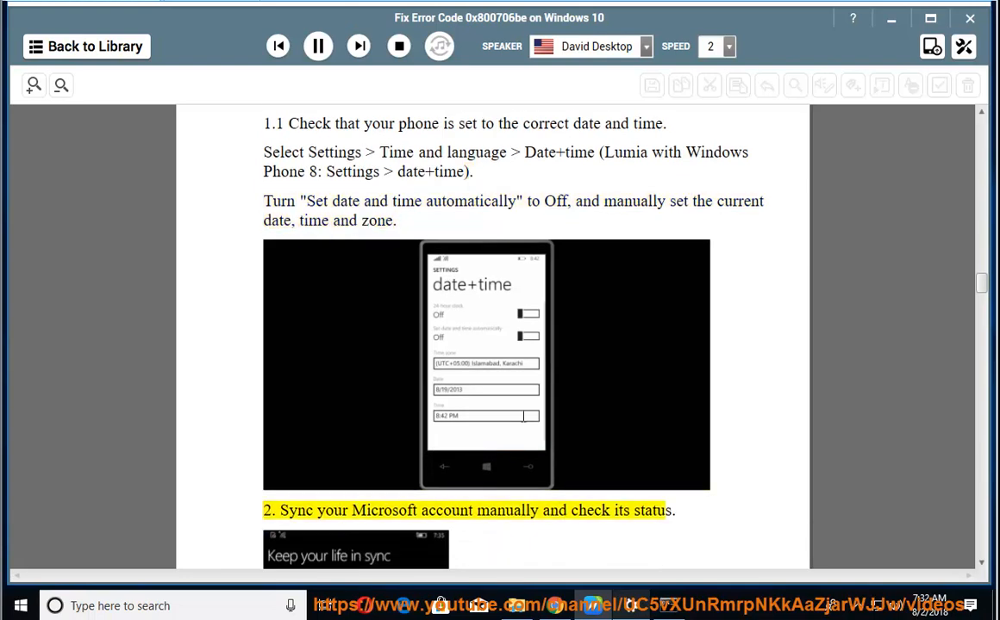
scroll(down, 3)
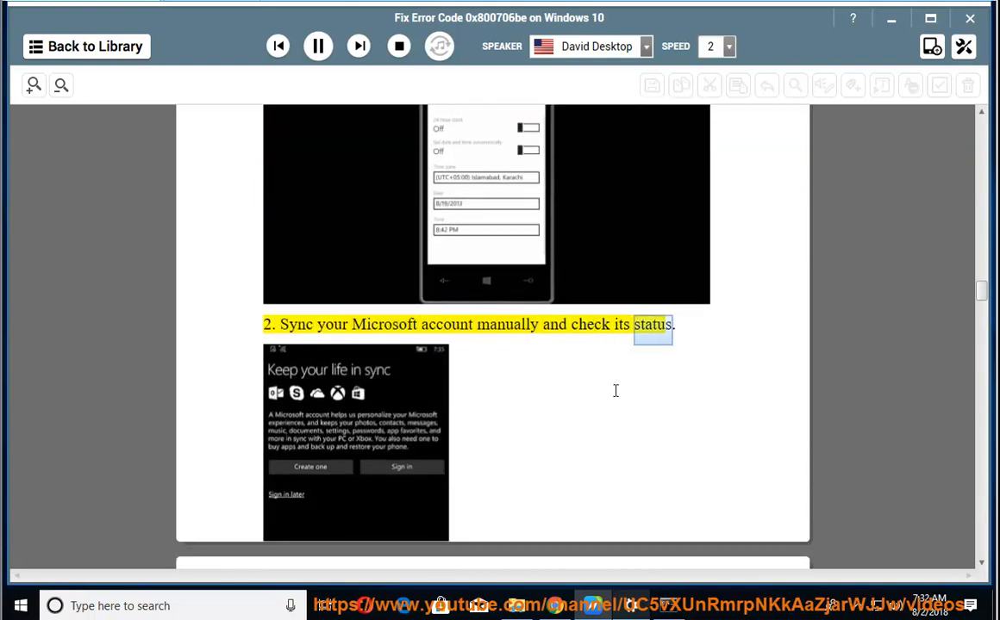
scroll(down, 3)
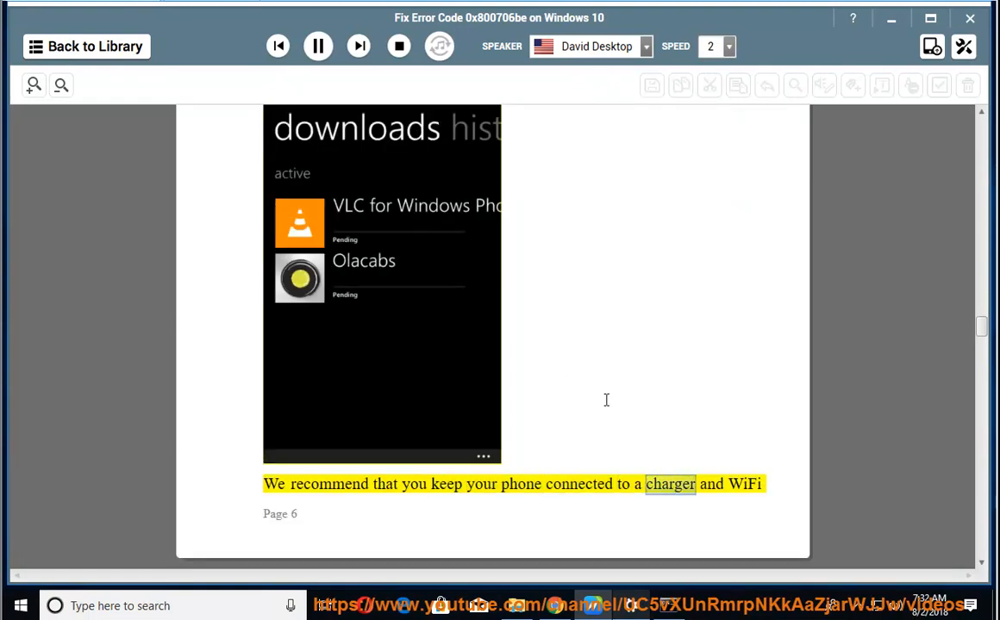
scroll(down, 3)
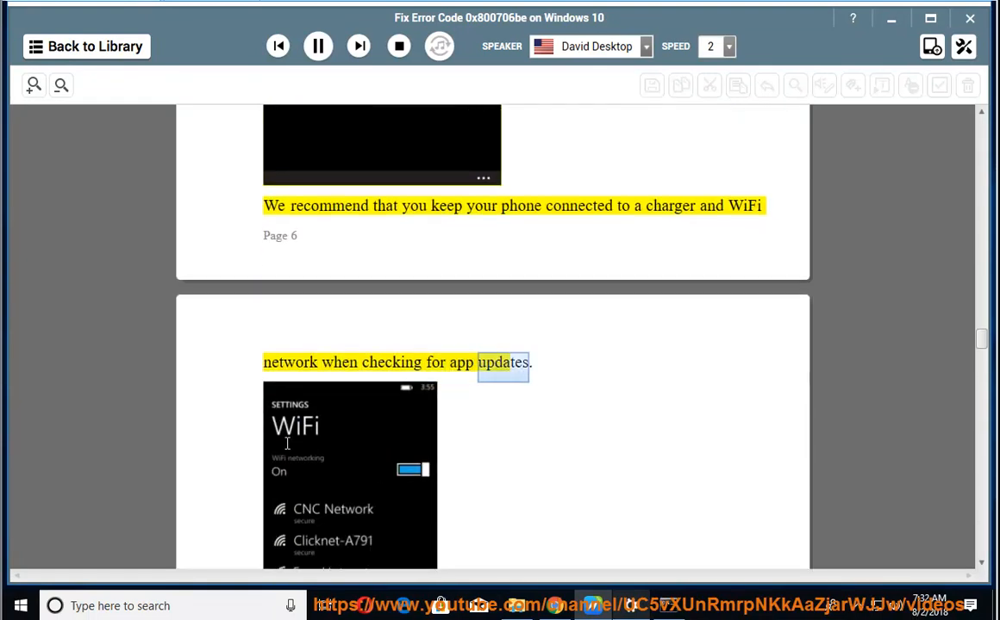
scroll(down, 3)
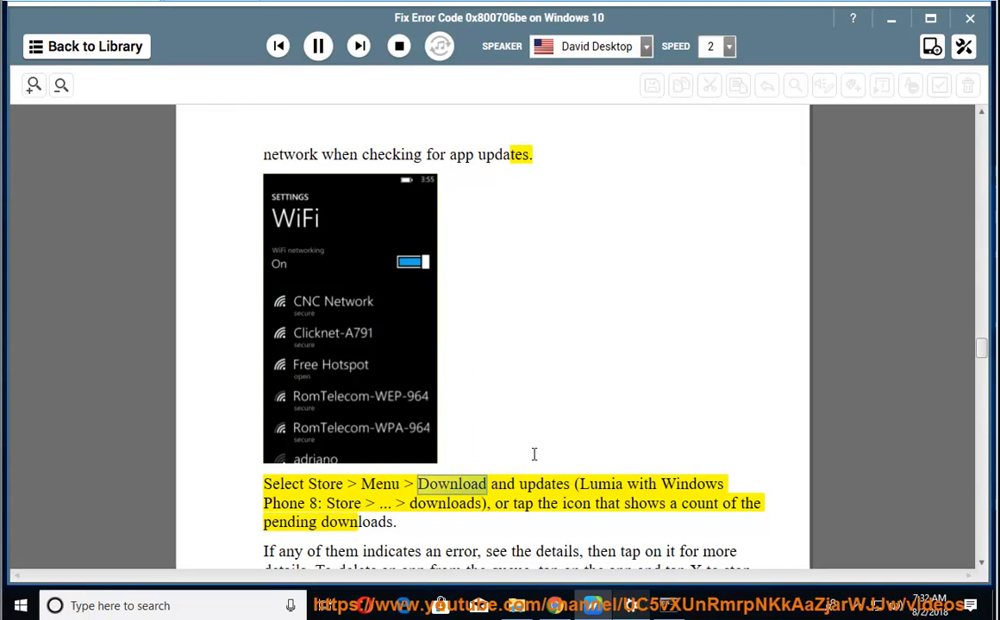
scroll(down, 3)
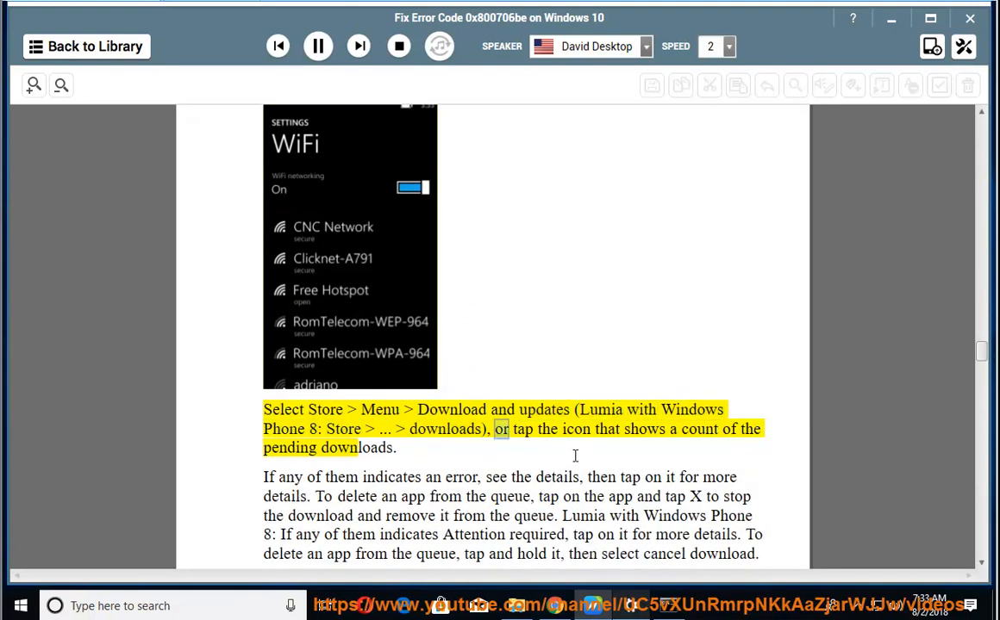
double_click(356, 447)
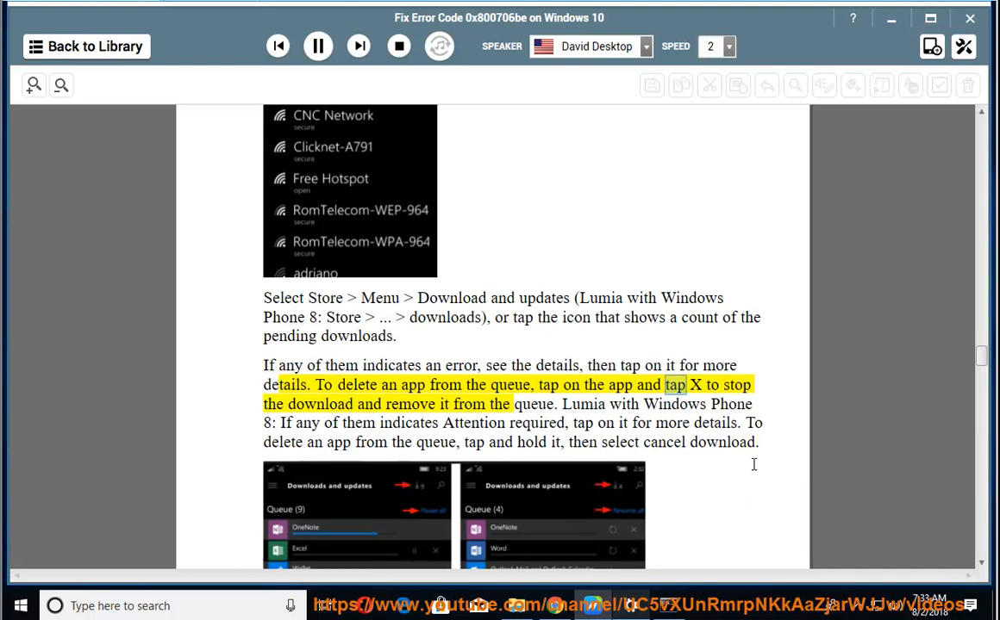
scroll(down, 3)
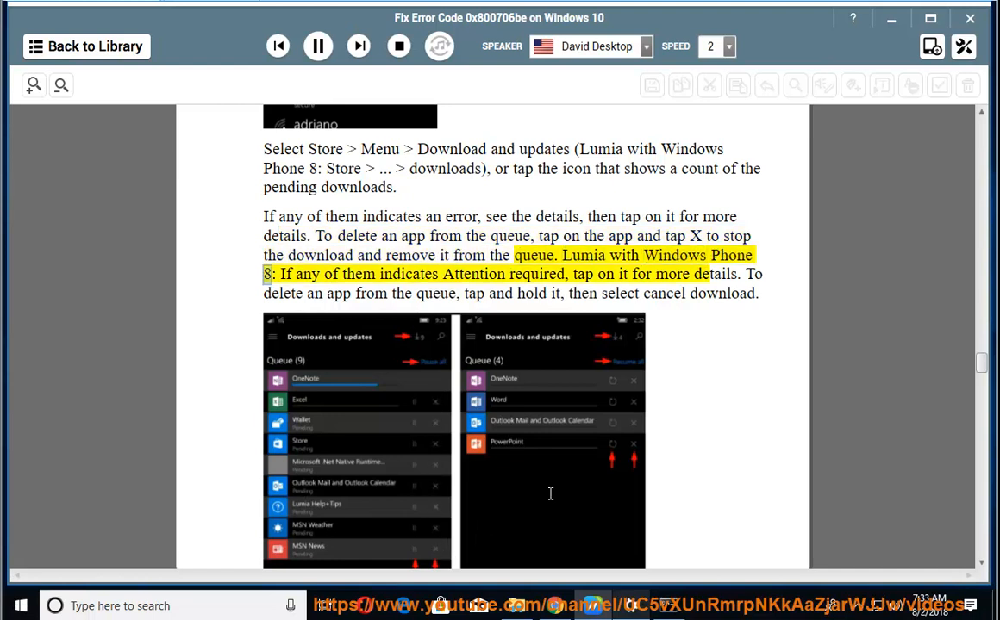
double_click(536, 274)
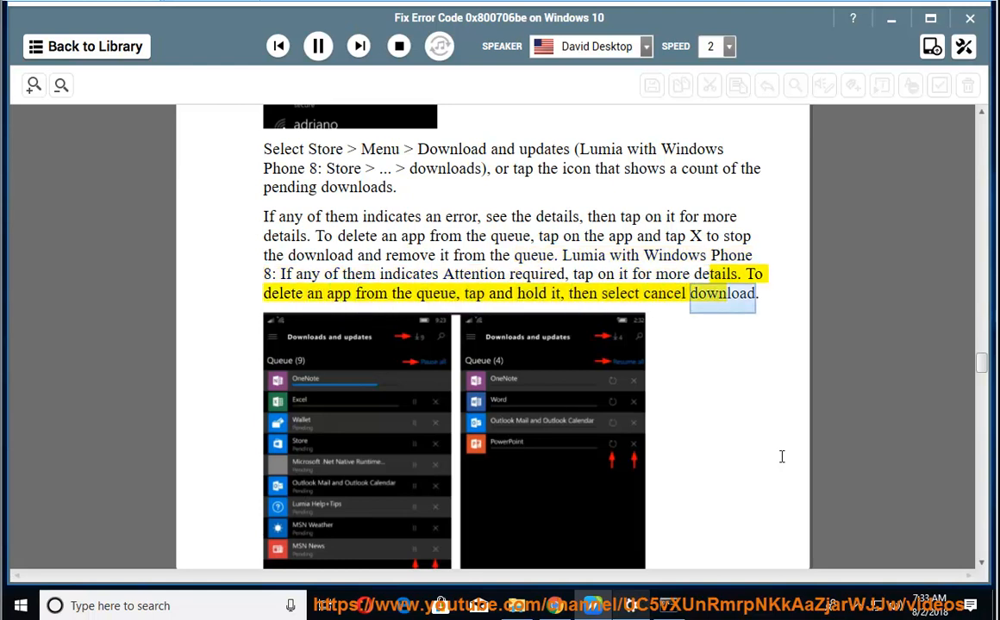
scroll(down, 3)
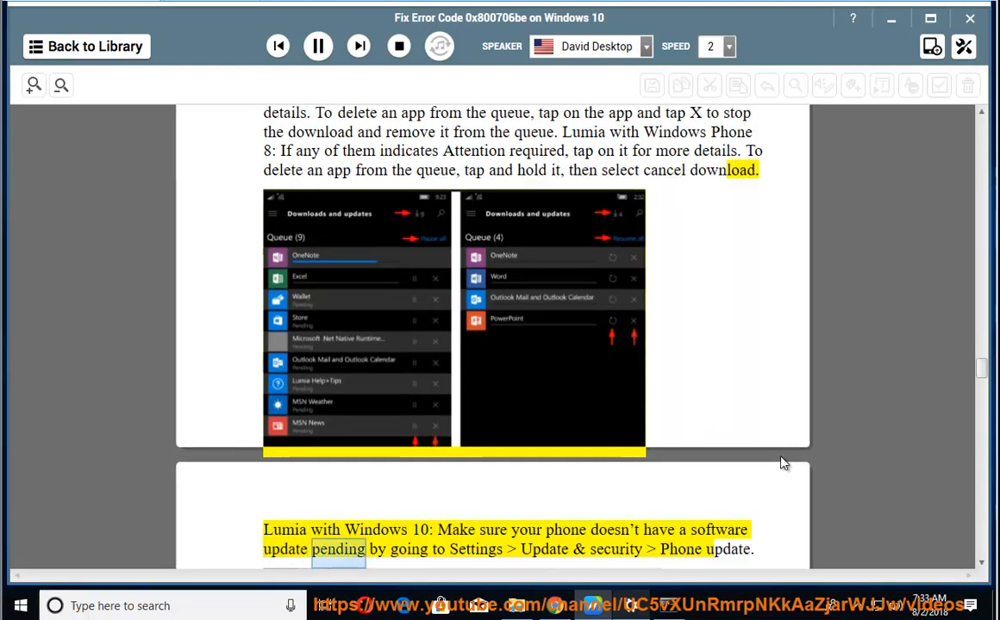
scroll(down, 3)
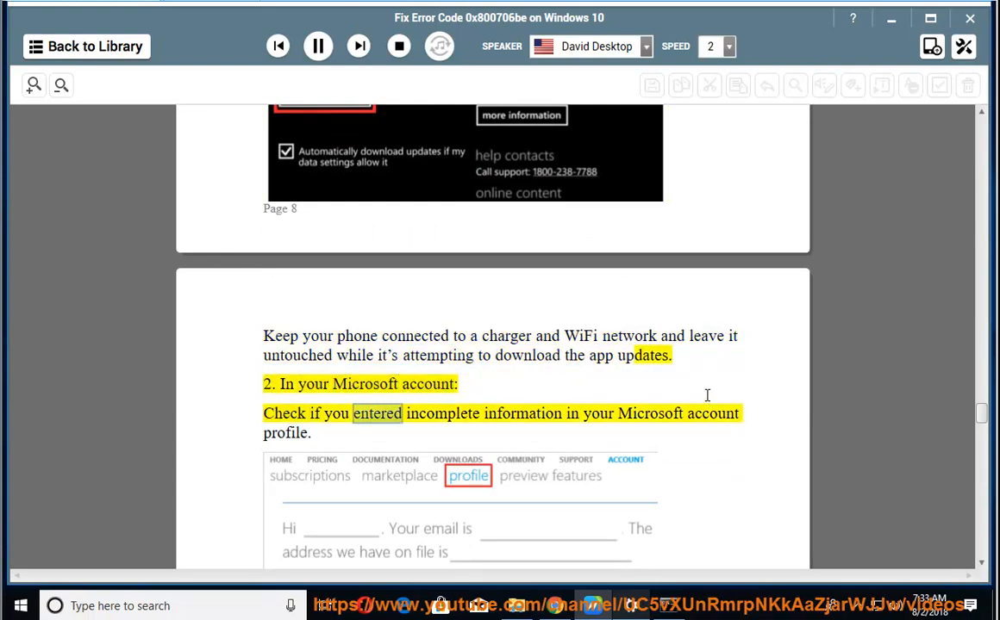
Step: Pause and resume the narration while following the account password reset advice
scroll(down, 3)
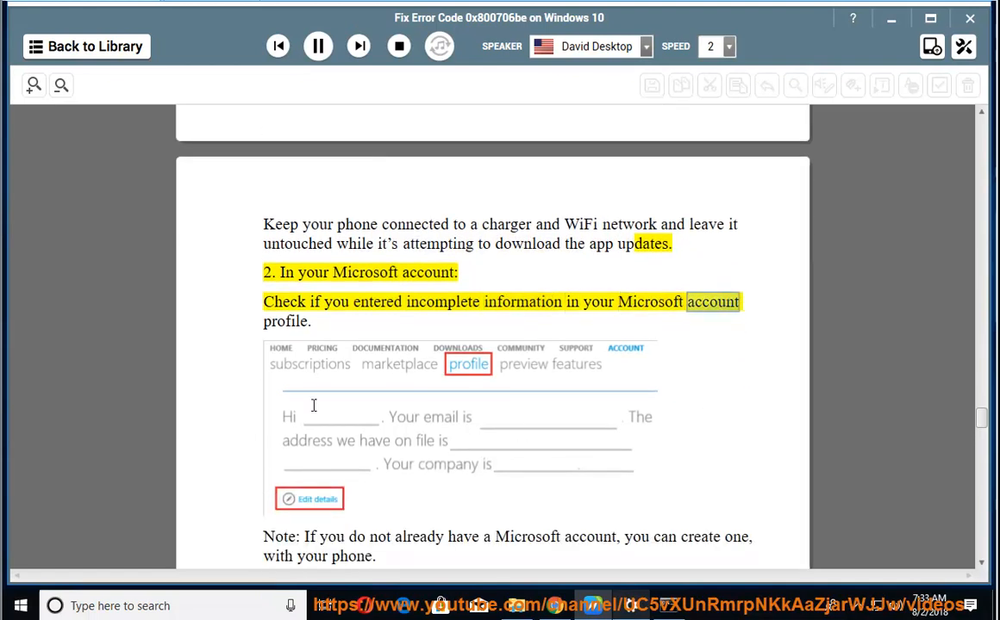
click(317, 46)
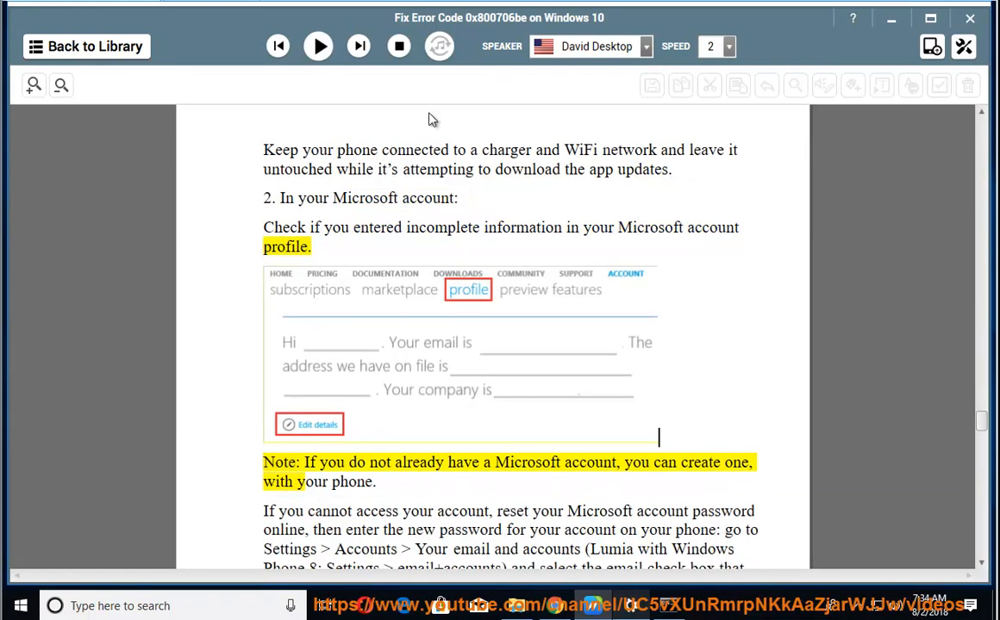
click(318, 46)
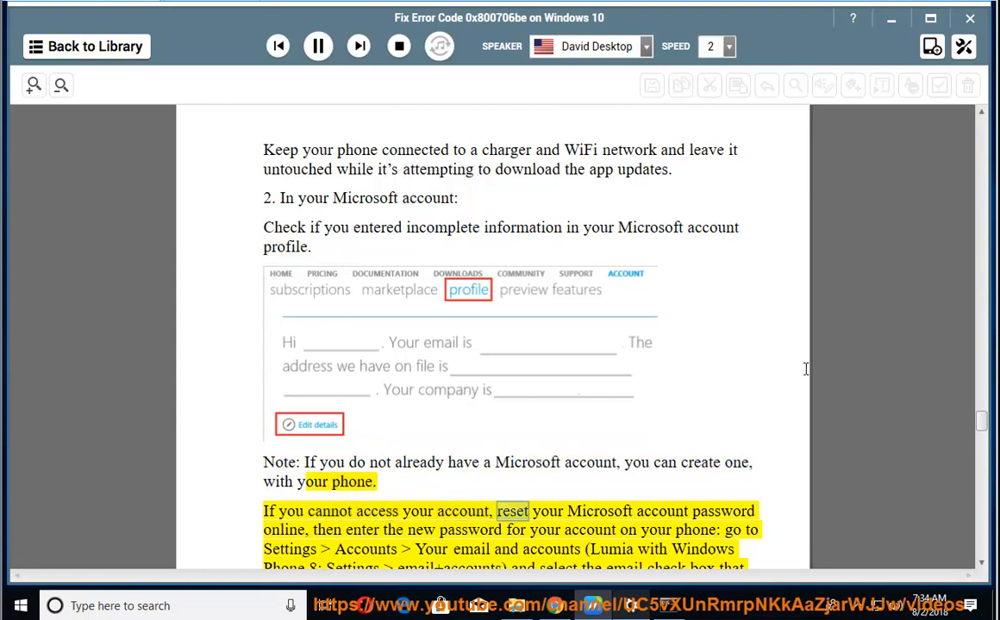
Step: Scroll with the narration through sign-in verification to the date-of-birth age check
scroll(down, 3)
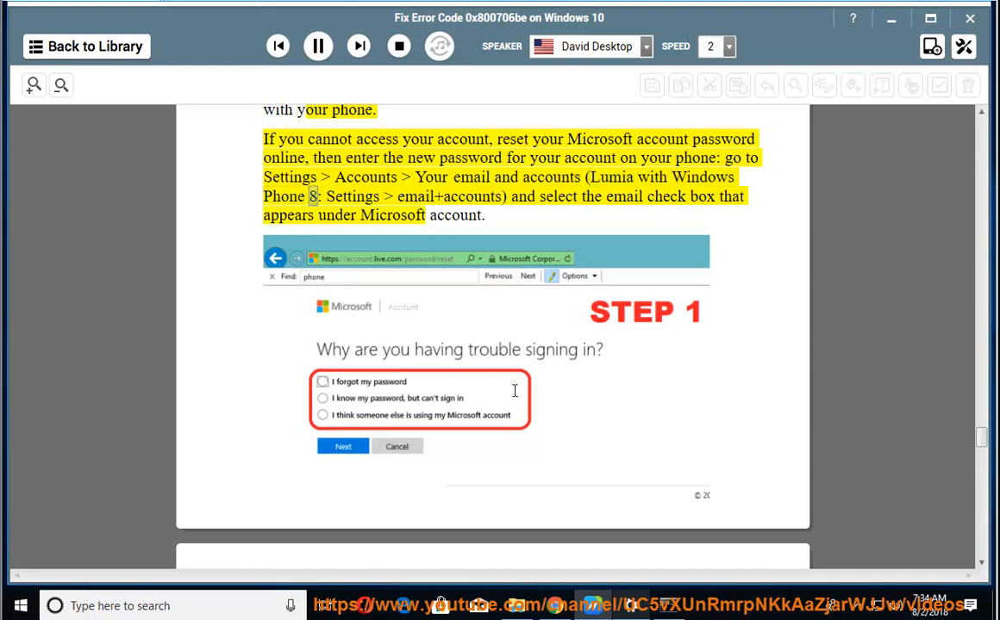
double_click(471, 196)
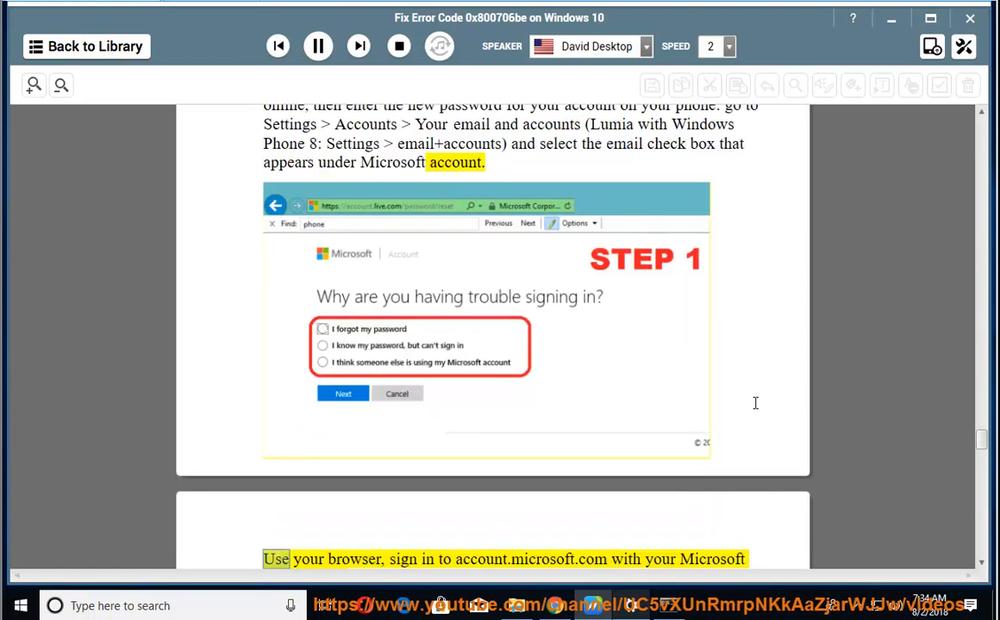
scroll(down, 3)
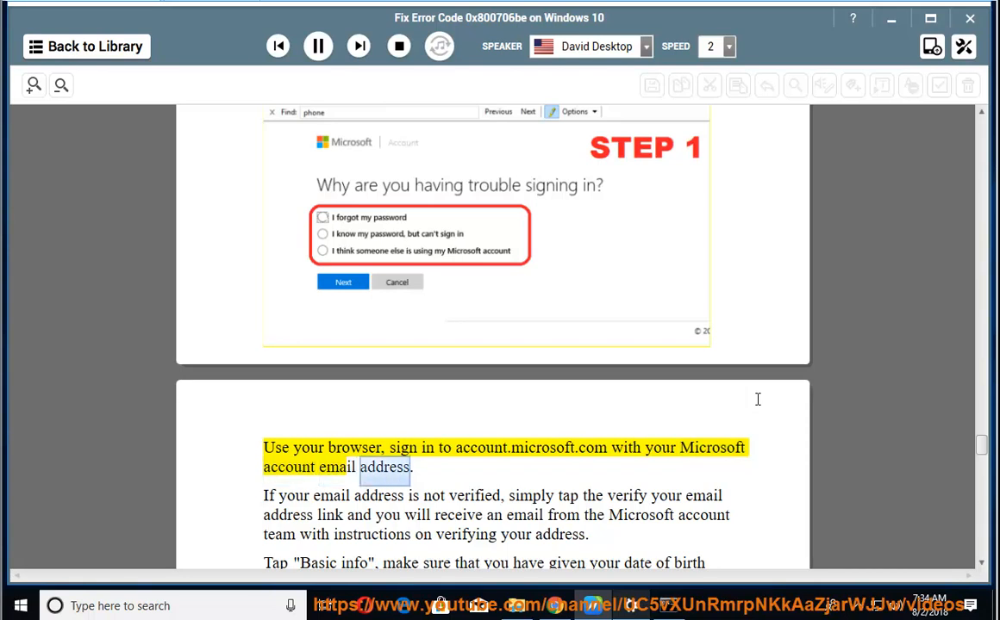
scroll(down, 3)
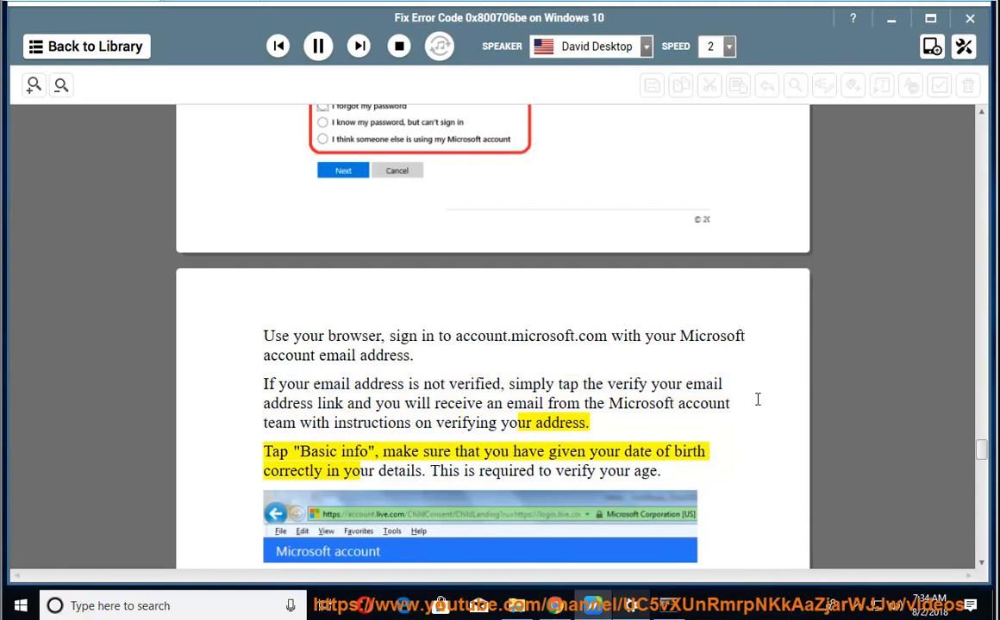
scroll(down, 3)
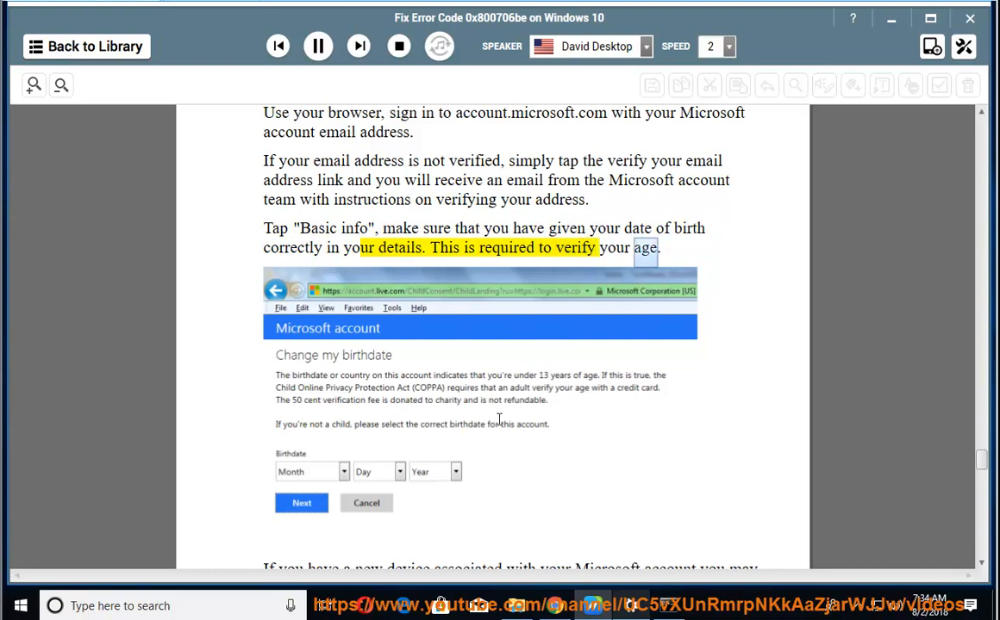
Step: Follow the narration through the device-limit and Remove devices sections into Method 4
scroll(down, 3)
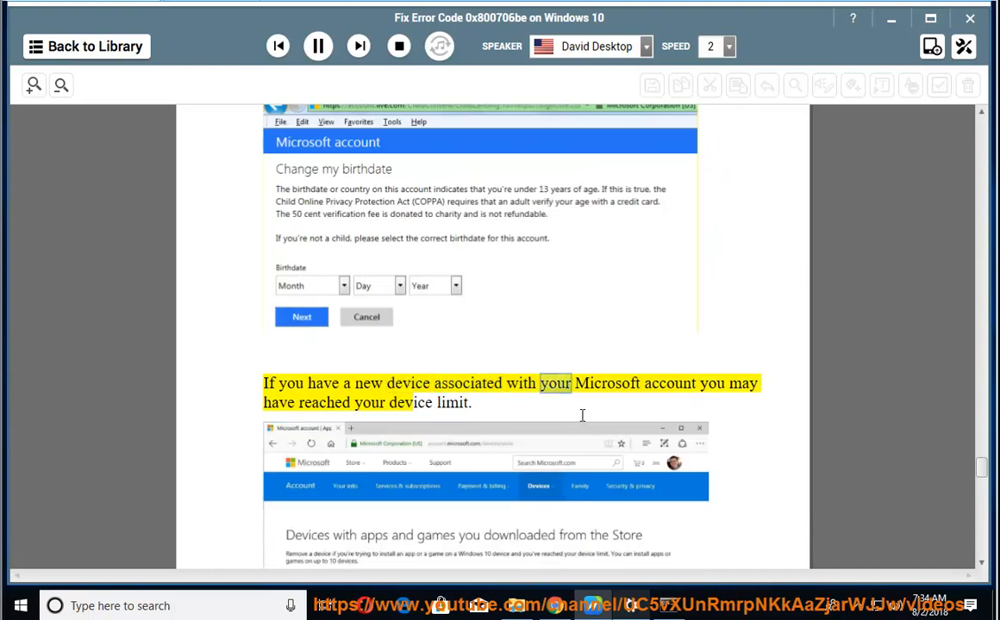
scroll(down, 3)
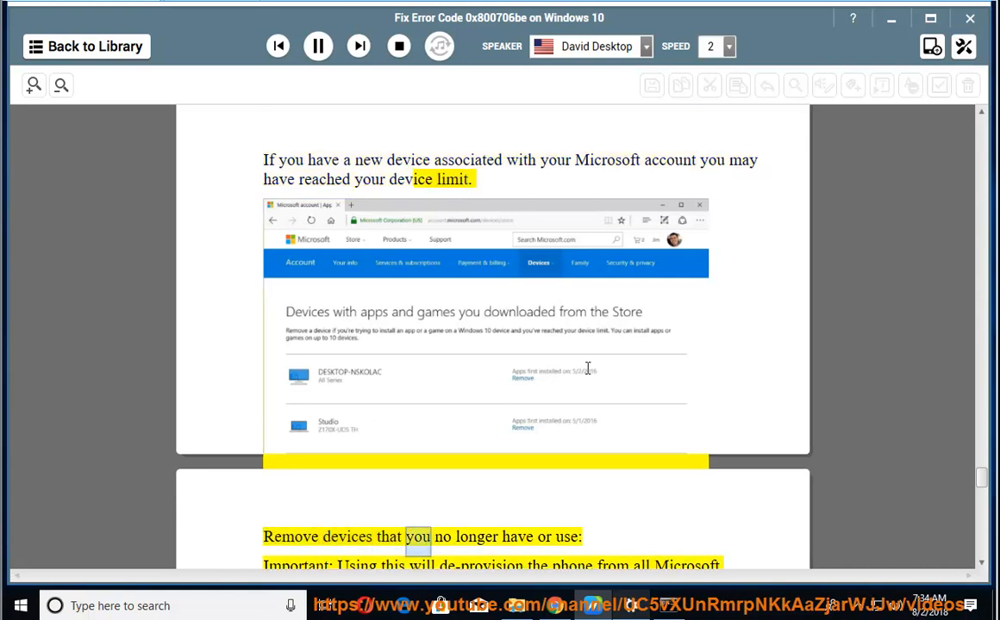
scroll(down, 3)
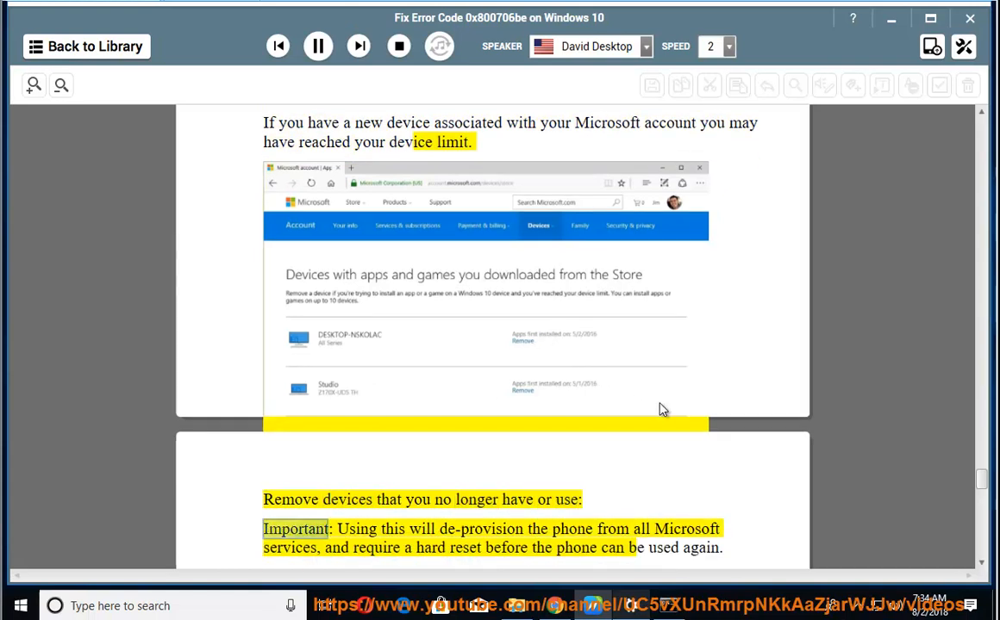
scroll(down, 3)
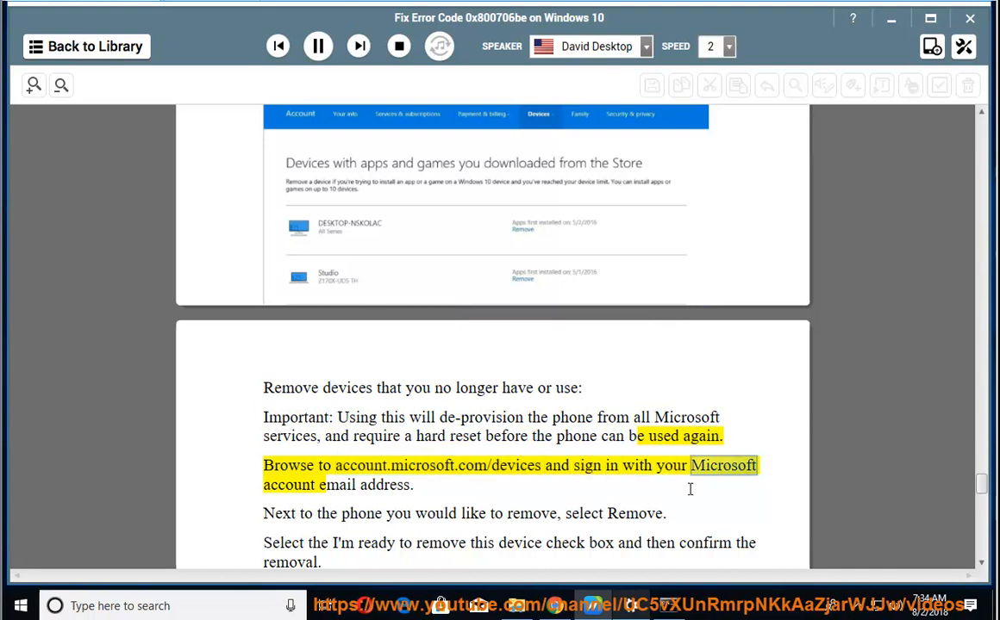
scroll(down, 3)
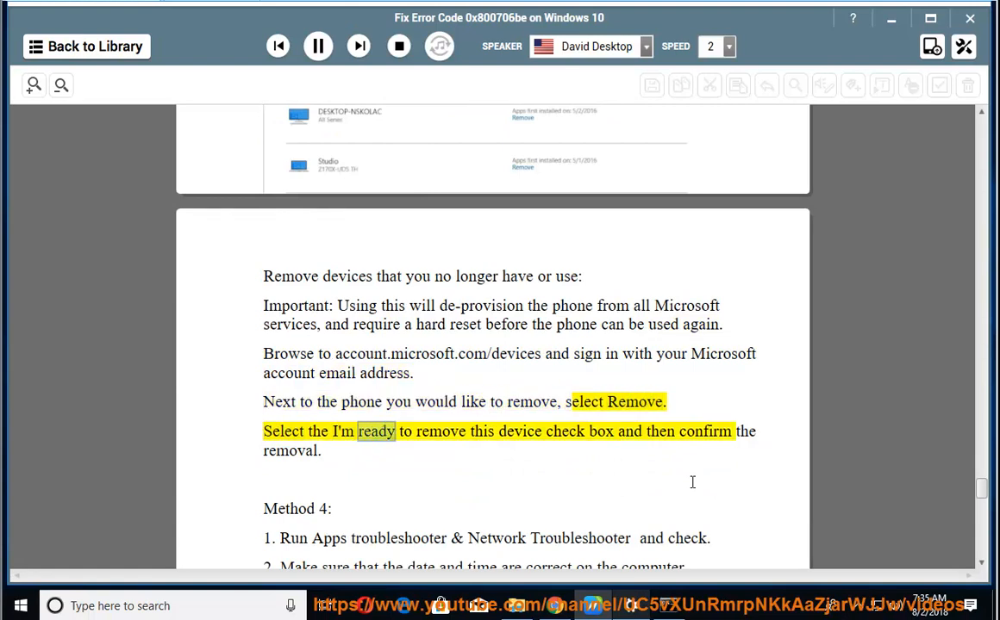
double_click(290, 451)
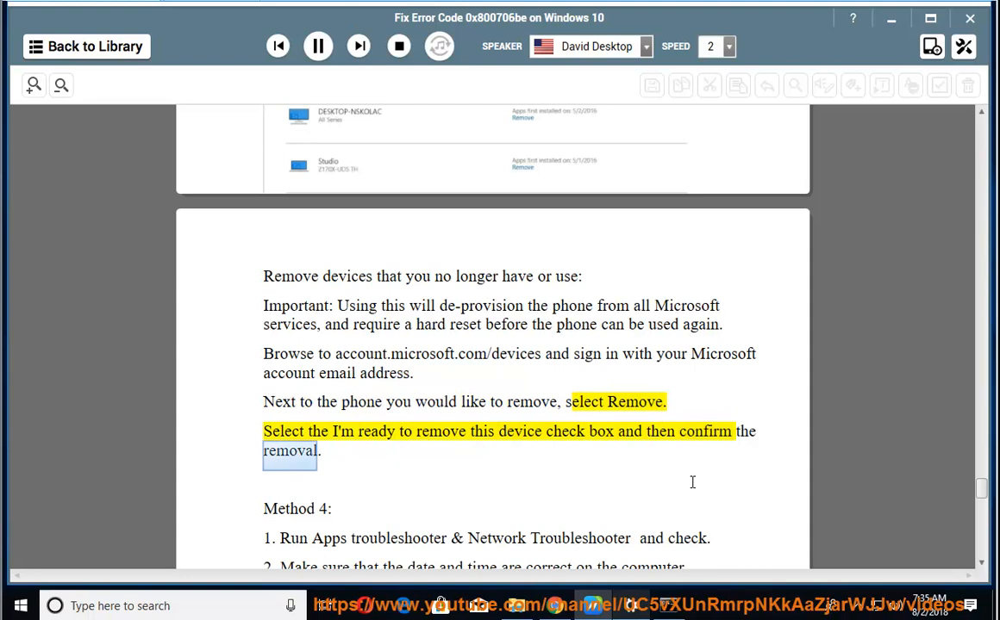
scroll(down, 3)
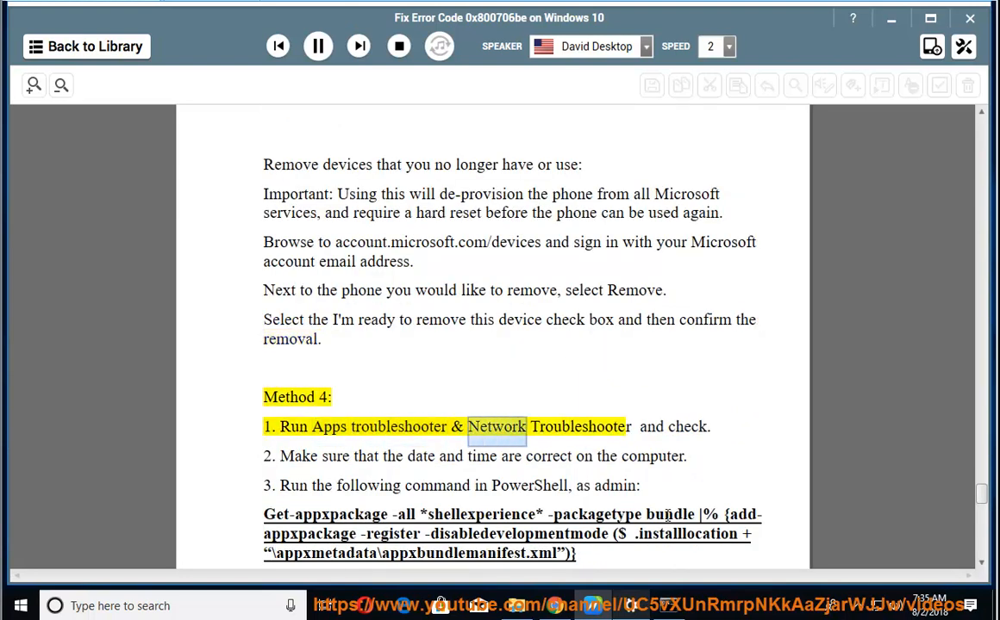
Step: Reach the Troubleshoot page showing Internet Connections, then minimize Settings
click(318, 45)
text(TR)
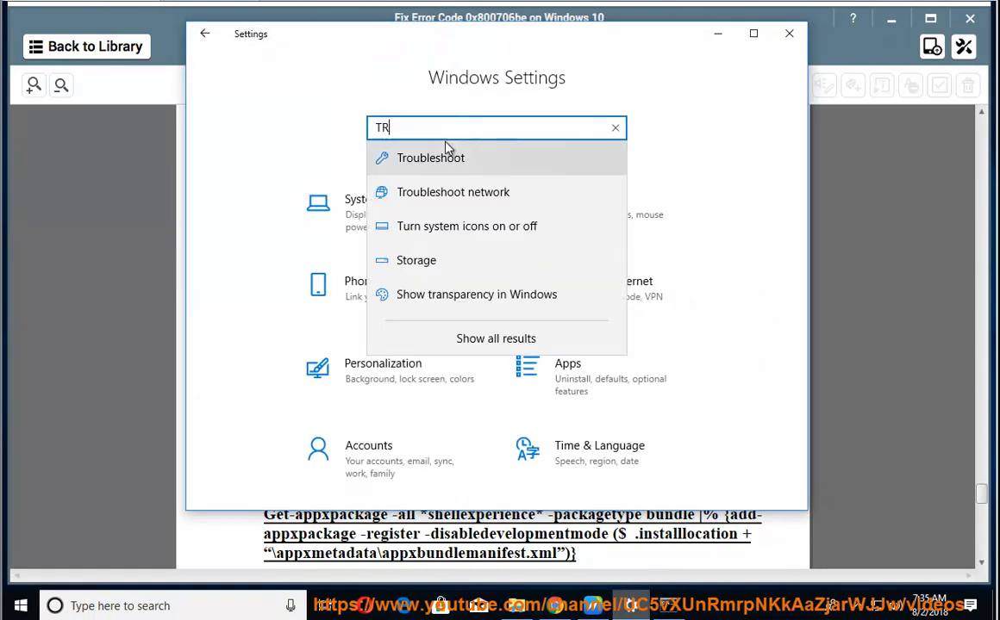
click(430, 158)
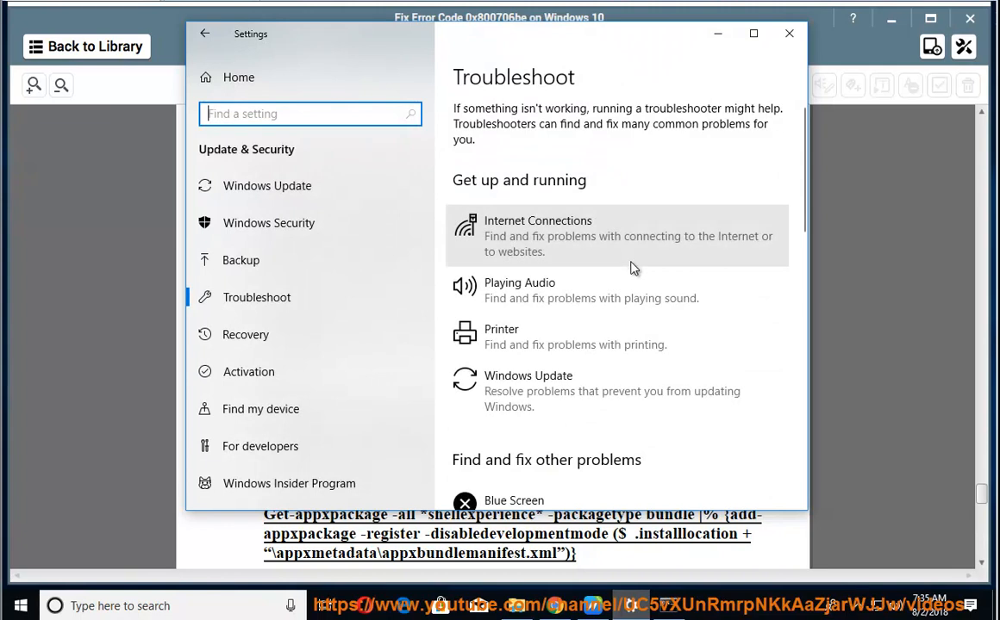
mouse_move(618, 243)
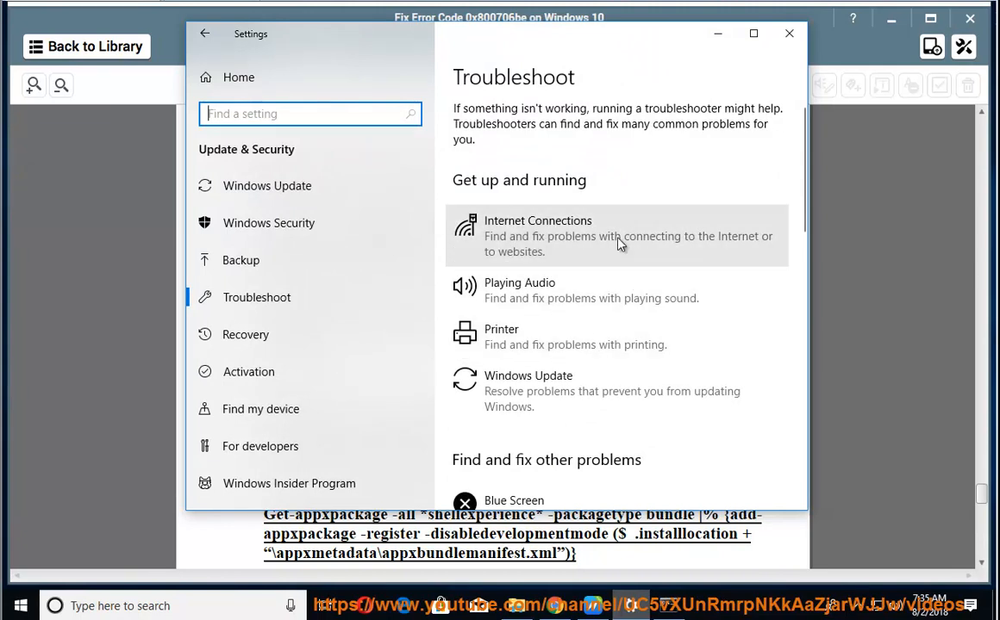
scroll(down, 3)
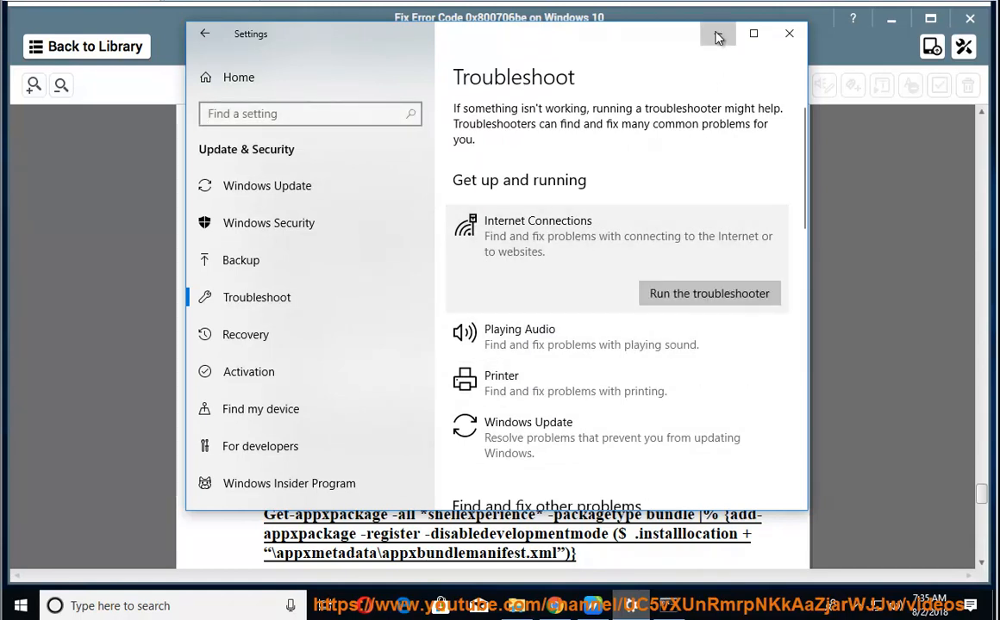
click(787, 33)
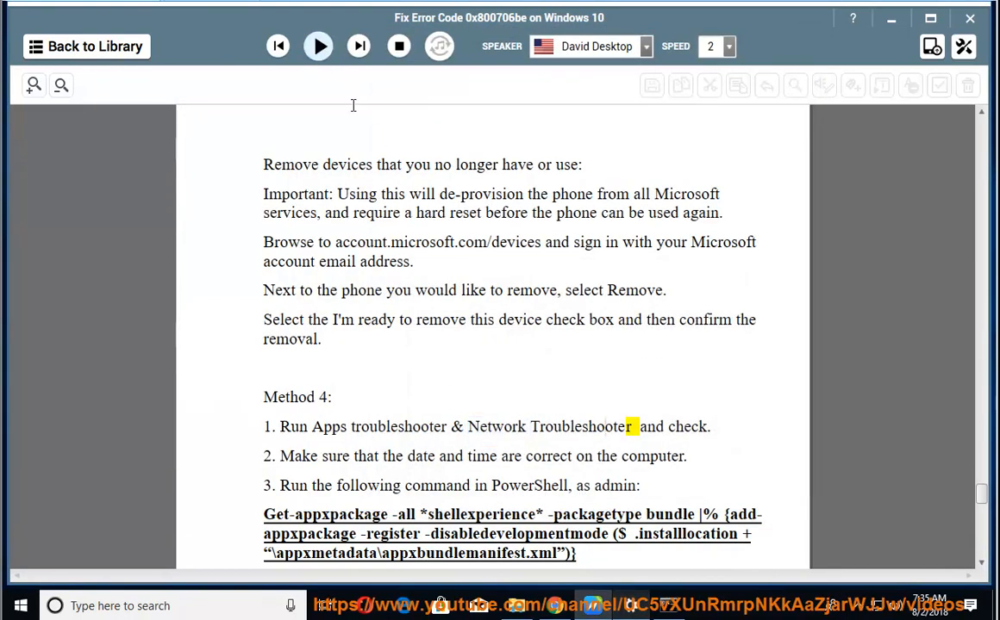
Step: Narrate Method 4's date-and-time check and PowerShell command, up to the disable-proxy step
click(318, 45)
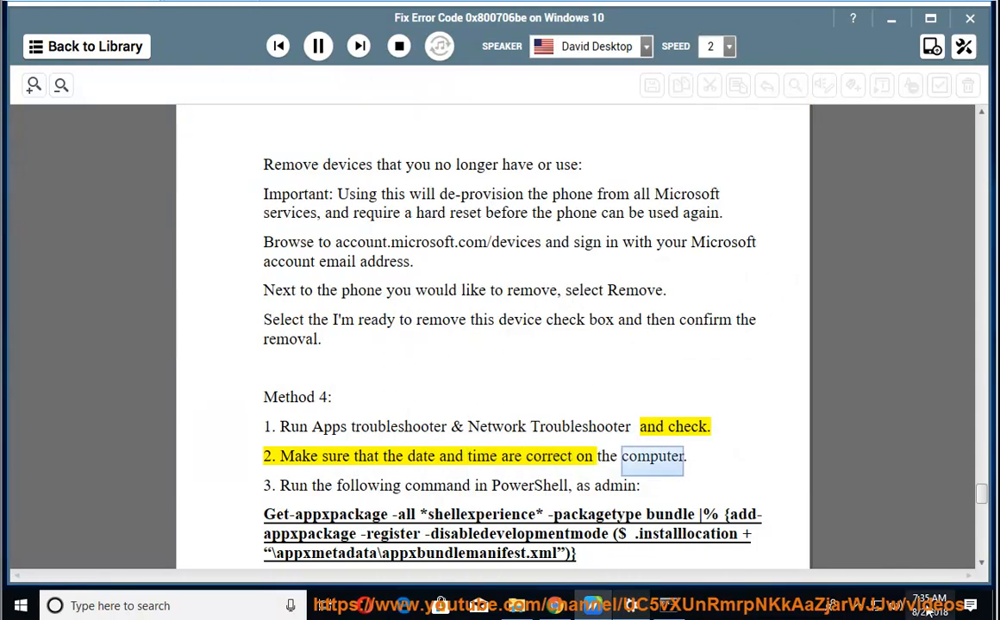
click(929, 606)
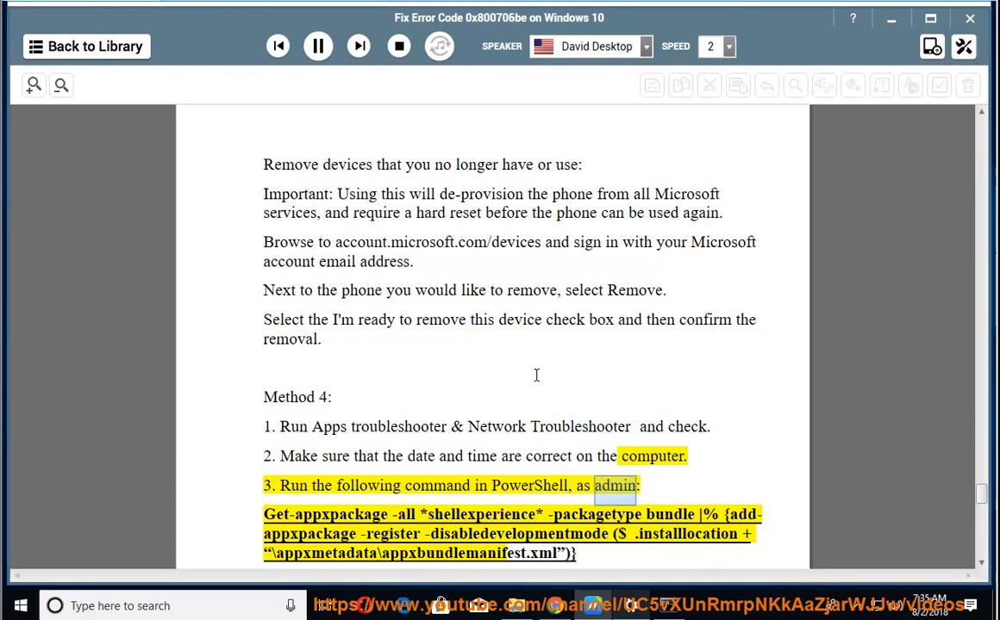
scroll(down, 3)
text(IO)
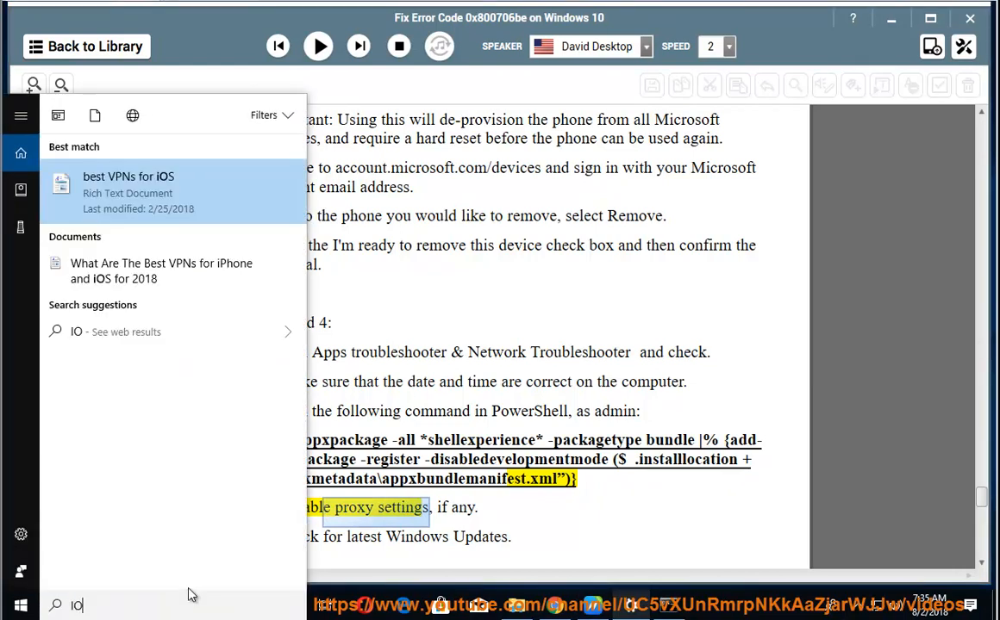
Step: Toggle the LAN proxy server option in IE's Internet Options, close it, and minimize IE
text(IE)
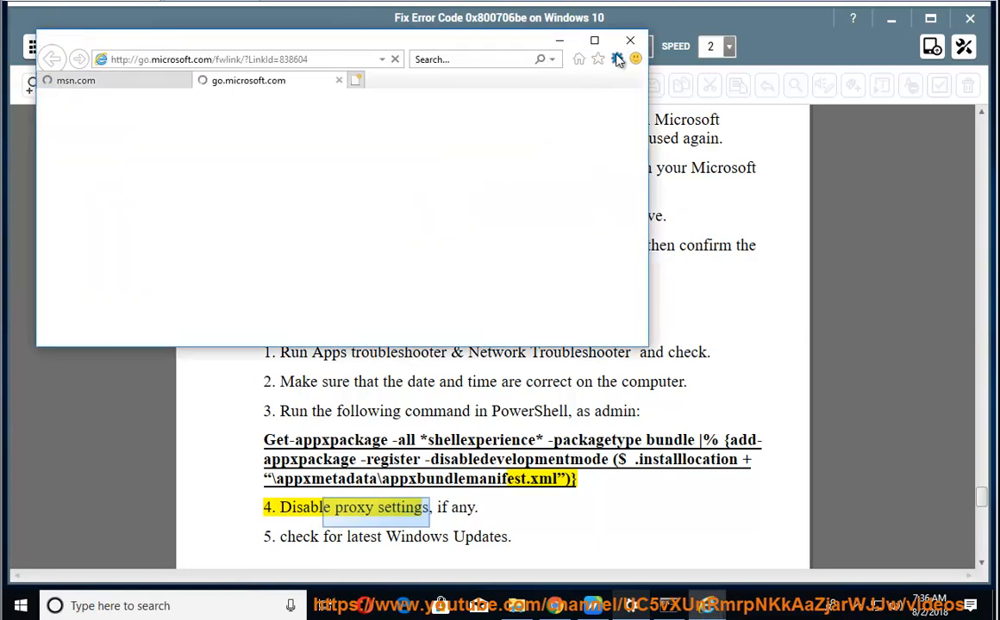
click(629, 41)
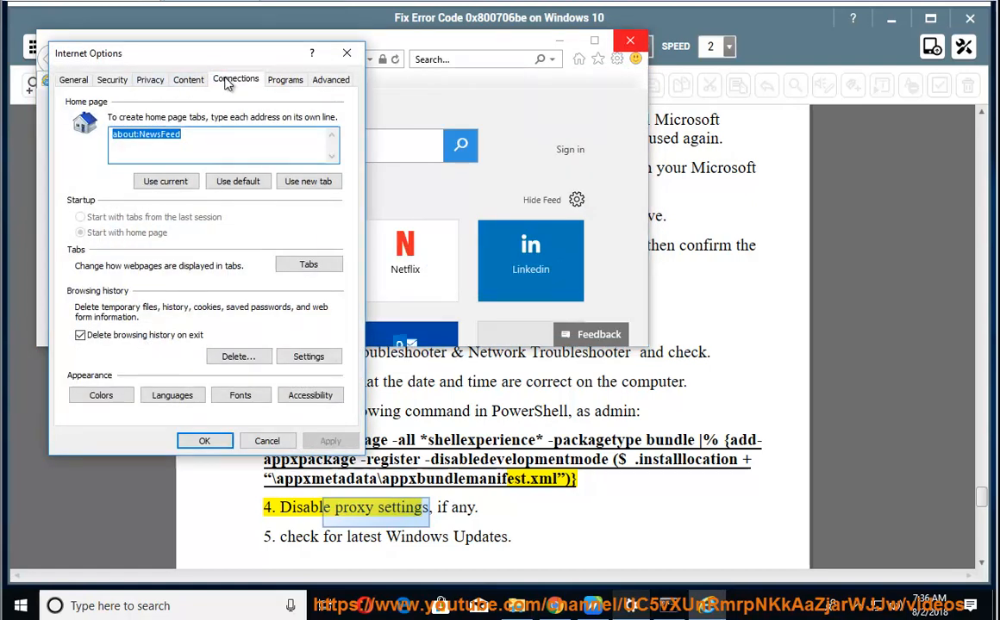
click(304, 355)
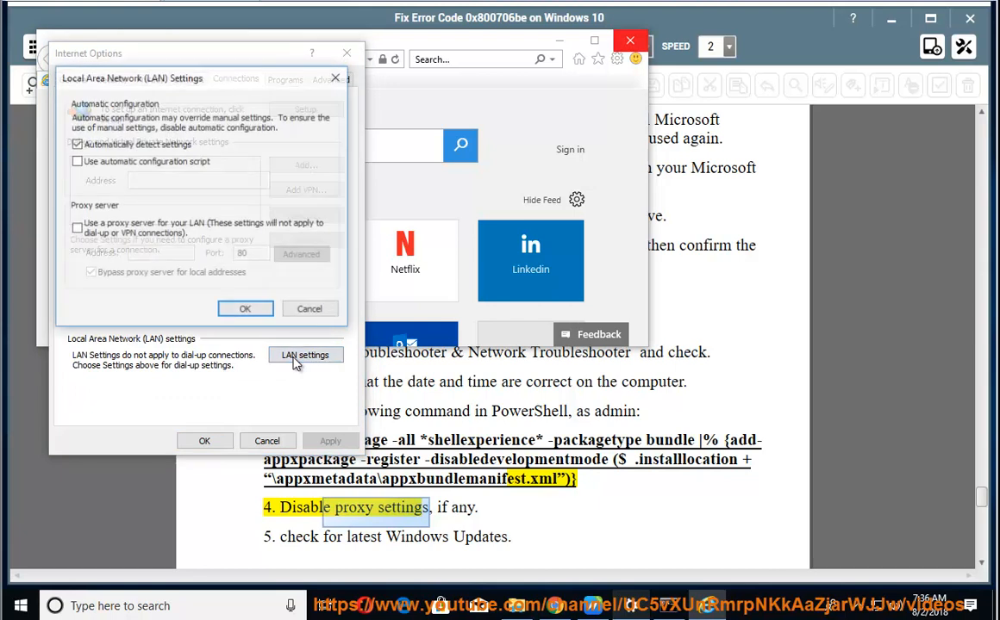
click(305, 355)
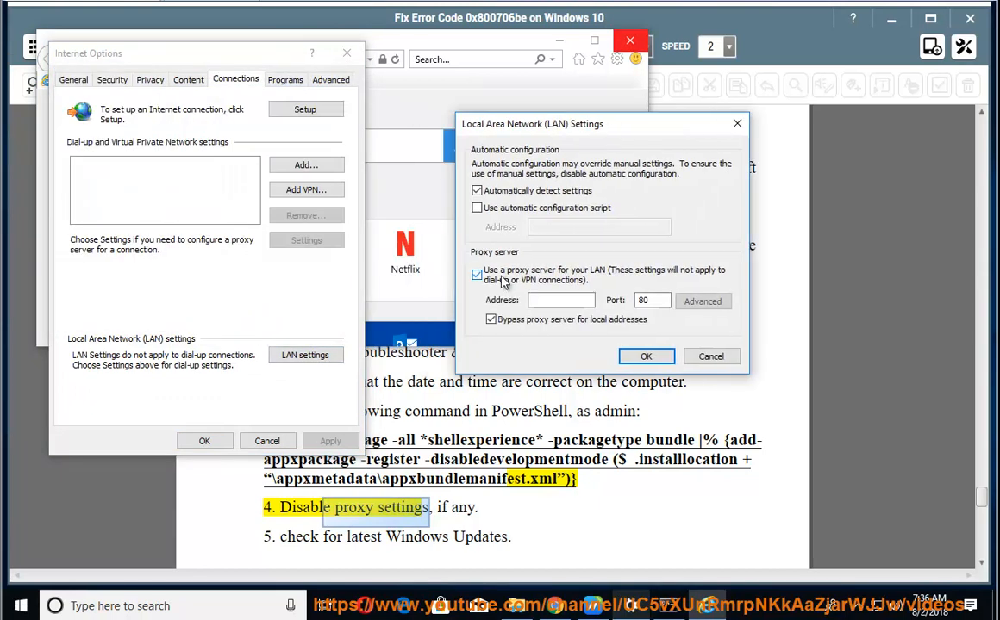
click(477, 274)
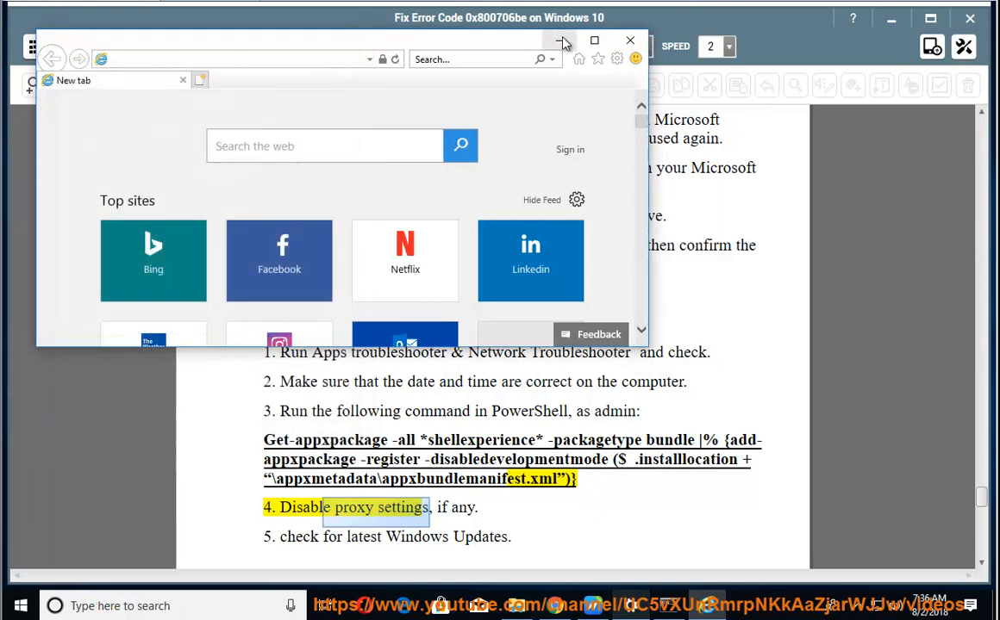
click(629, 40)
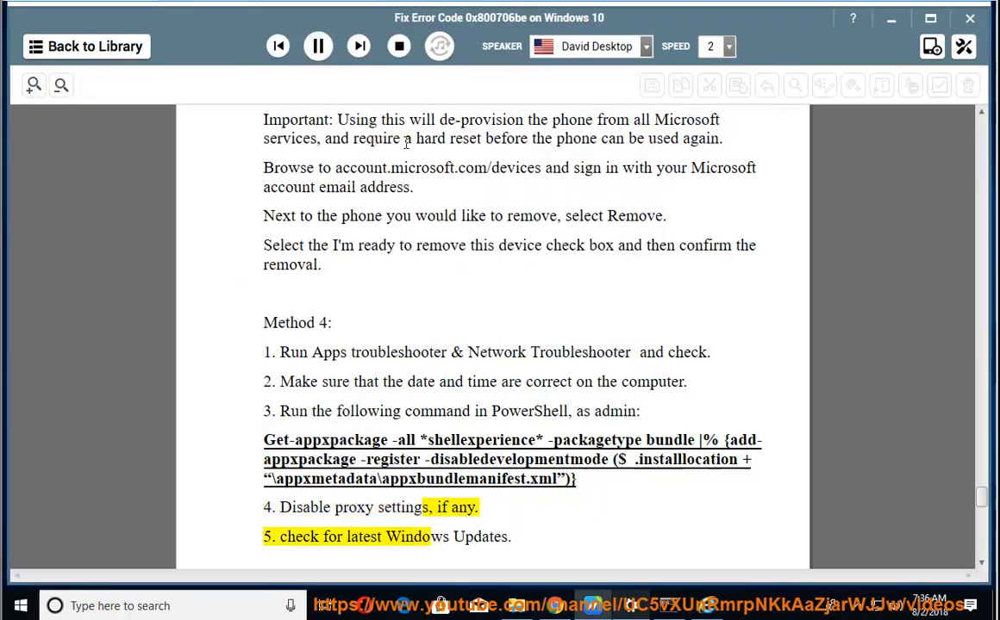
Step: Scroll with the narration past Windows Updates into the SQL Server 2012 removal advice
scroll(down, 3)
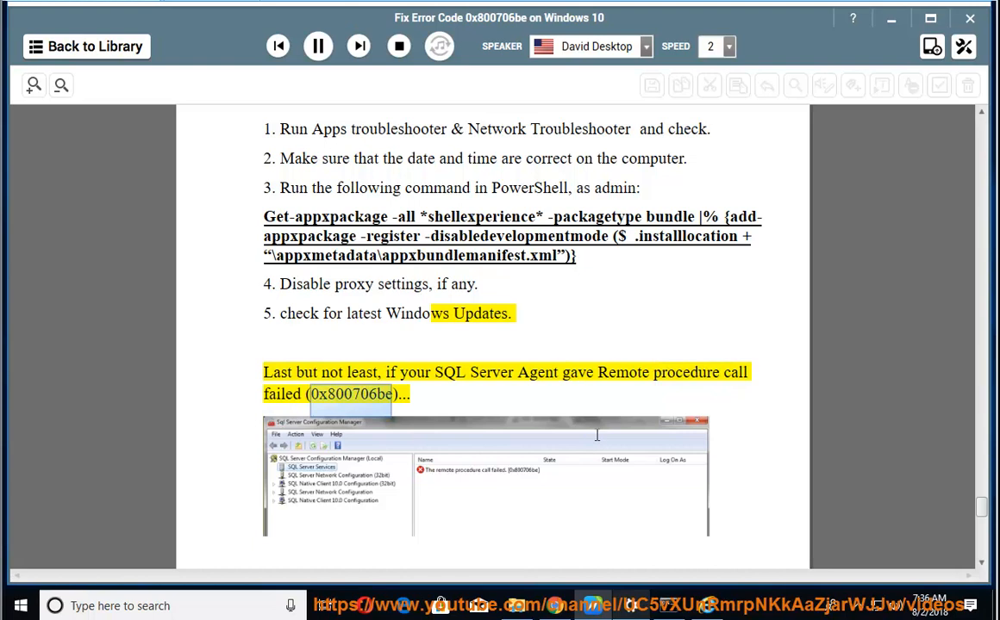
scroll(down, 3)
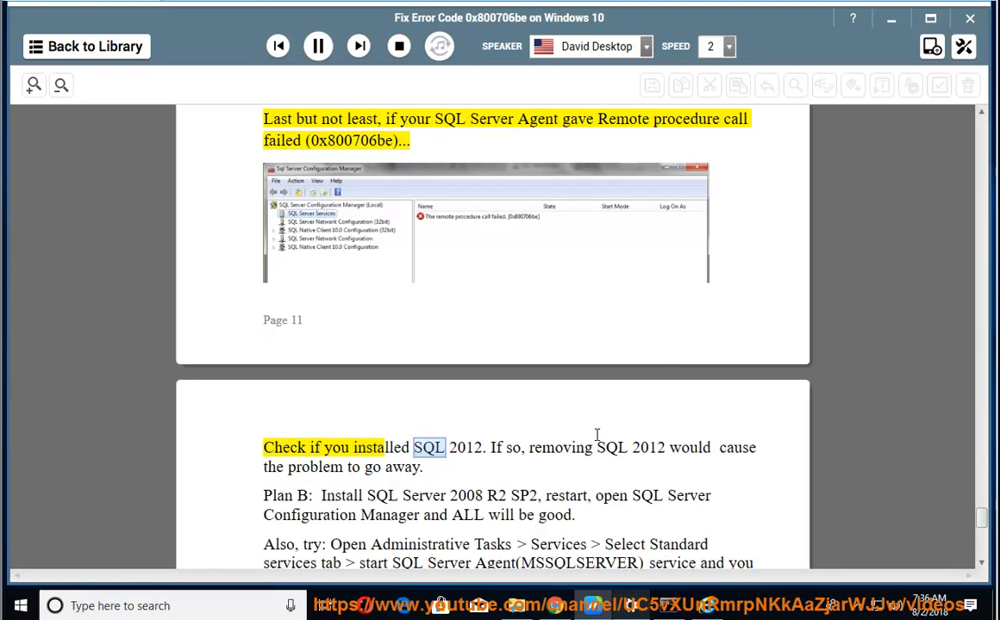